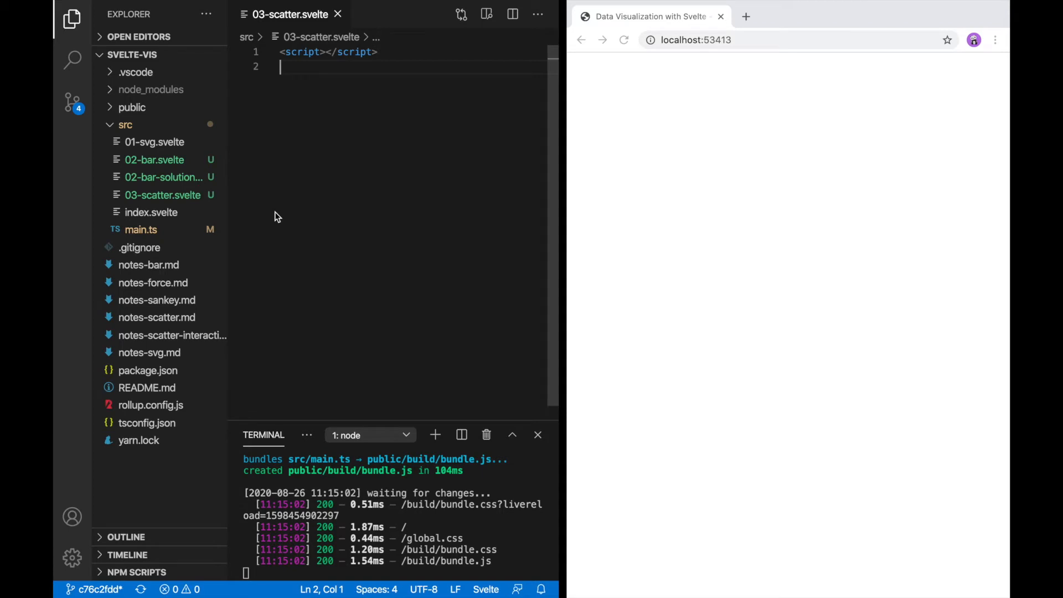
# Preview public/data/Iris.json, then return to the 03-scatter.svelte tab
pyautogui.click(108, 109)
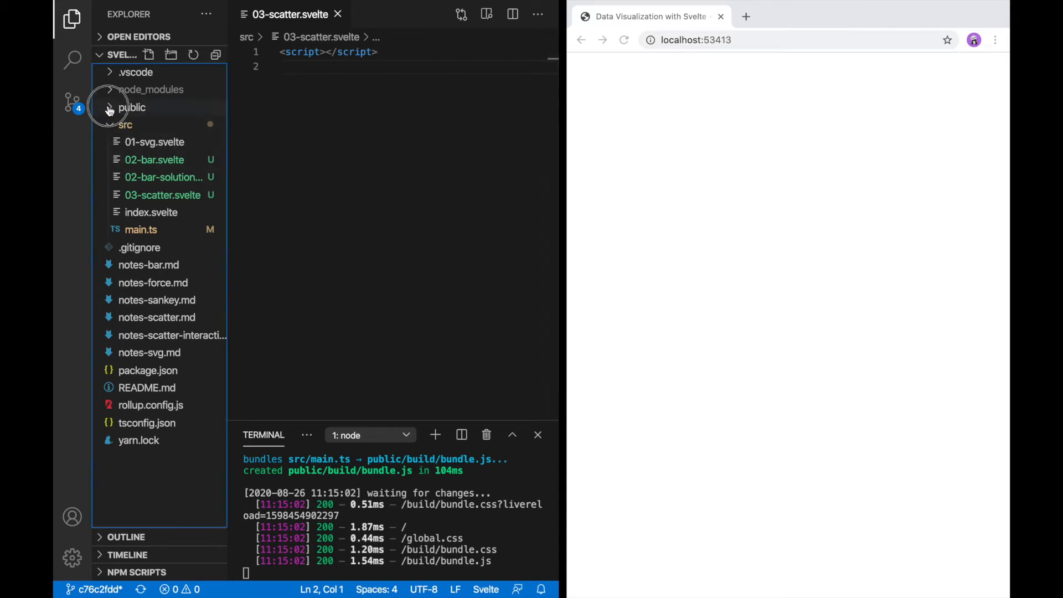
pyautogui.click(132, 107)
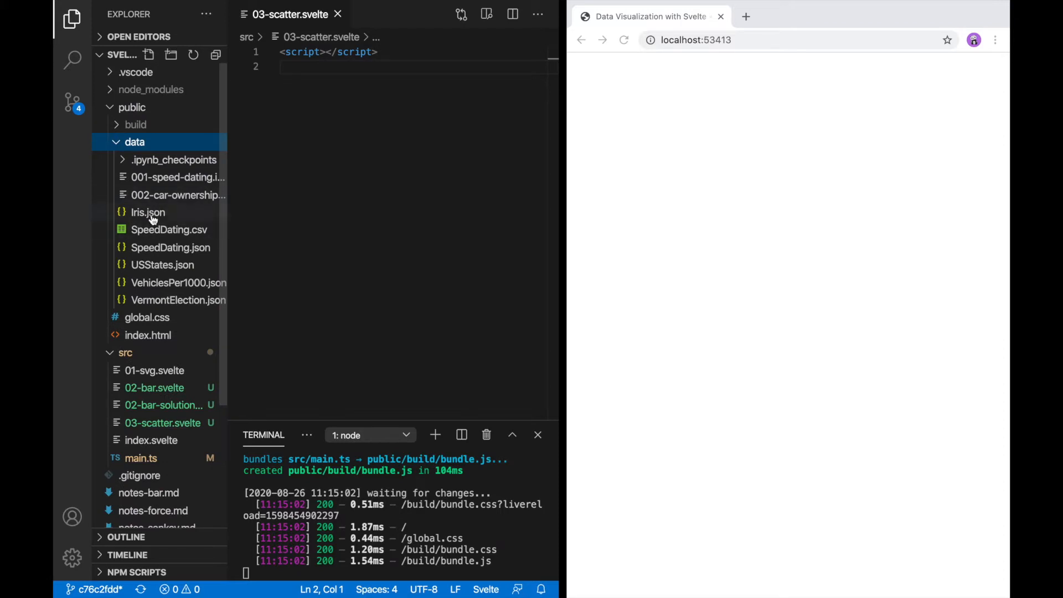
pyautogui.doubleClick(146, 212)
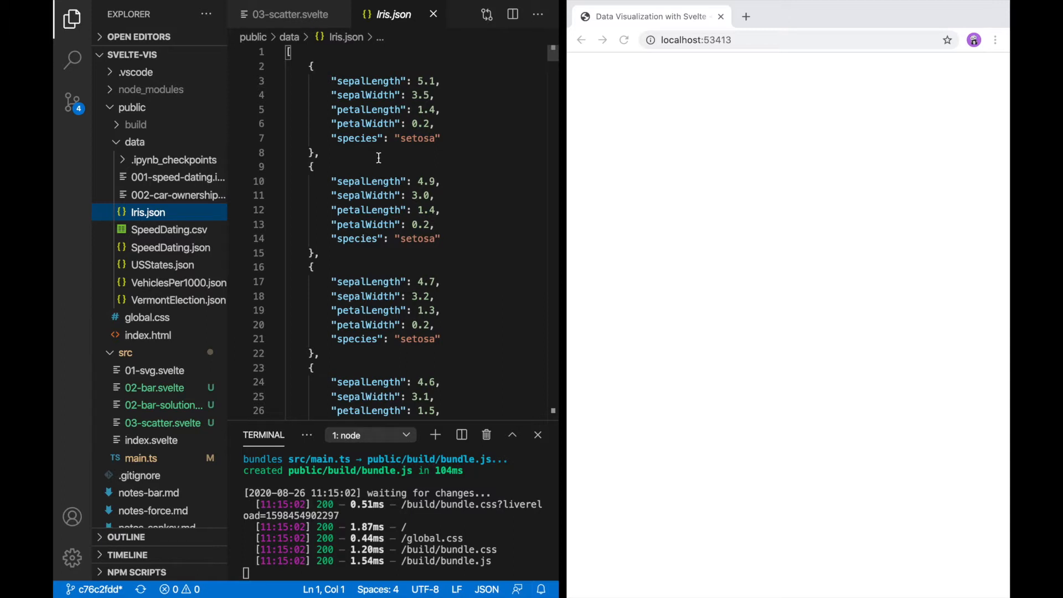
pyautogui.click(284, 14)
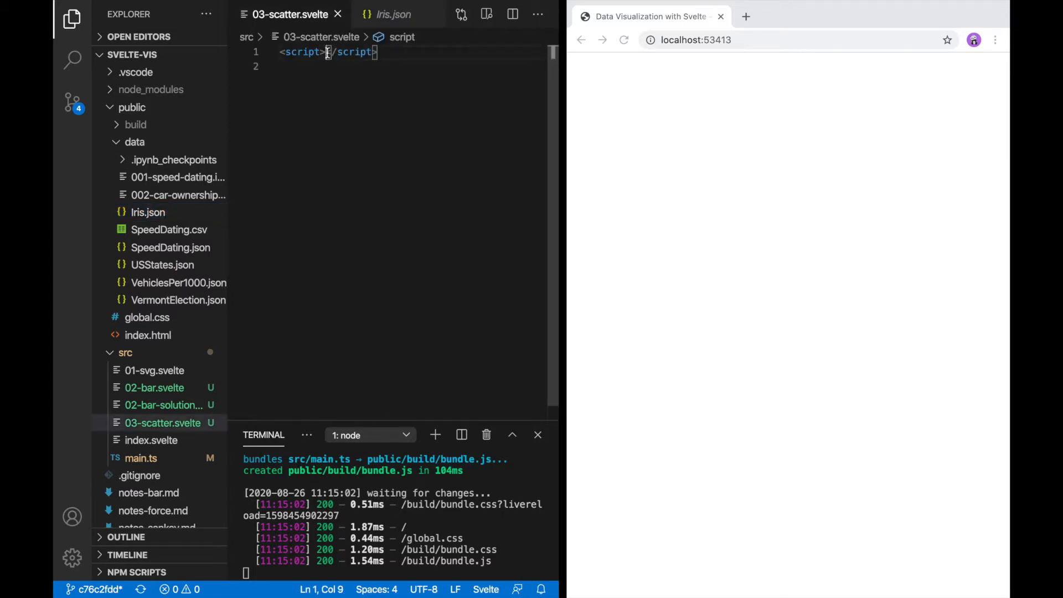
# In a focused layout, write async loadData fetching '/data/iris.json', parsing with data.json(), logging json
pyautogui.press('Enter')
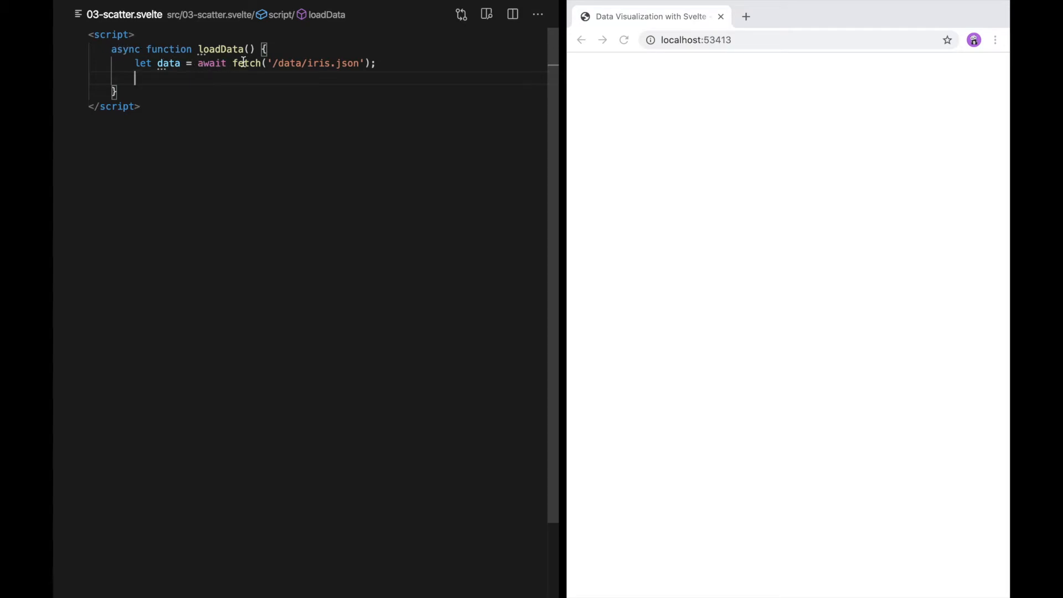
pyautogui.moveTo(246, 165)
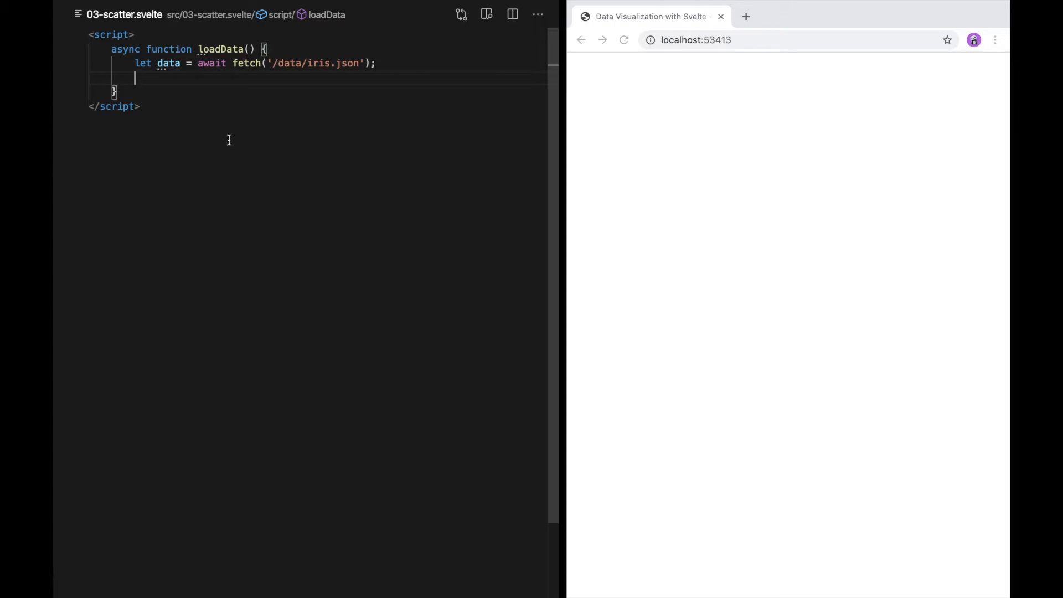
pyautogui.write('let')
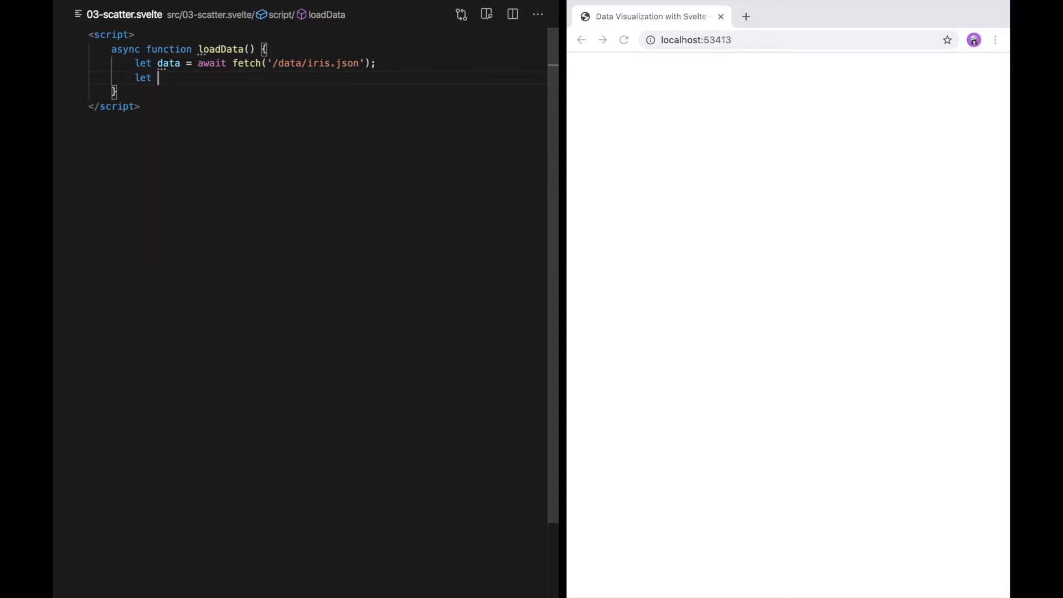
pyautogui.write('json = await')
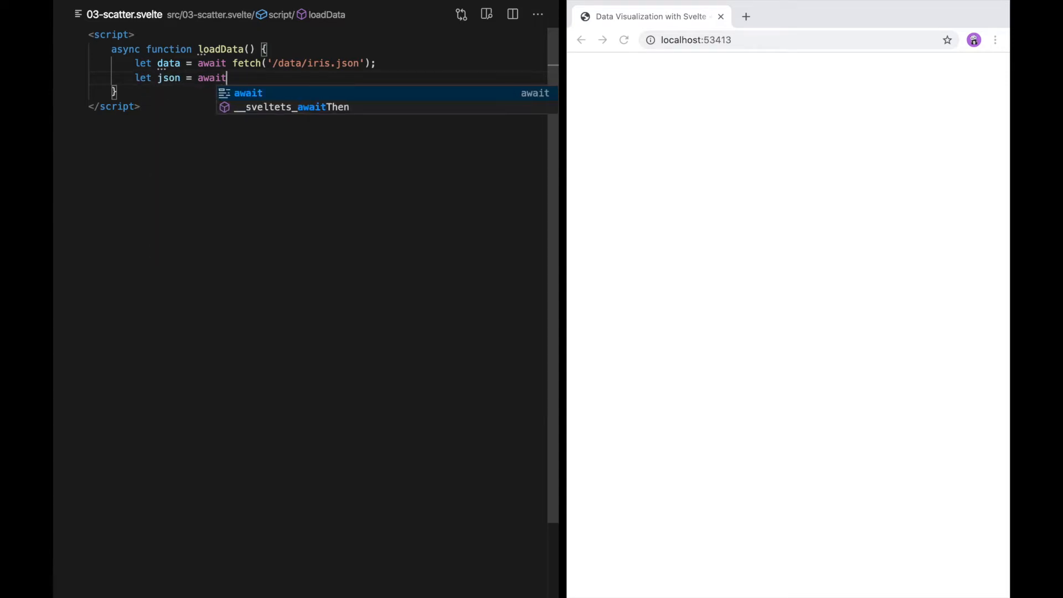
pyautogui.write('data.json();')
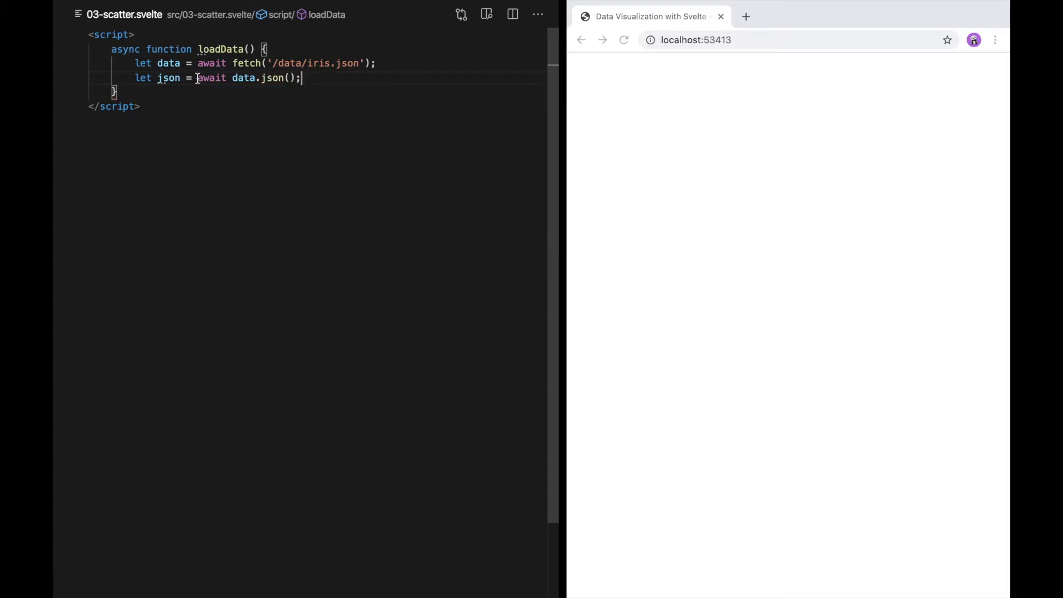
pyautogui.press('Enter')
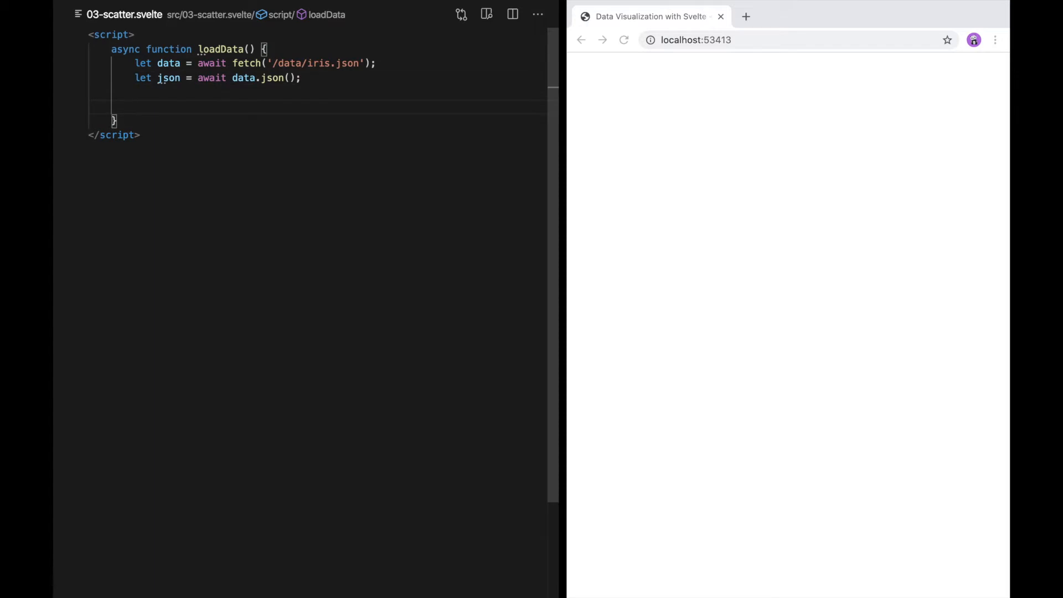
pyautogui.write('console.log(json);')
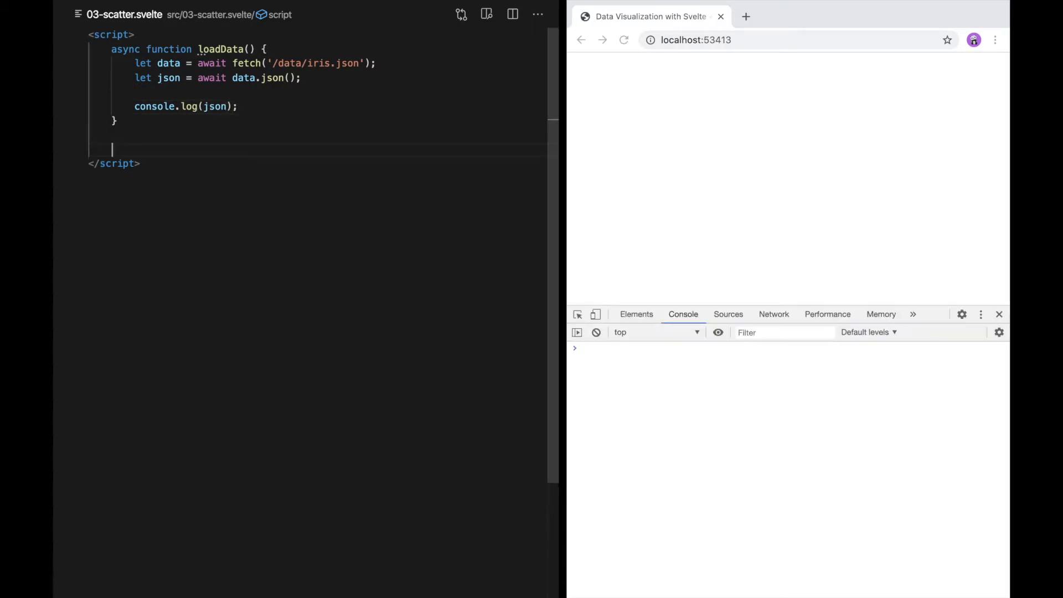
# Call loadData() and inspect the logged 150-entry array in the browser console
pyautogui.write('l')
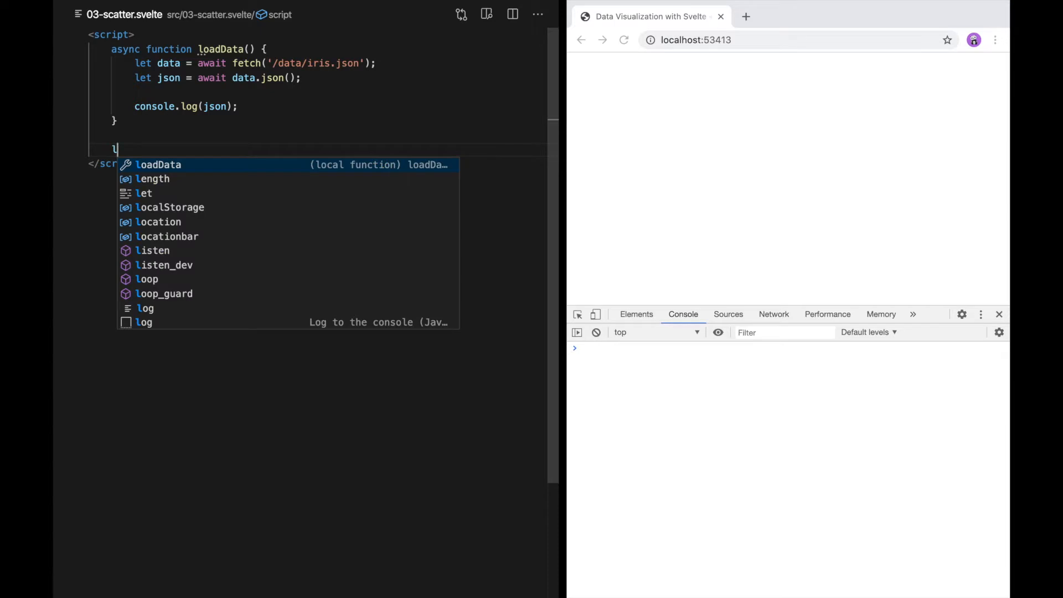
pyautogui.write('loadData()')
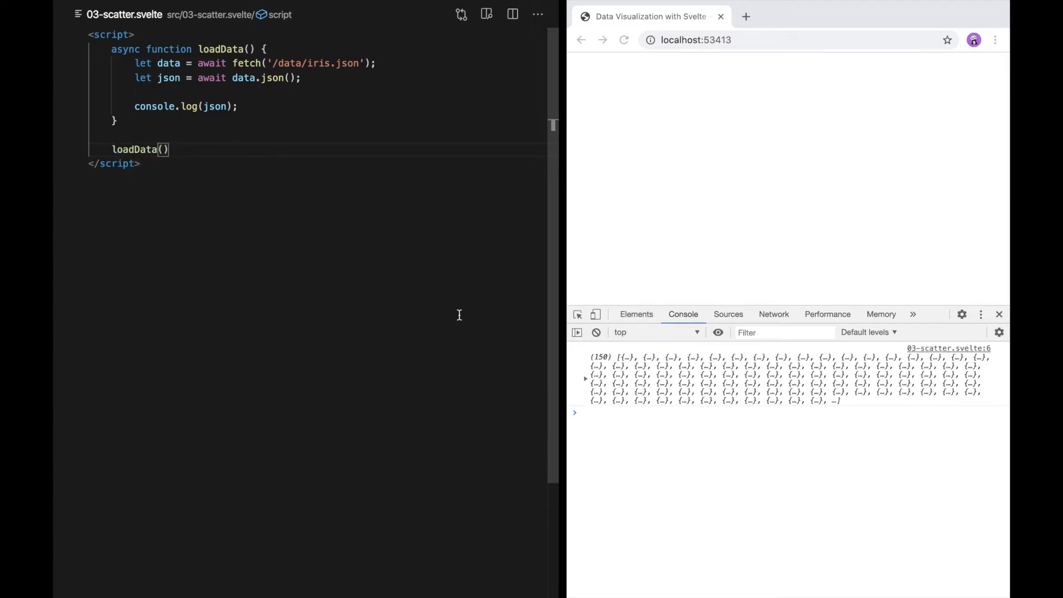
pyautogui.moveTo(617, 399)
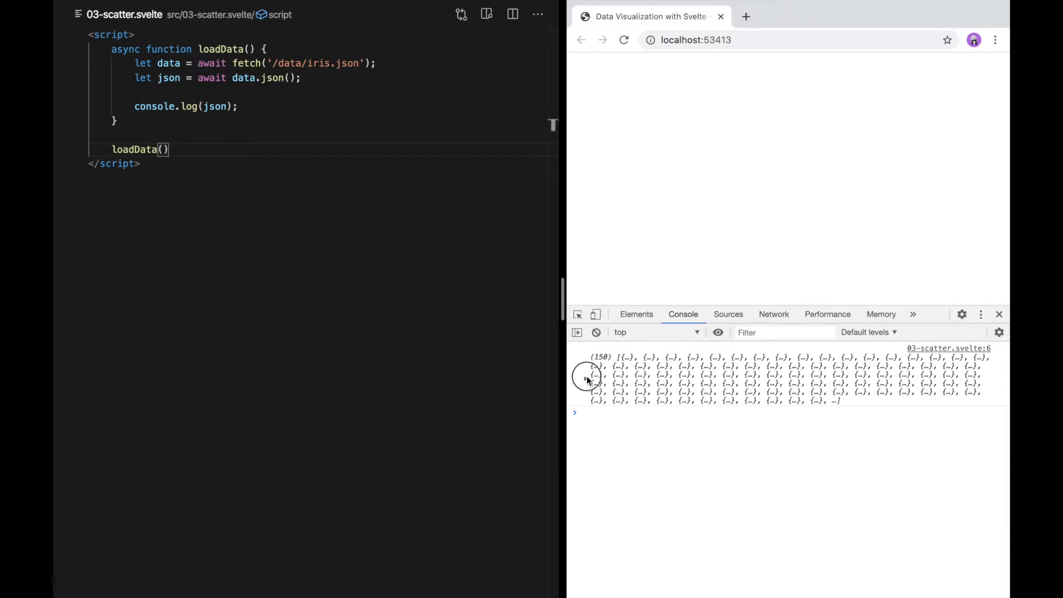
pyautogui.click(587, 378)
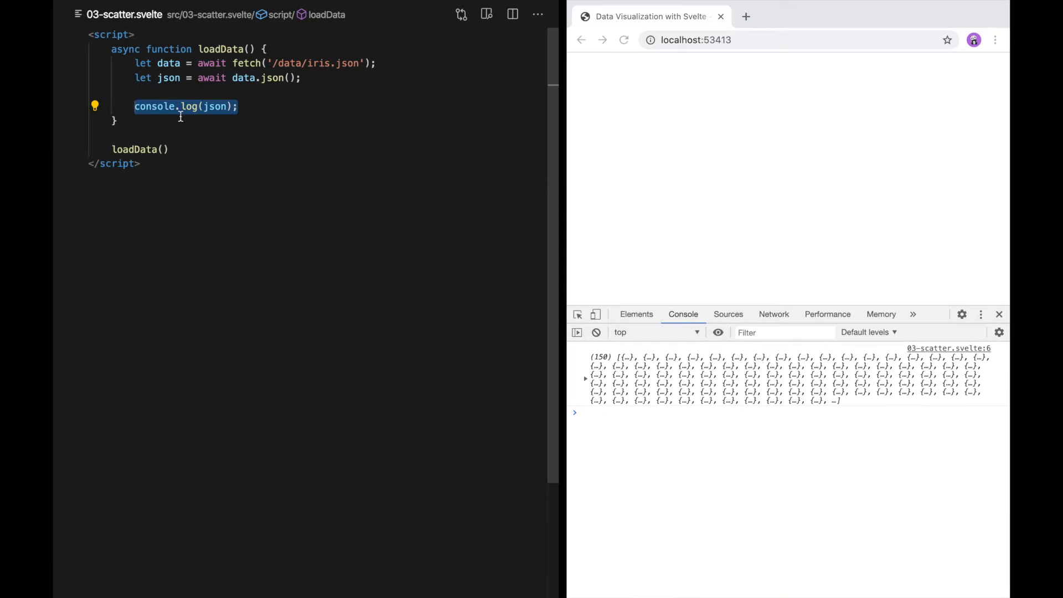
# Make loadData return json and assign its result with let data = loadData()
pyautogui.write('return json')
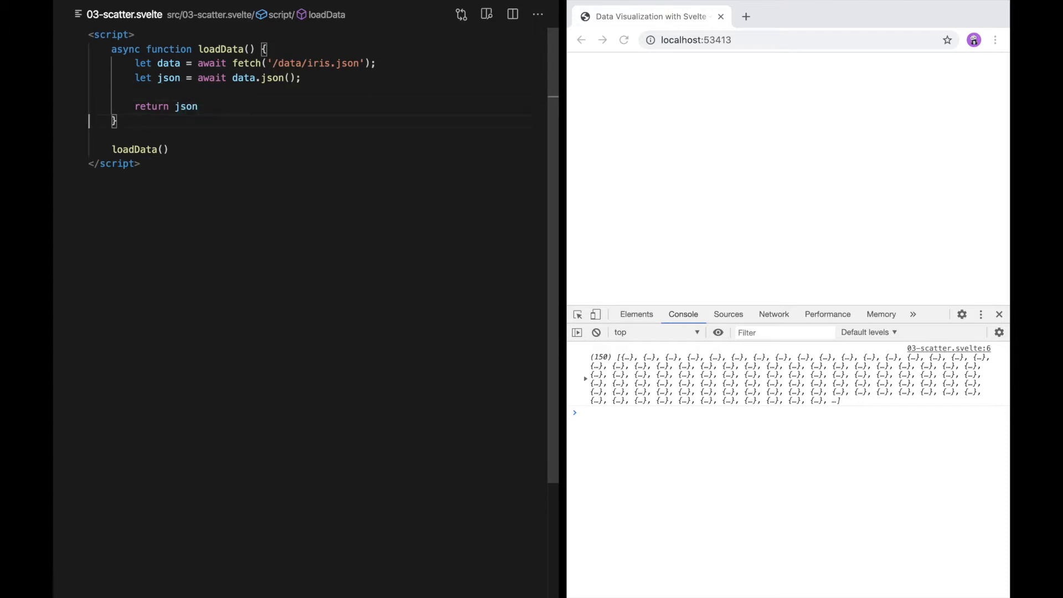
pyautogui.write('let data')
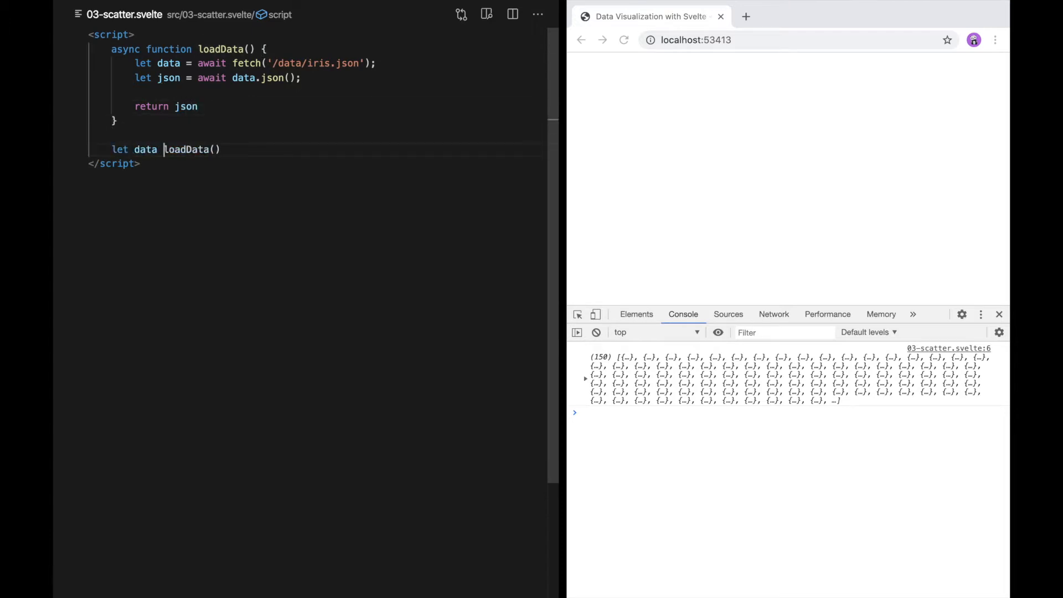
pyautogui.write('=')
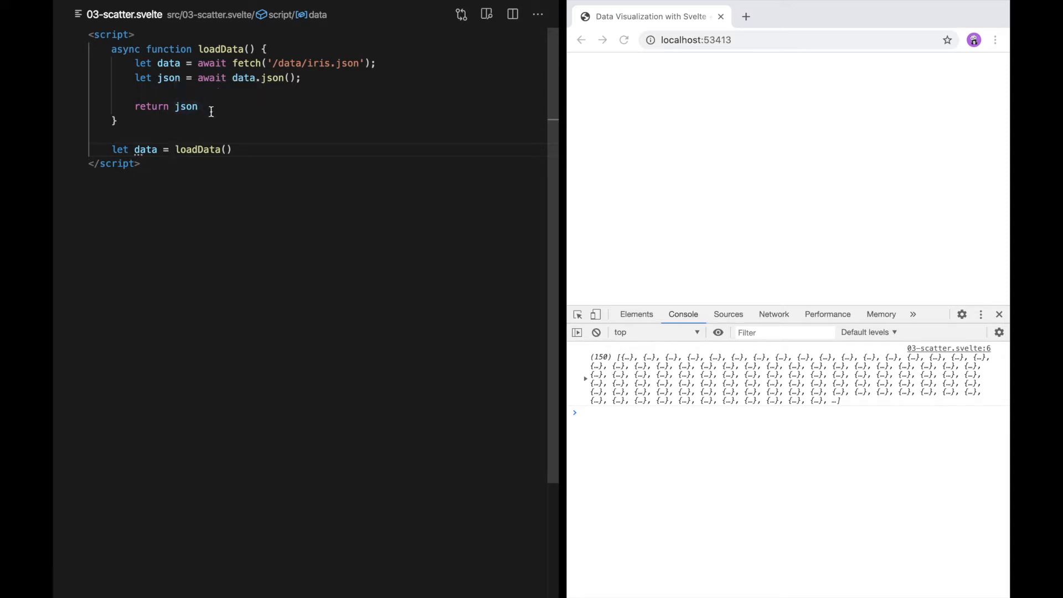
pyautogui.moveTo(142, 149)
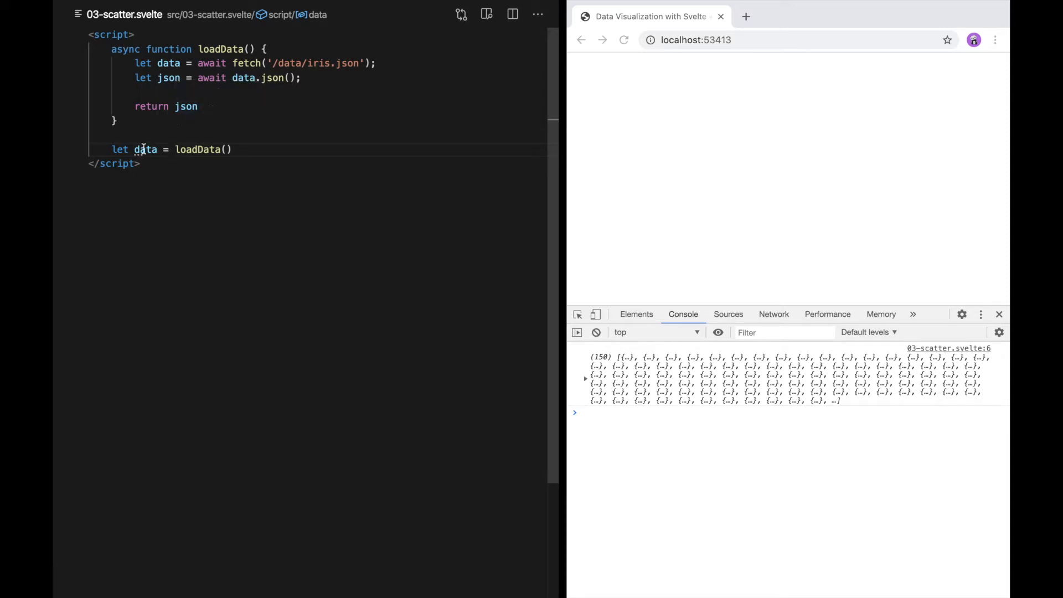
pyautogui.moveTo(145, 149)
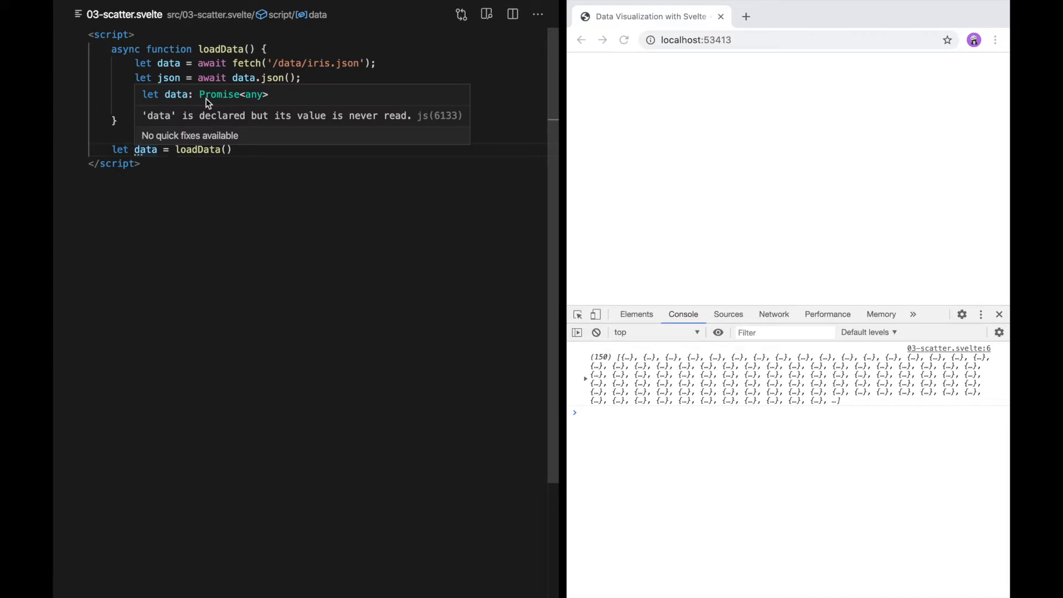
pyautogui.moveTo(244, 102)
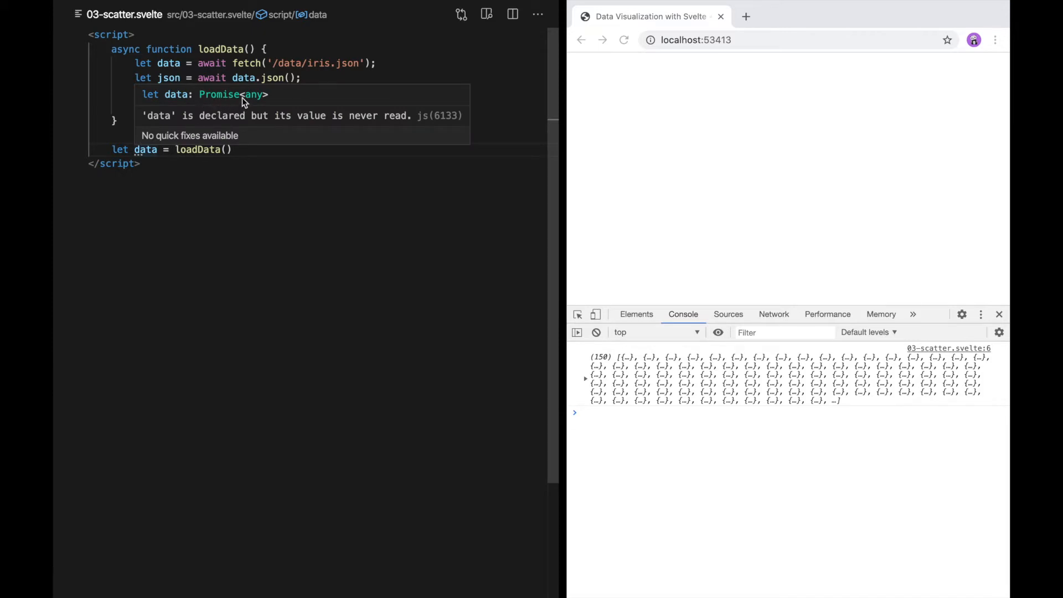
pyautogui.moveTo(266, 103)
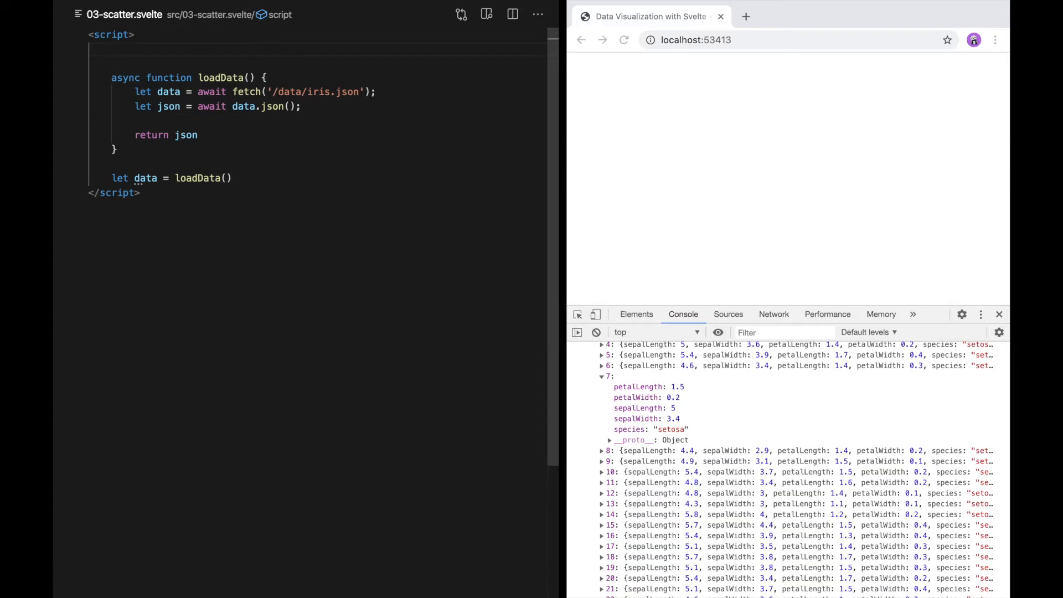
# Declare interface IrisEntry with numeric measurements and species, casting data.json() as IrisEntry[]
pyautogui.write('interface Iri')
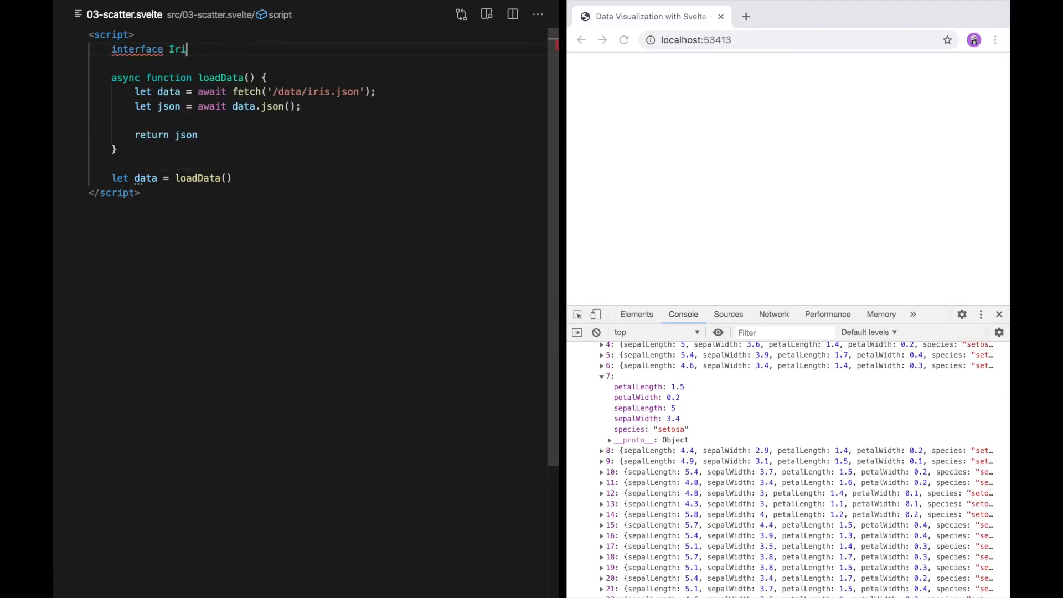
pyautogui.write('sEntry {')
pyautogui.click(315, 35)
pyautogui.write(' lang="ts')
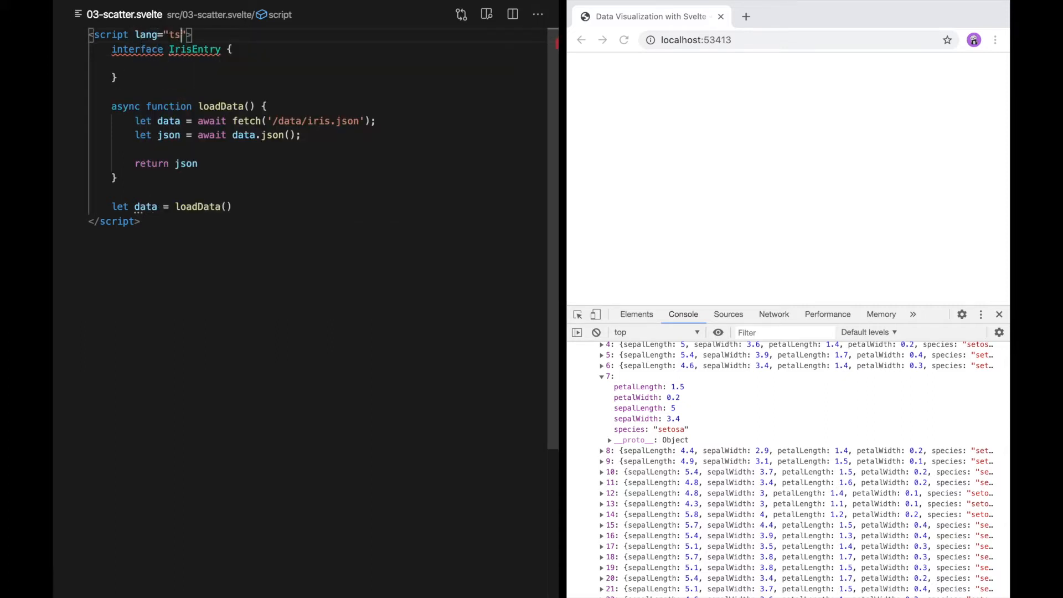
pyautogui.write('petalLength: number')
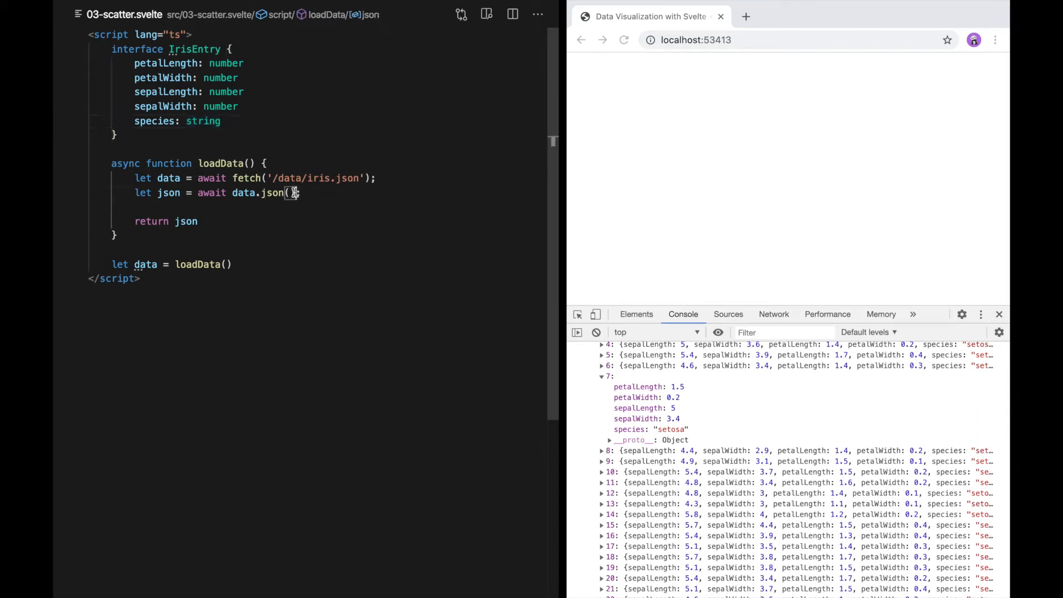
pyautogui.write('as IrisEntry[')
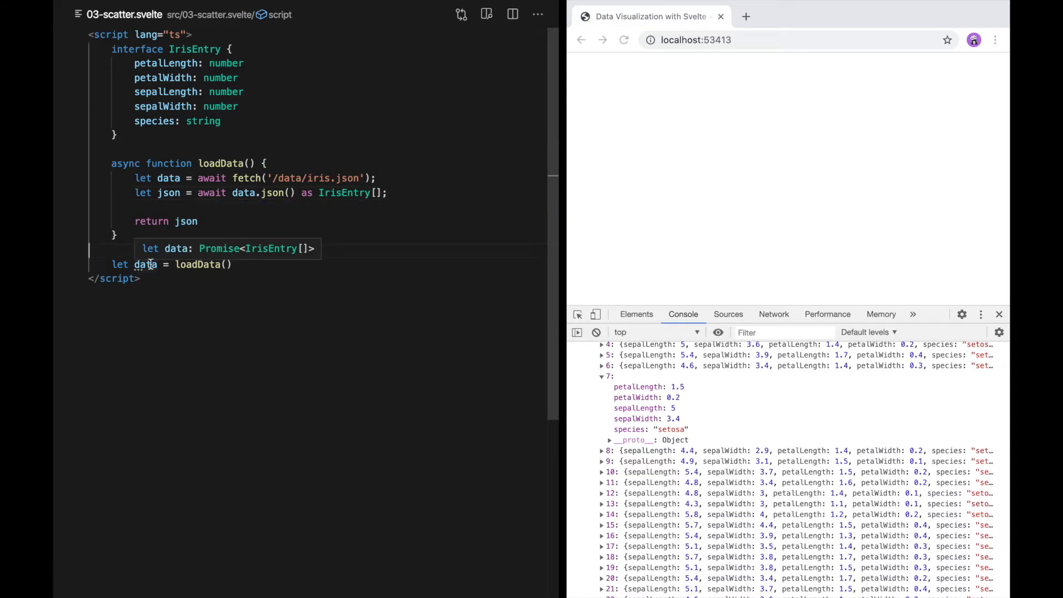
pyautogui.moveTo(263, 257)
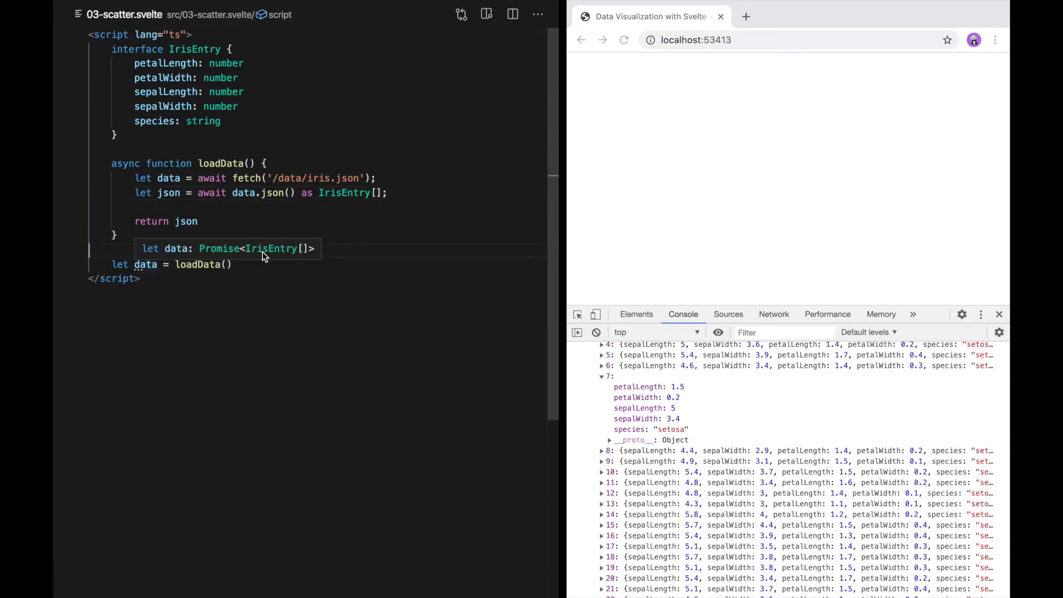
pyautogui.moveTo(304, 254)
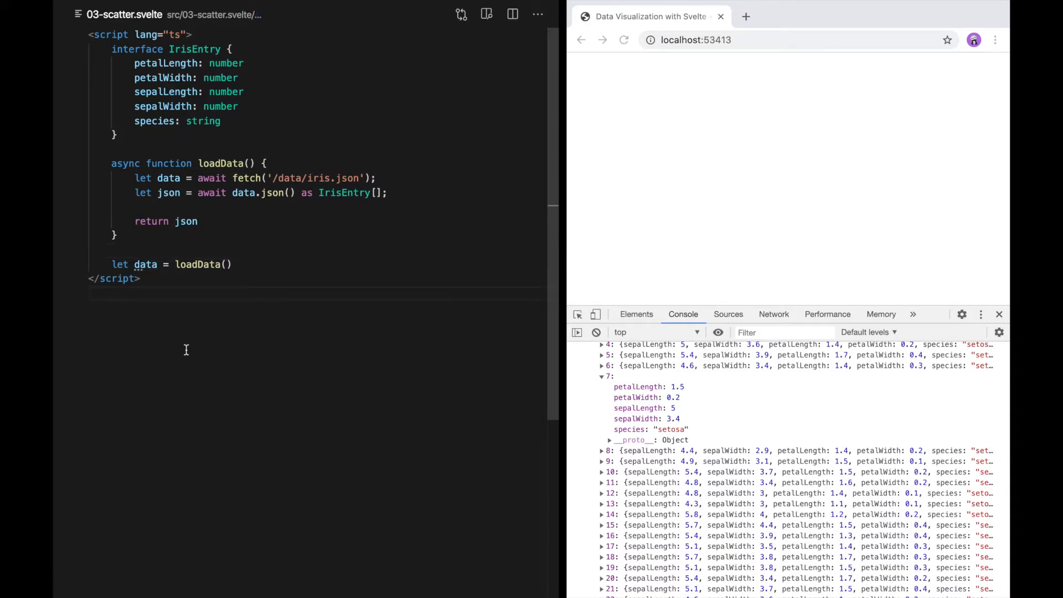
pyautogui.moveTo(234, 293)
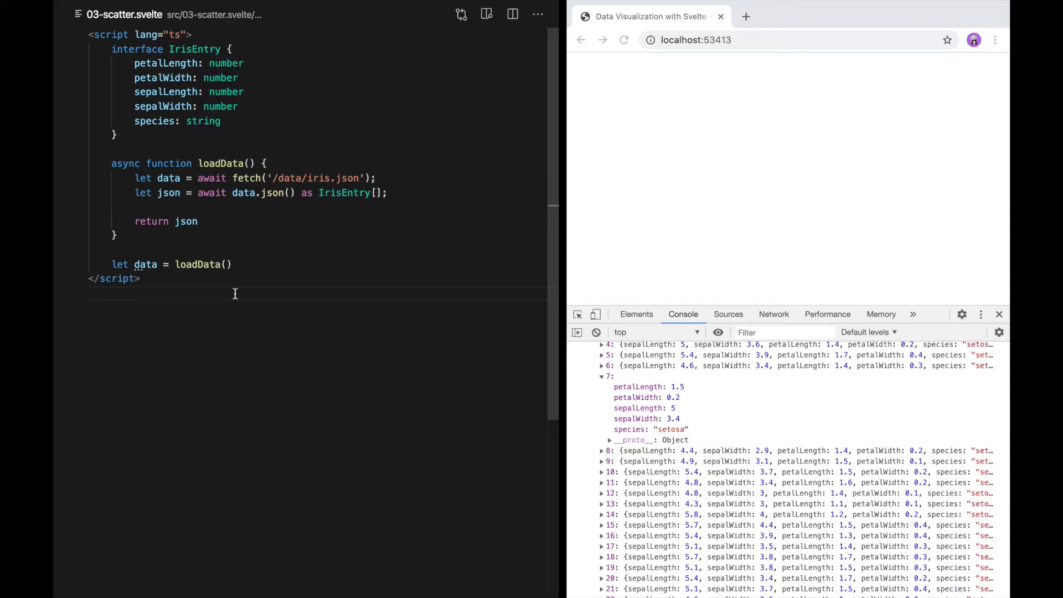
# Add an {#await data} block with a {:then} clause and closing {/await}
pyautogui.write('{#awa')
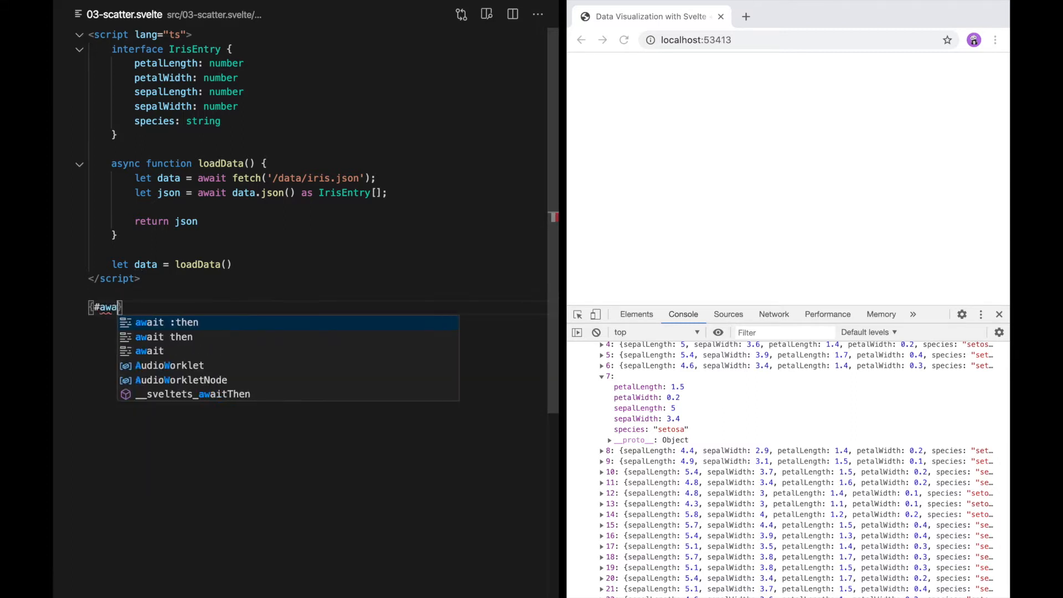
pyautogui.write('data')
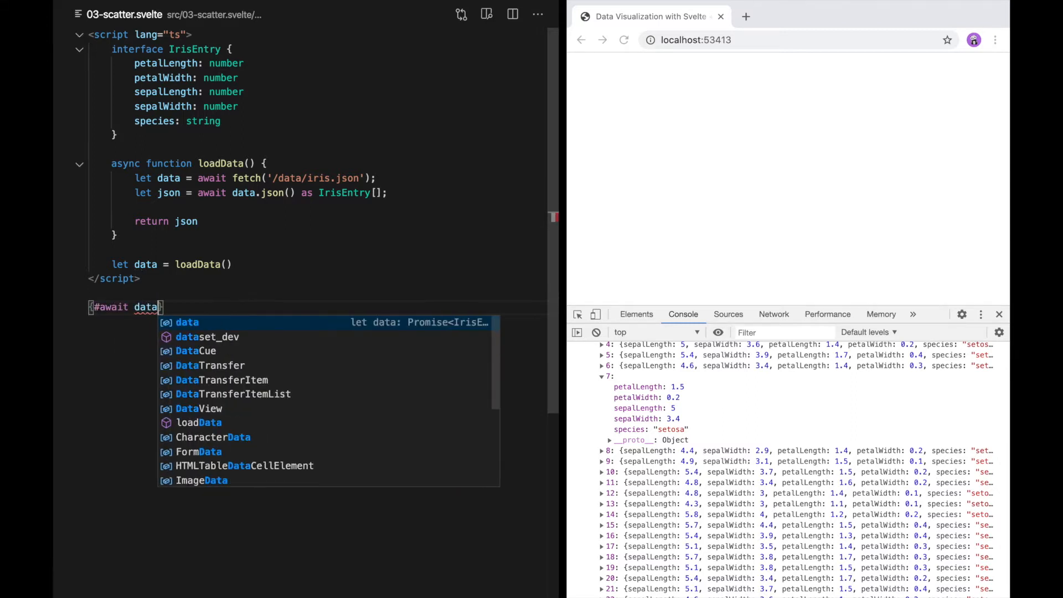
pyautogui.write('{/await')
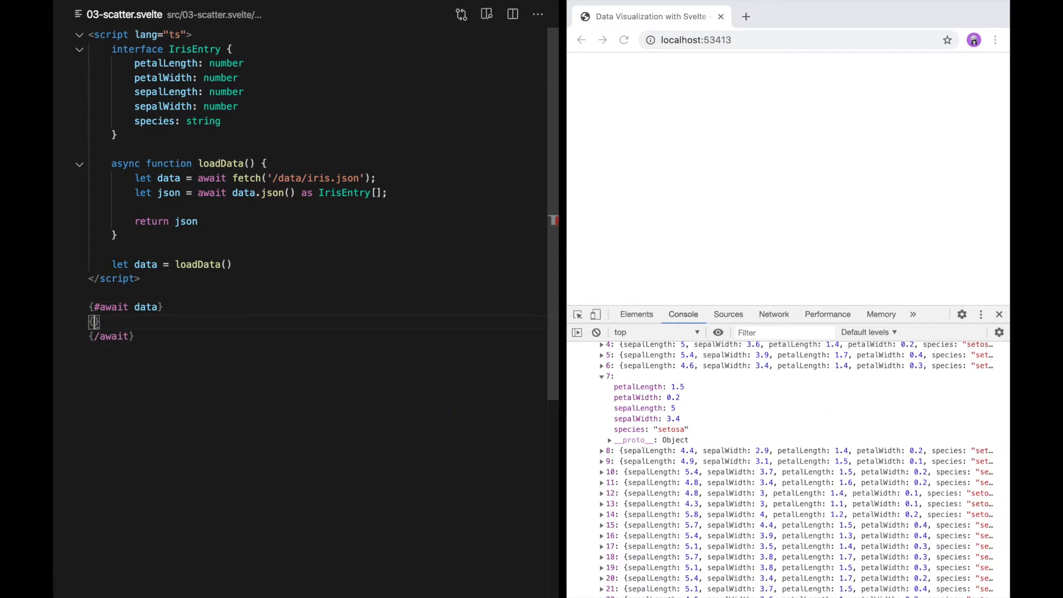
pyautogui.write(':then')
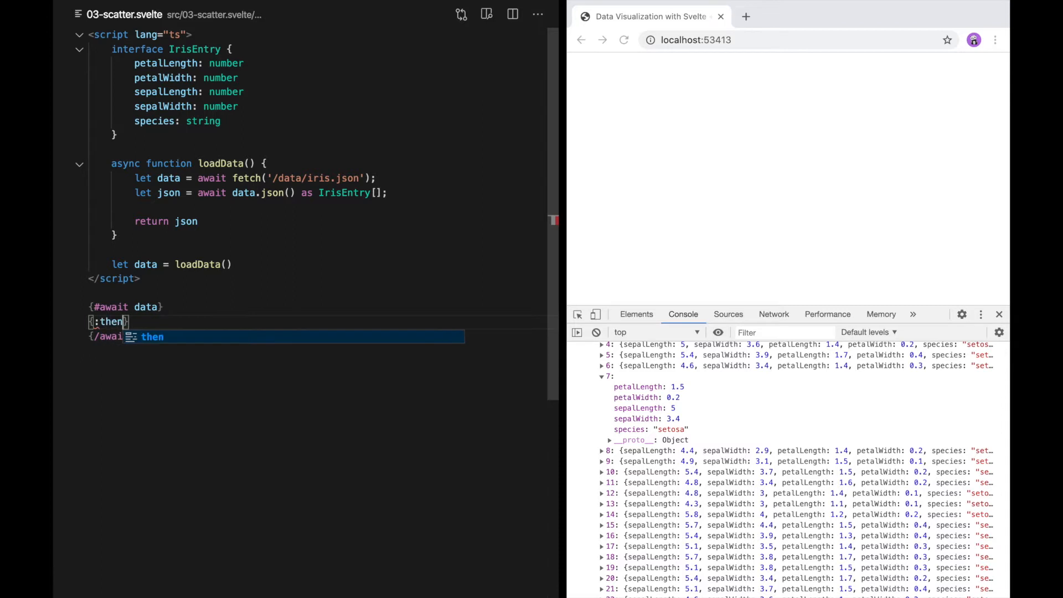
pyautogui.press('Enter')
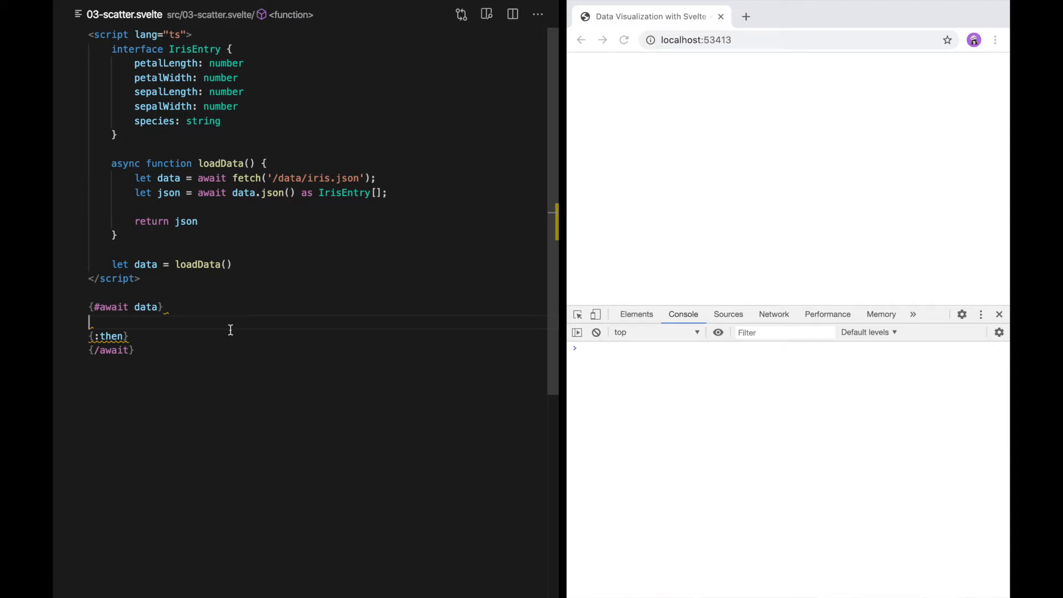
# Fill the block with <p>Loading...</p> and <p>Loaded.</p> paragraphs
pyautogui.write('<p>L</p>')
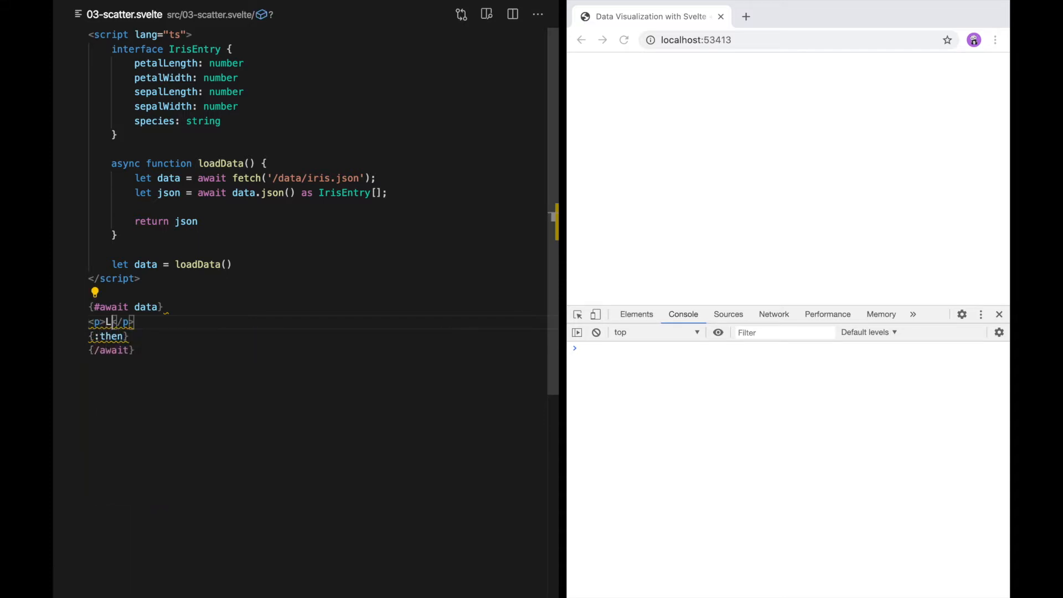
pyautogui.write('oading...')
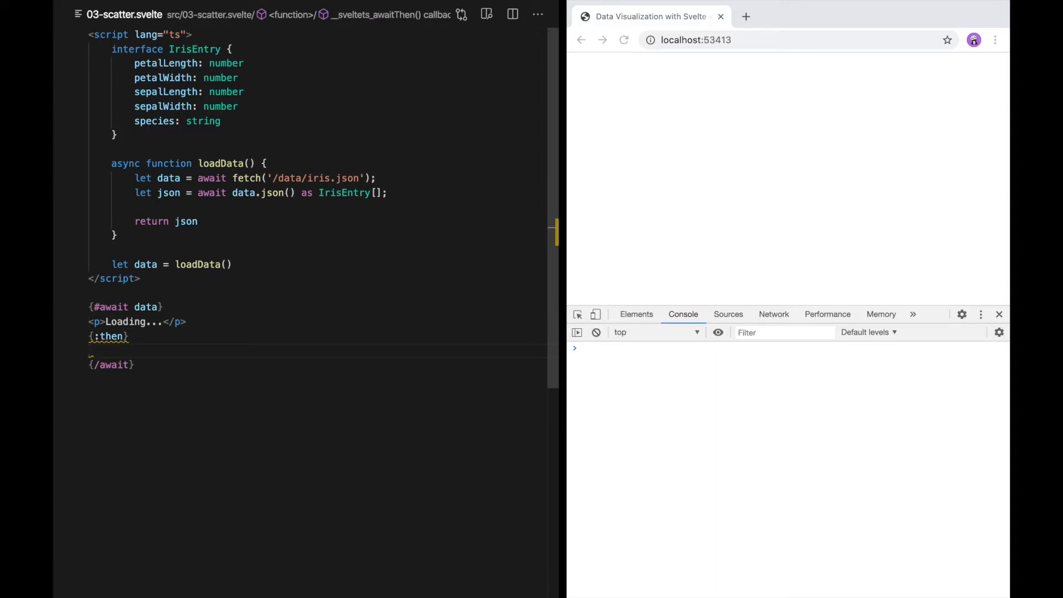
pyautogui.write('<p')
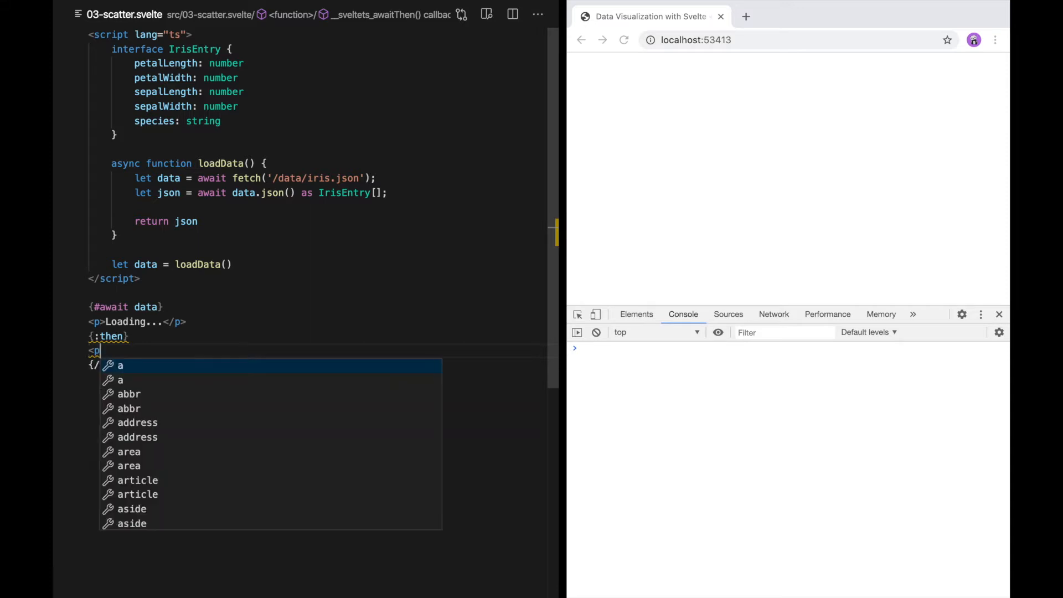
pyautogui.write('>Loaded.</p>')
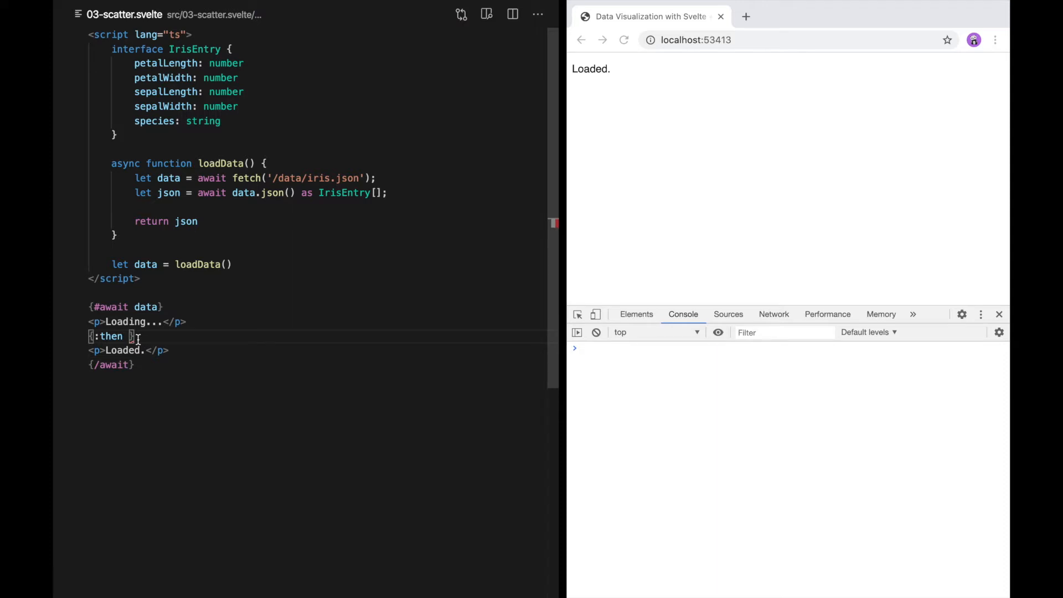
# Bind the result as {:then iris} and show Loaded {iris.length}
pyautogui.write('iris')
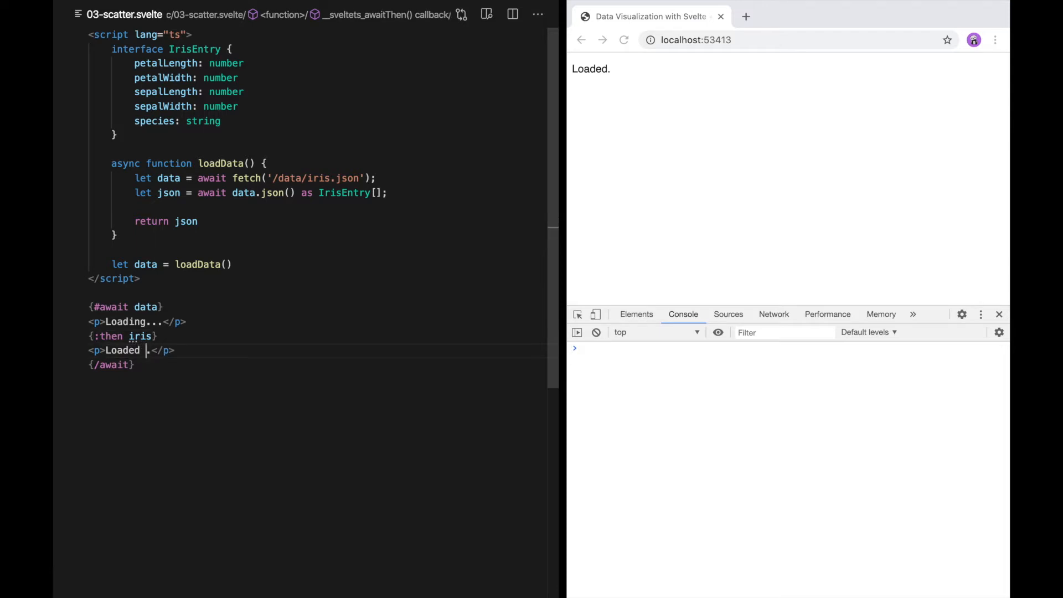
pyautogui.write('{iris.leng')
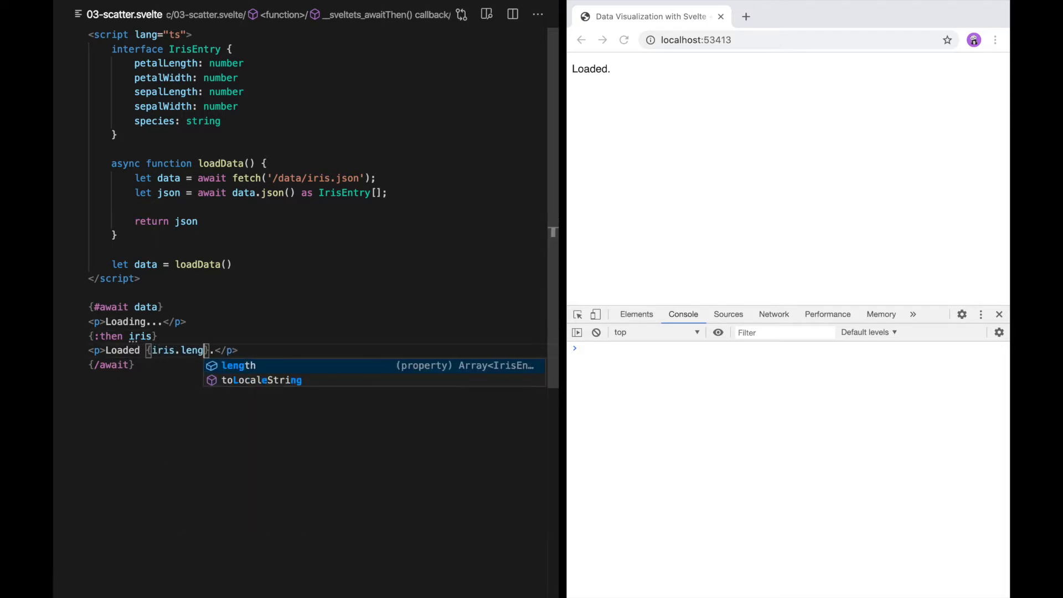
pyautogui.press('Tab')
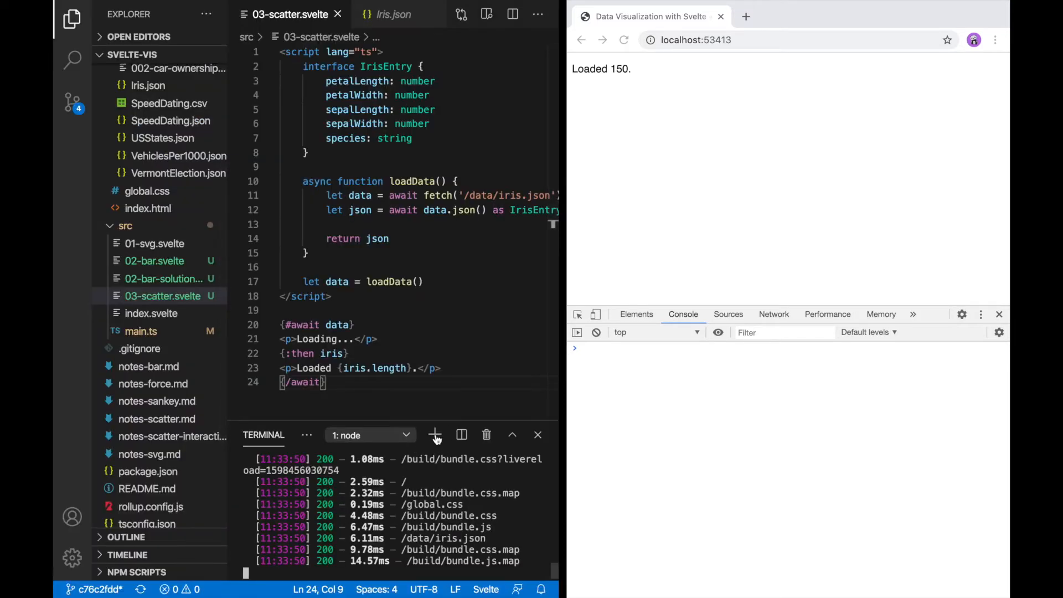
# Install the d3 packages with yarn add in a second terminal
pyautogui.click(434, 434)
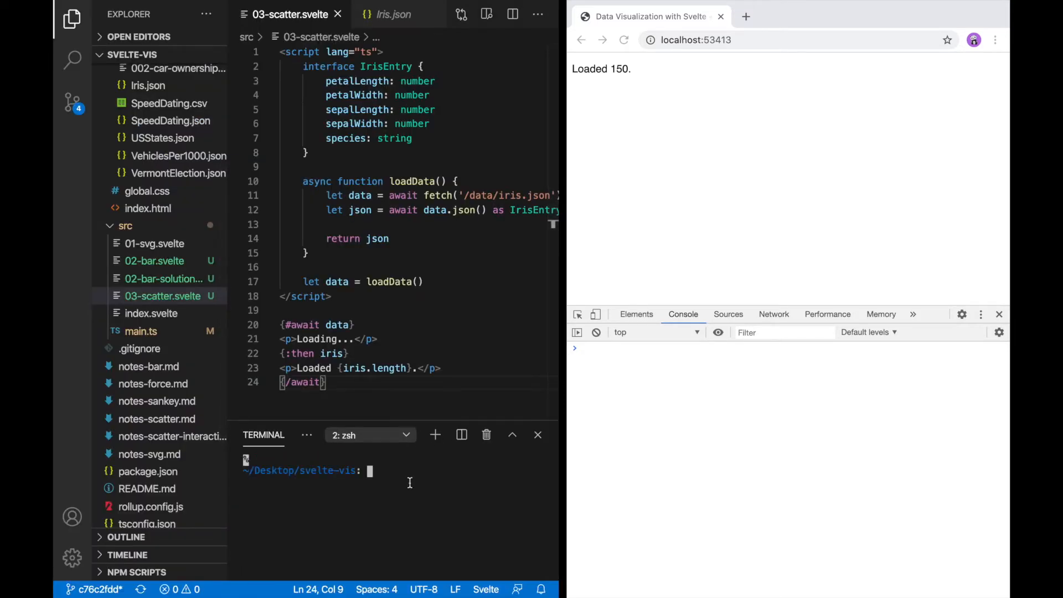
pyautogui.write('yar')
pyautogui.click(419, 66)
pyautogui.write('import {scaleLinear} from')
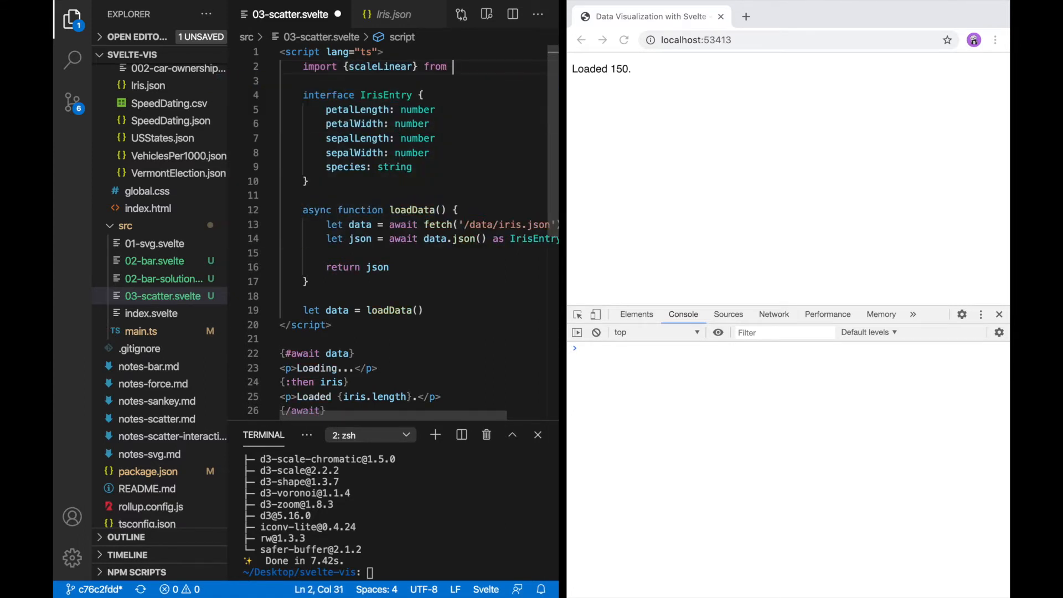
# Import scaleLinear from "d3-scale" and extent from "d3-array"
pyautogui.write('"d3-scale";')
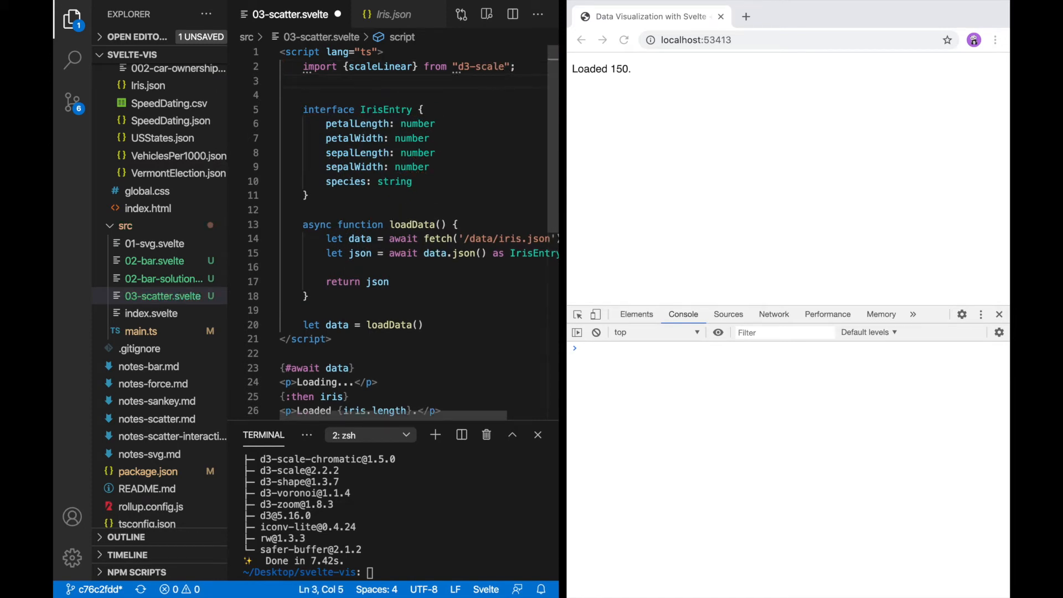
pyautogui.write('import')
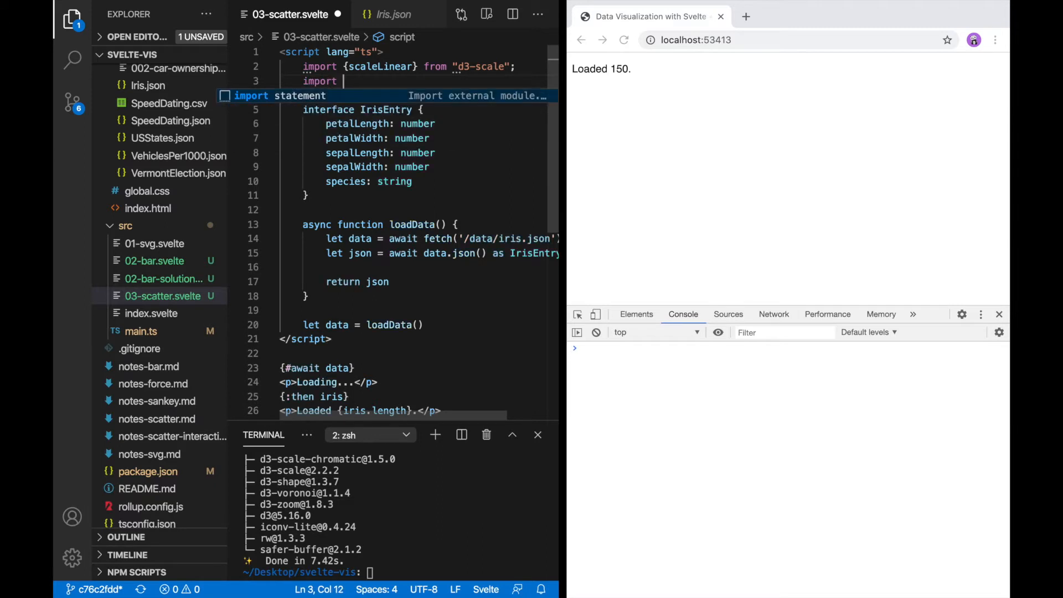
pyautogui.write('{extent} f')
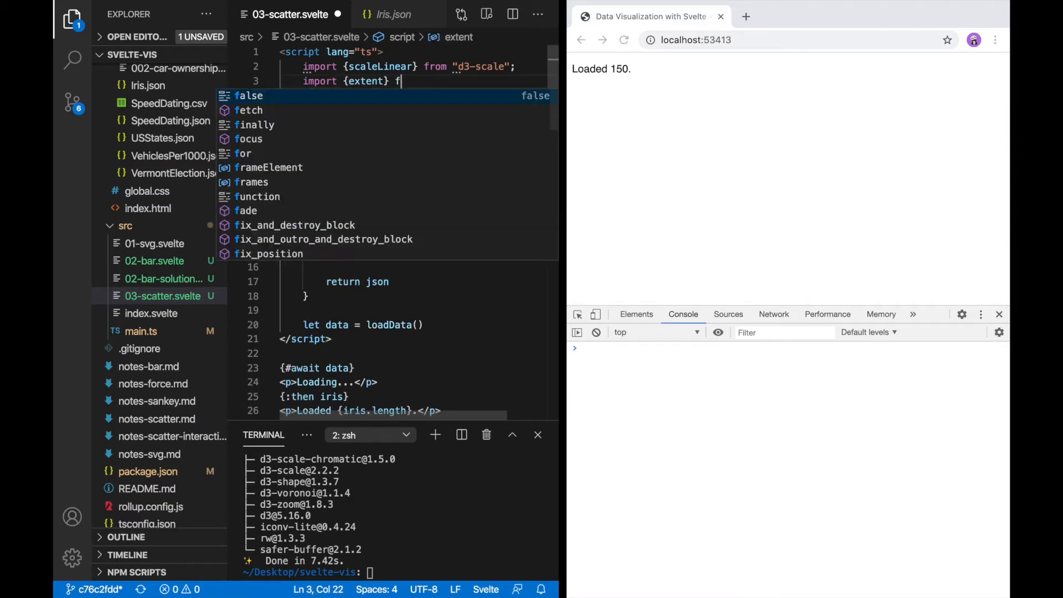
pyautogui.write('rom "d3-array"')
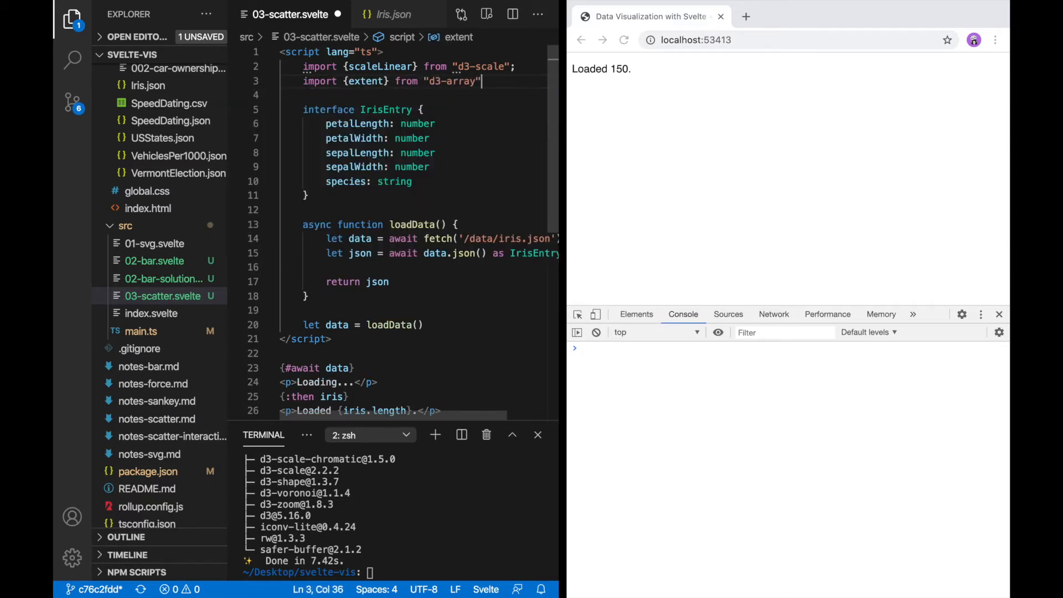
pyautogui.write(';')
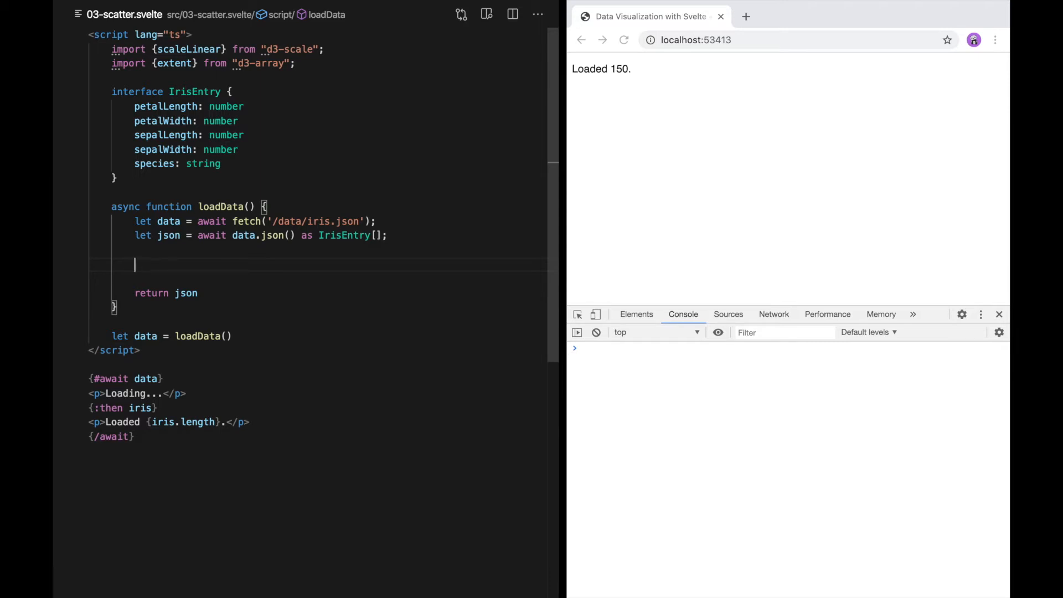
# Compute xExtent of petalLength with extent() and log it, showing [1, 6.9]
pyautogui.write('let xExtent = extent(json, (d) => d.petalLength);')
pyautogui.write('console.log(x)')
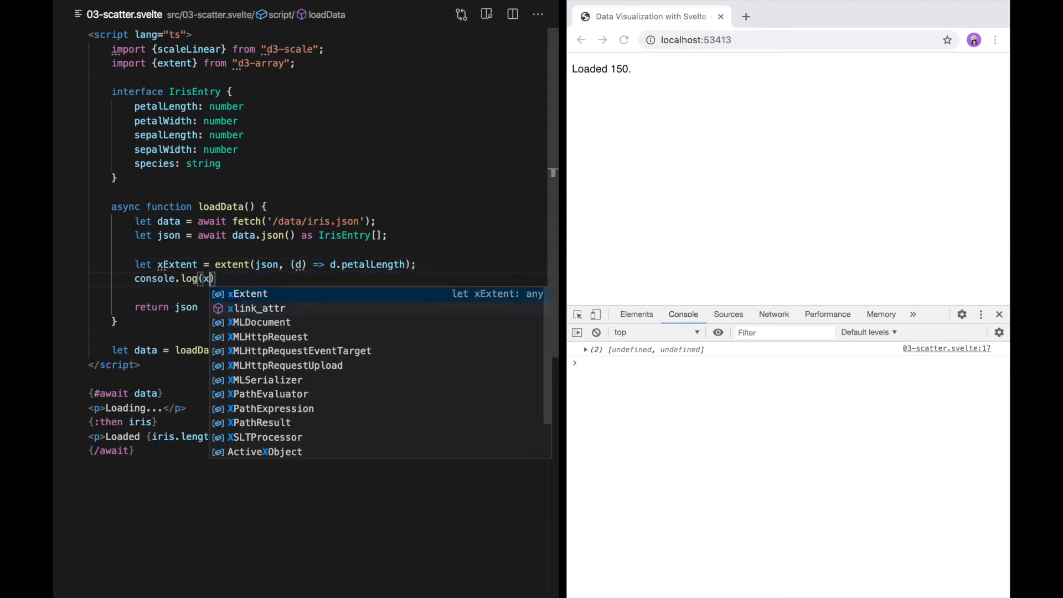
pyautogui.press('Tab')
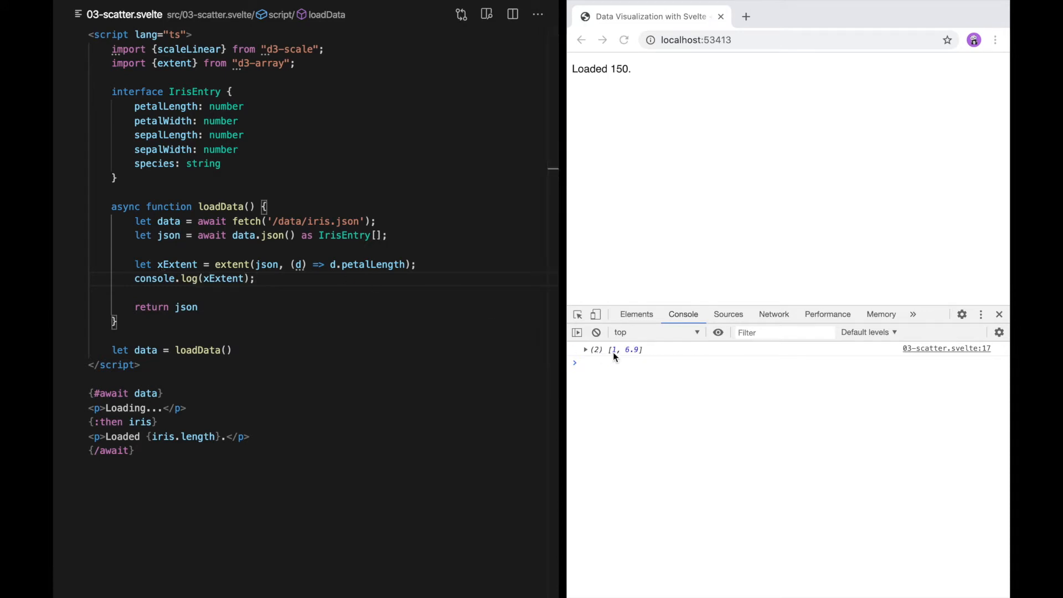
pyautogui.moveTo(614, 356)
pyautogui.write('let yExtent = extent(json, (d) => d.petalWidth);')
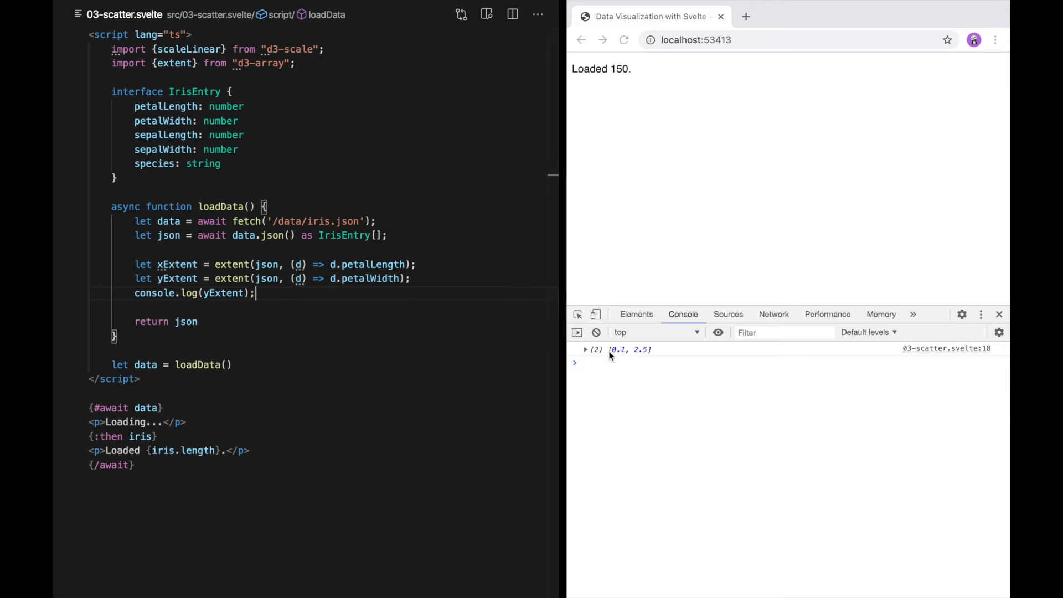
pyautogui.moveTo(614, 354)
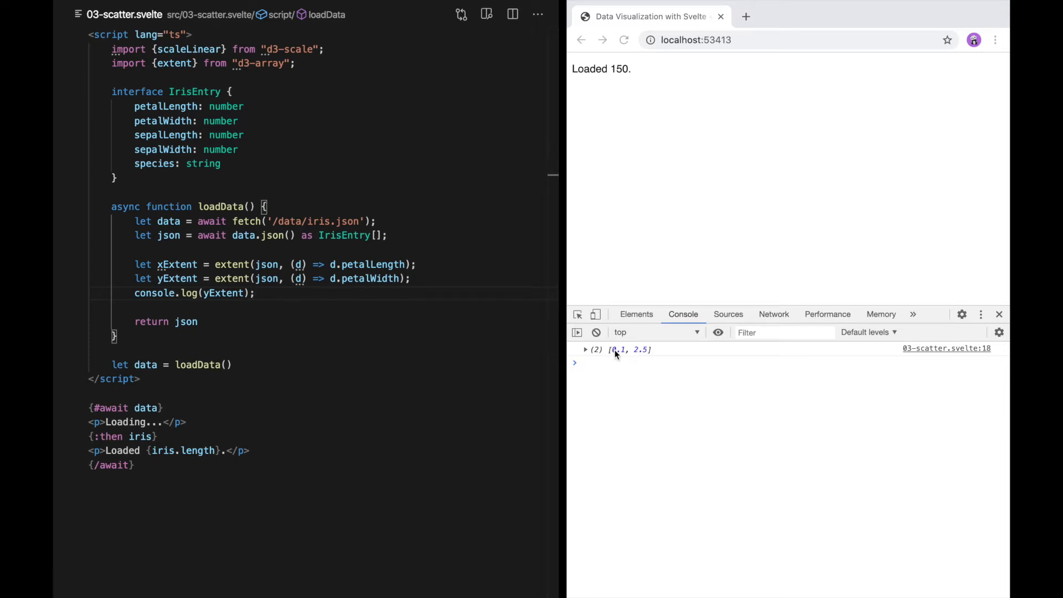
pyautogui.moveTo(644, 356)
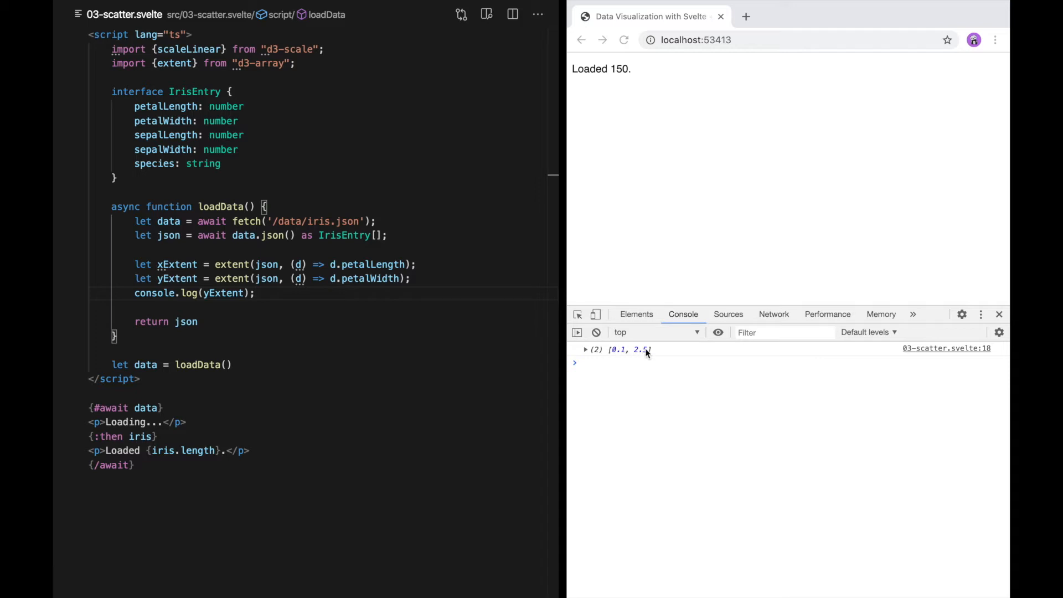
pyautogui.moveTo(637, 353)
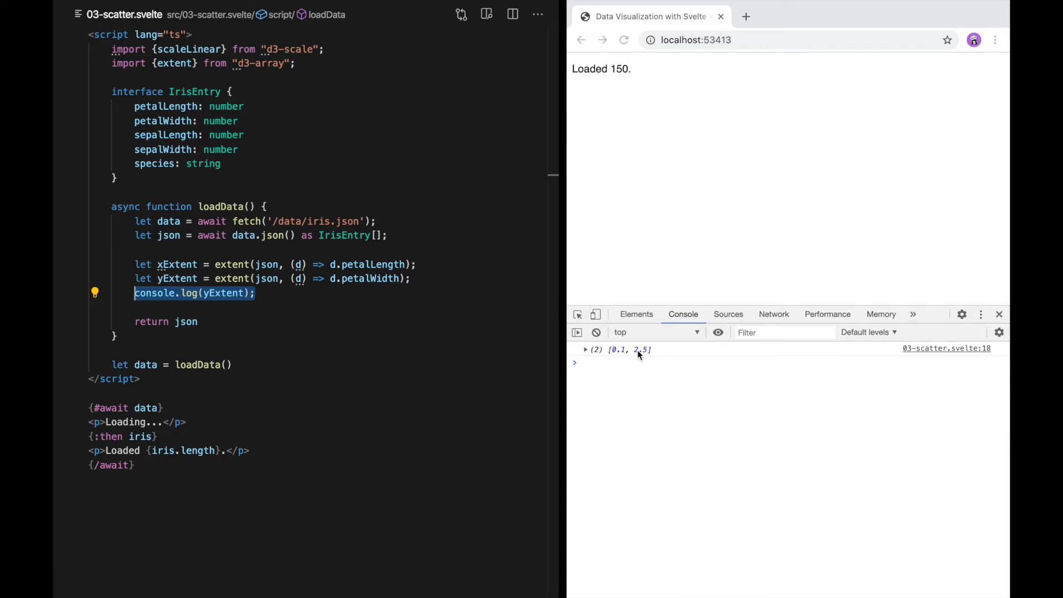
# Add height and width constants of 600 and remove the yExtent console log
pyautogui.write('const')
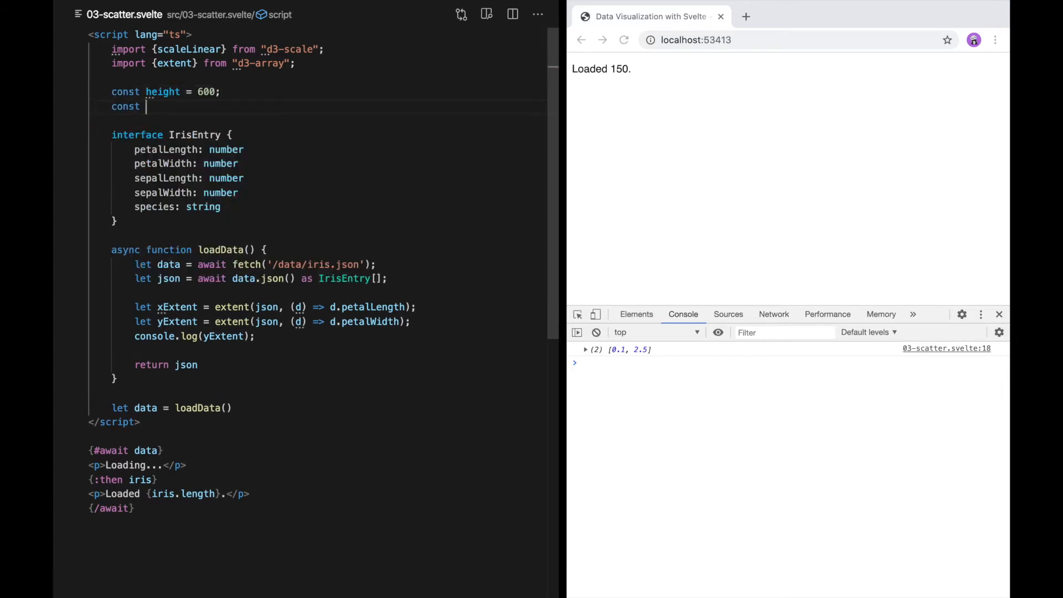
pyautogui.write('width = 600;')
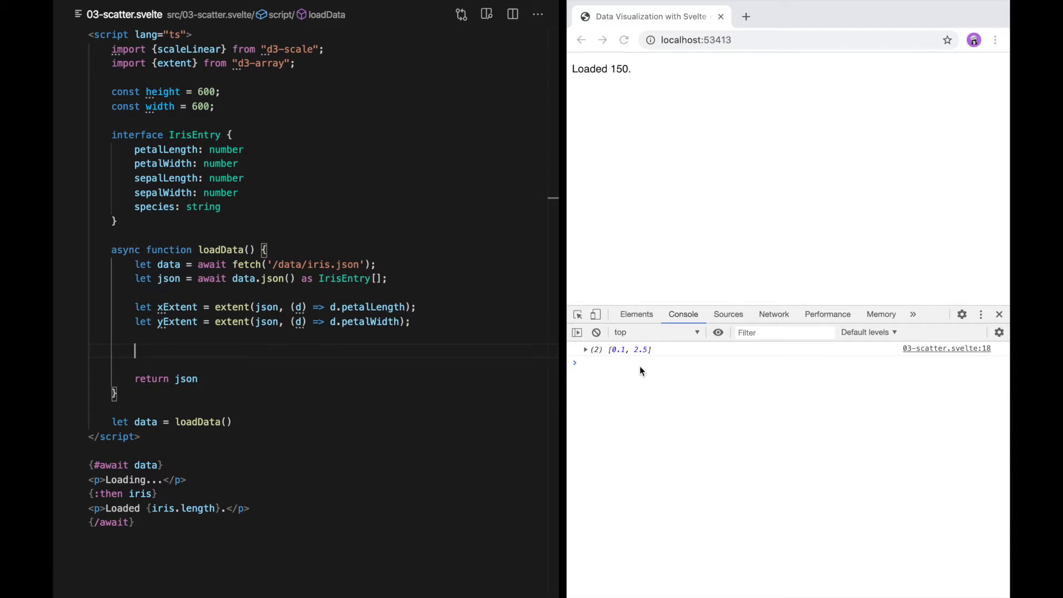
pyautogui.moveTo(637, 363)
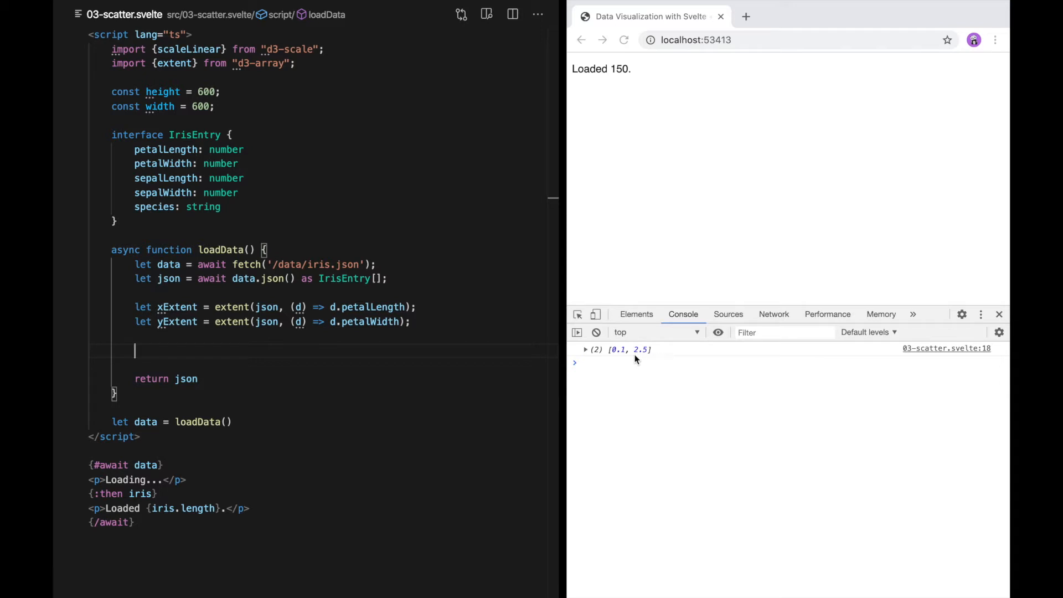
# Define linear xScale from xExtent to [0, width] and yScale from yExtent to [0, height]
pyautogui.write('let xScale =')
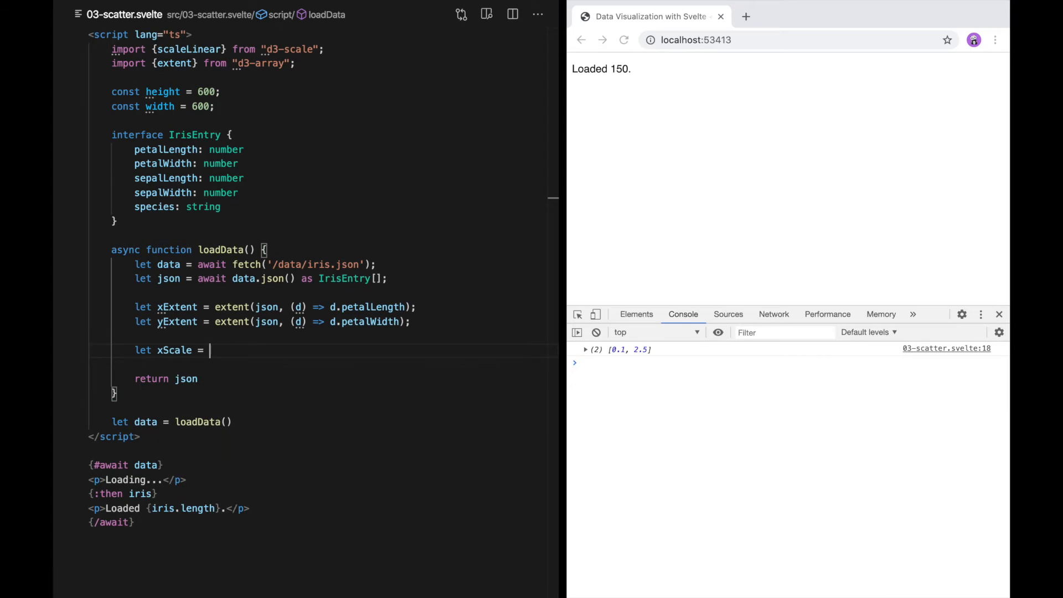
pyautogui.write('scaleLinear')
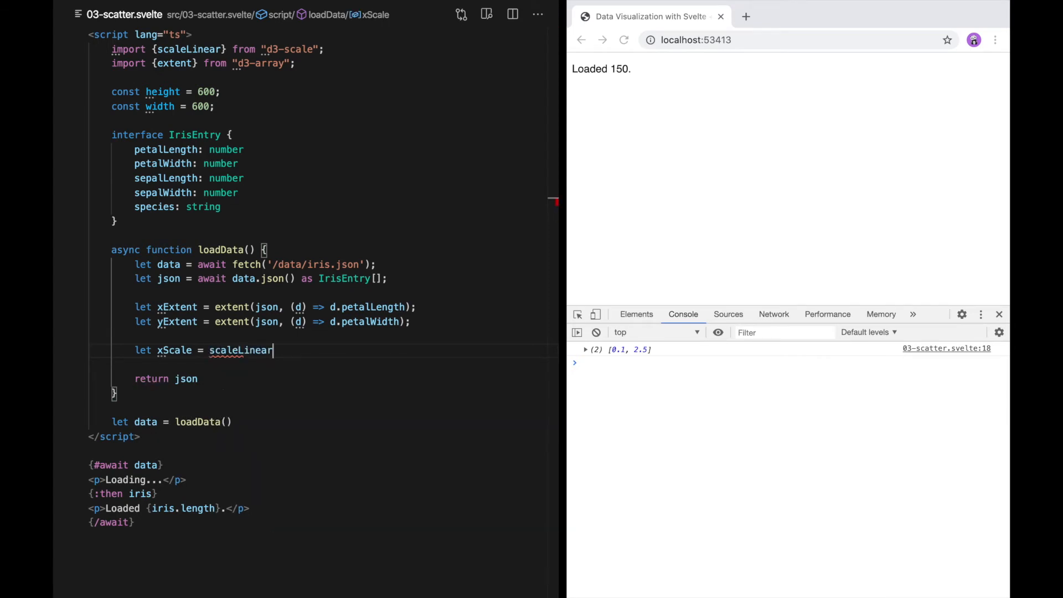
pyautogui.write('().domain()')
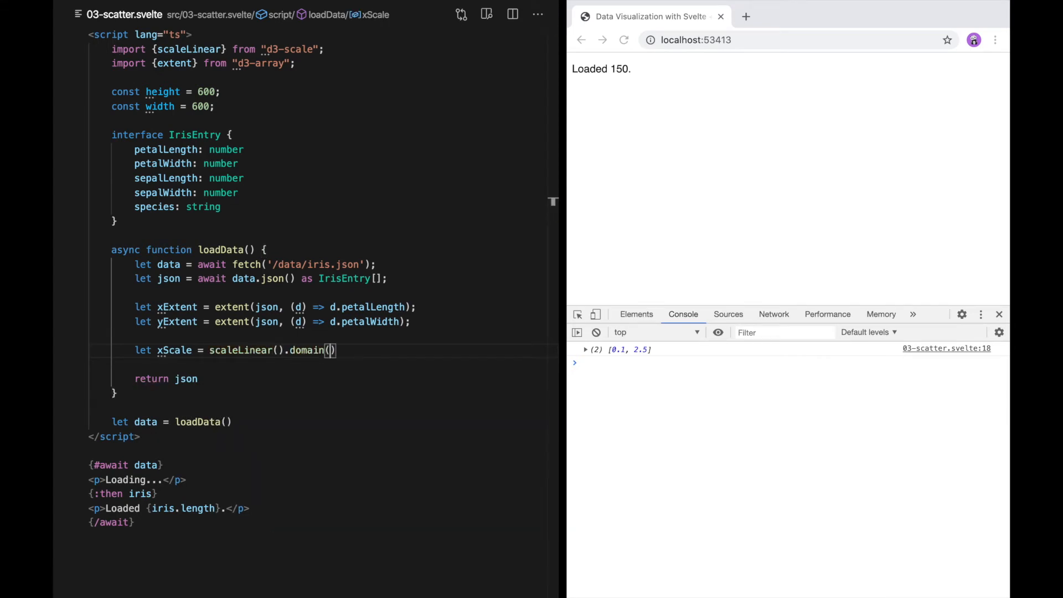
pyautogui.write('xExtent')
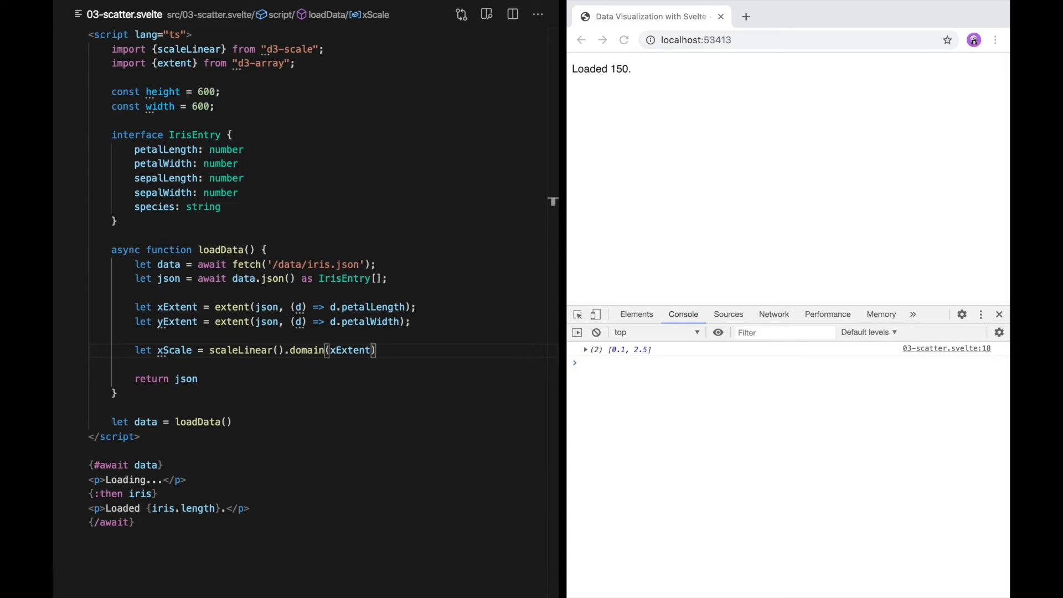
pyautogui.write('.rand')
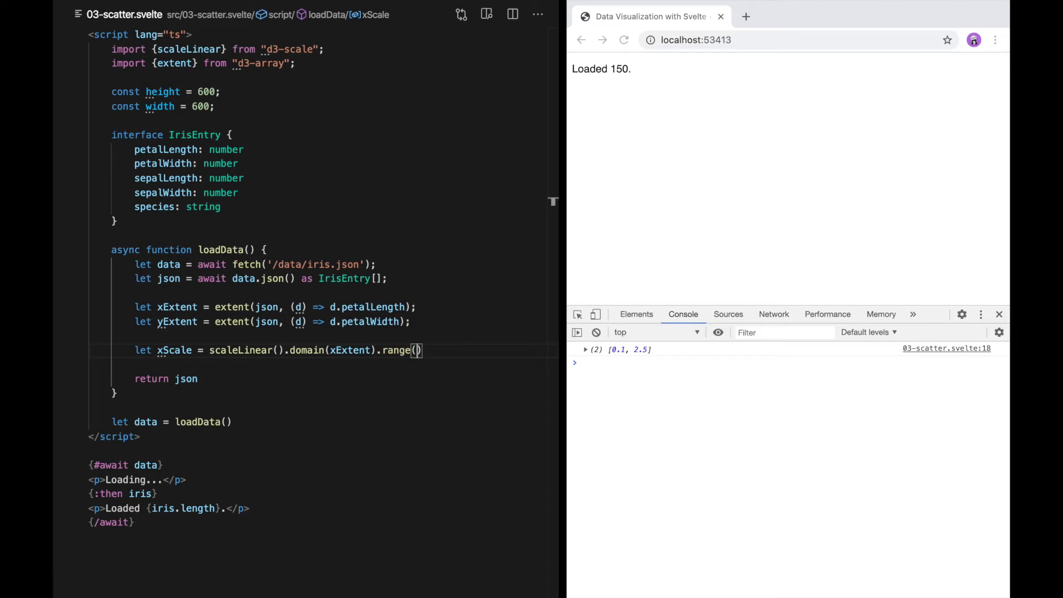
pyautogui.write('[0, width')
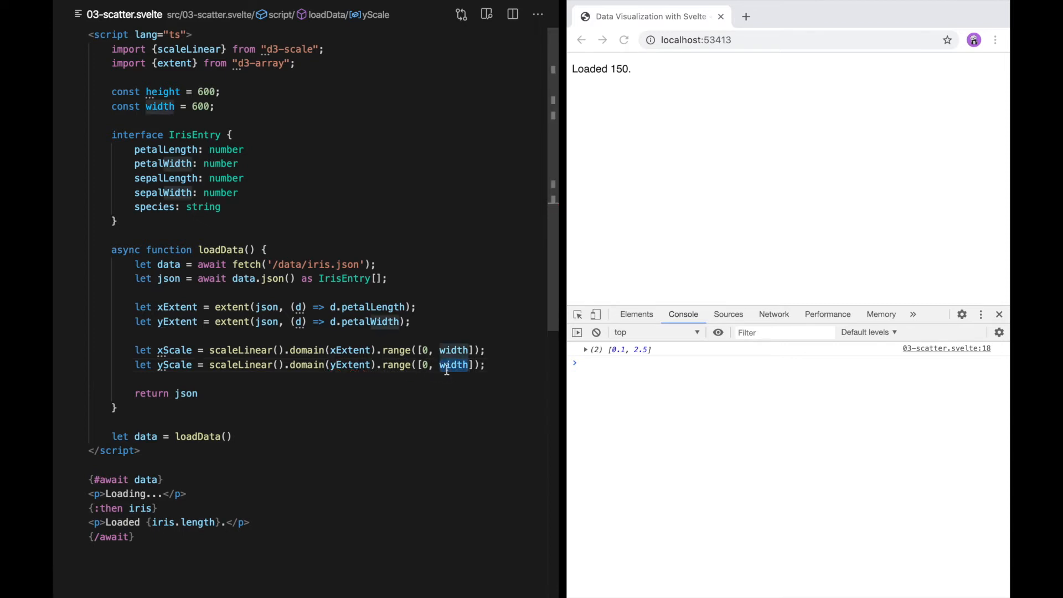
pyautogui.write('height')
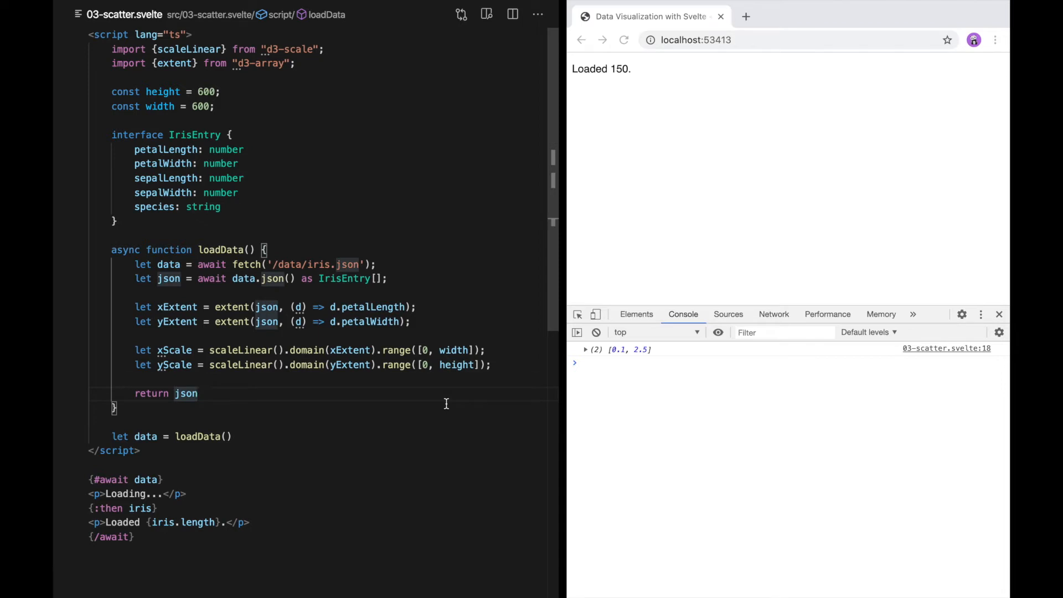
pyautogui.press('Backspace')
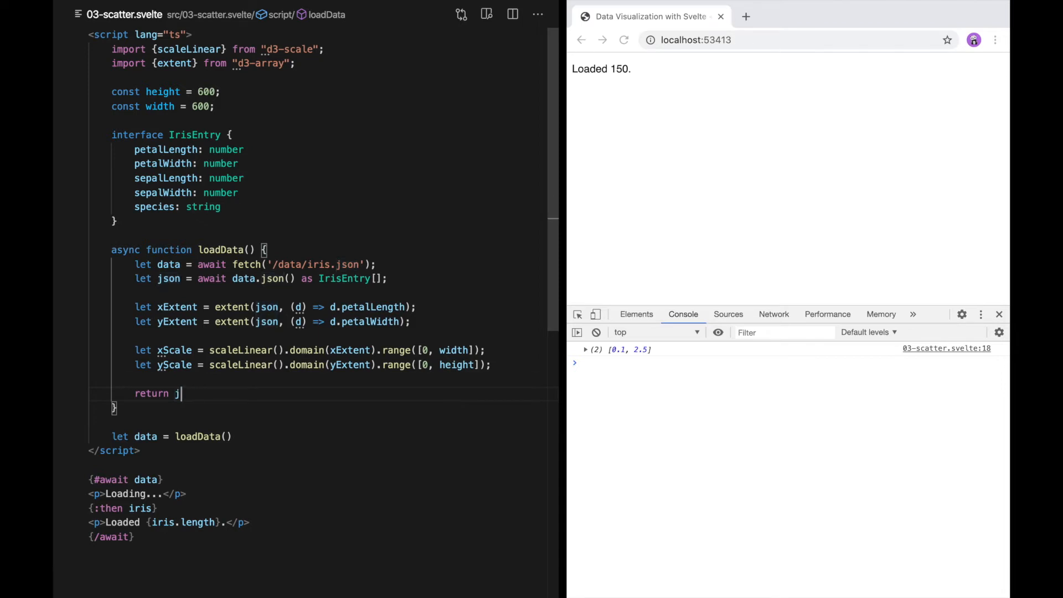
# Return { data: json, xScale, yScale } and switch the template to iris.data.length
pyautogui.write('data: json,')
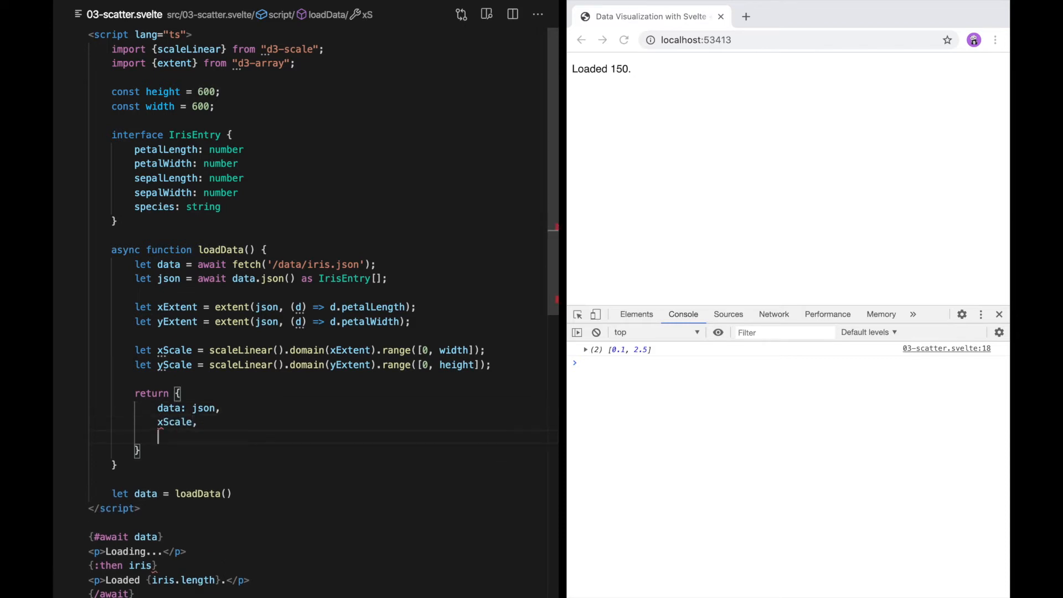
pyautogui.write('yScale,')
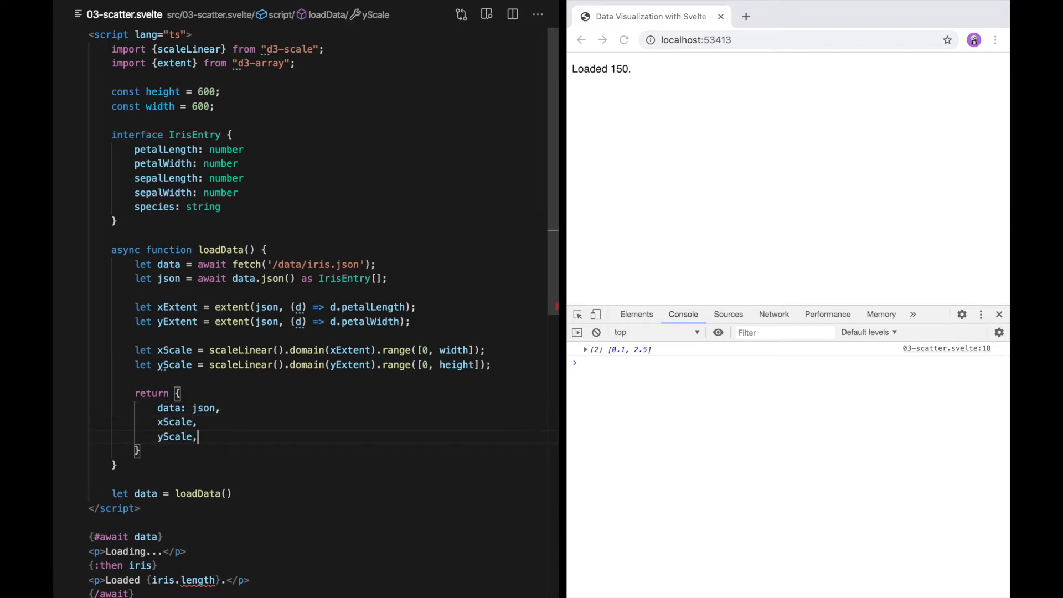
pyautogui.scroll(-3)
pyautogui.write('data.')
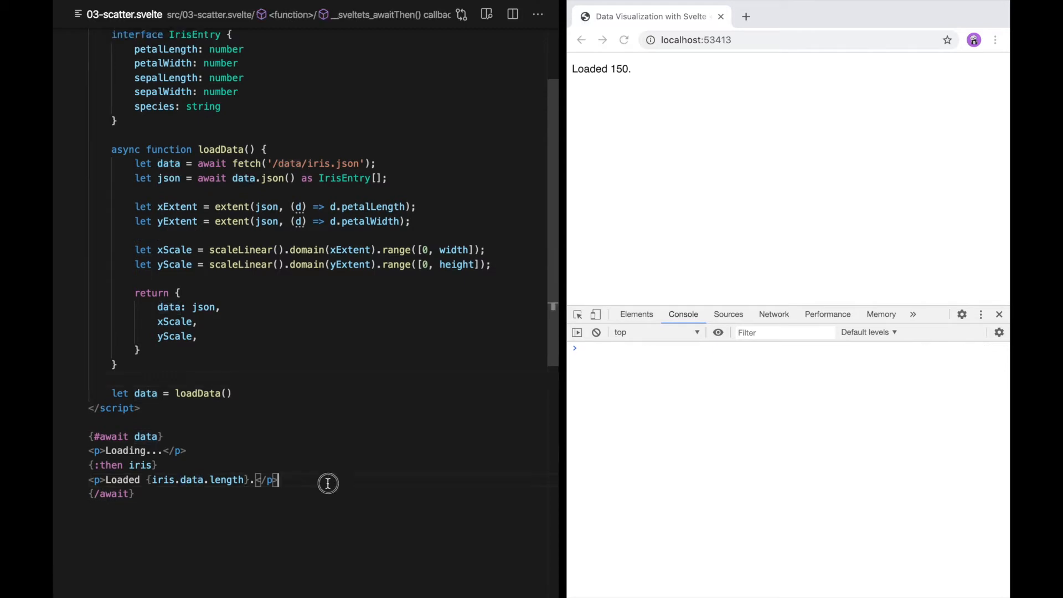
# Replace the Loaded paragraph with <svg {height} {width}></svg>
pyautogui.tripleClick(184, 480)
pyautogui.write('<svg>')
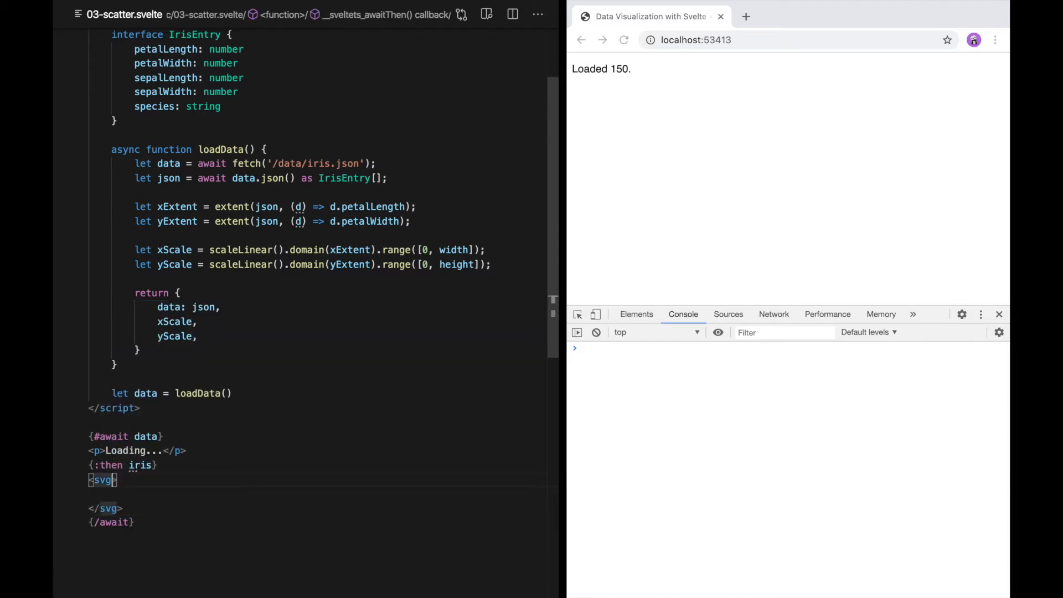
pyautogui.write('{}')
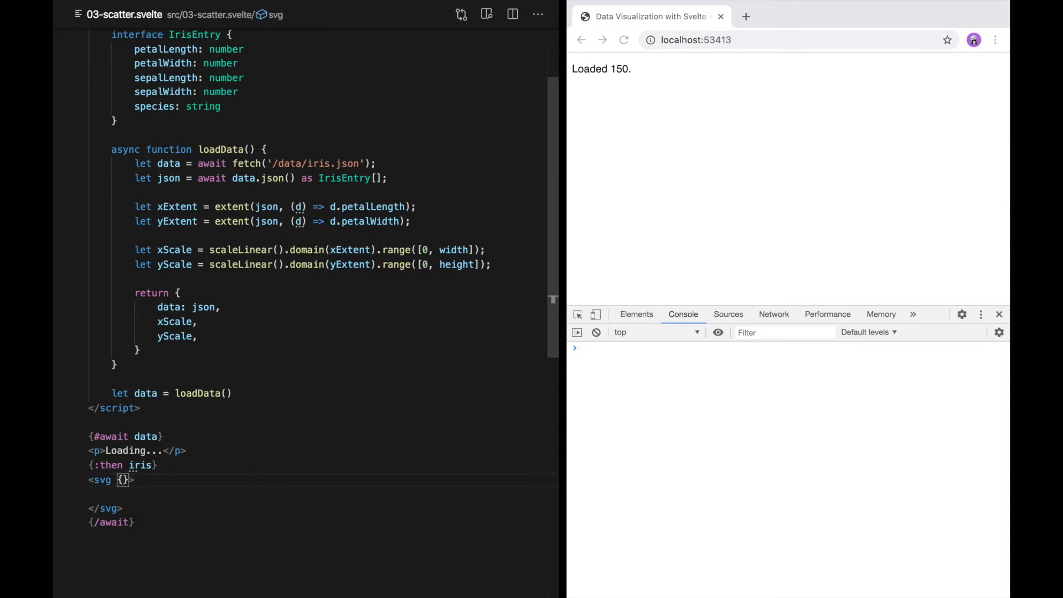
pyautogui.write('height')
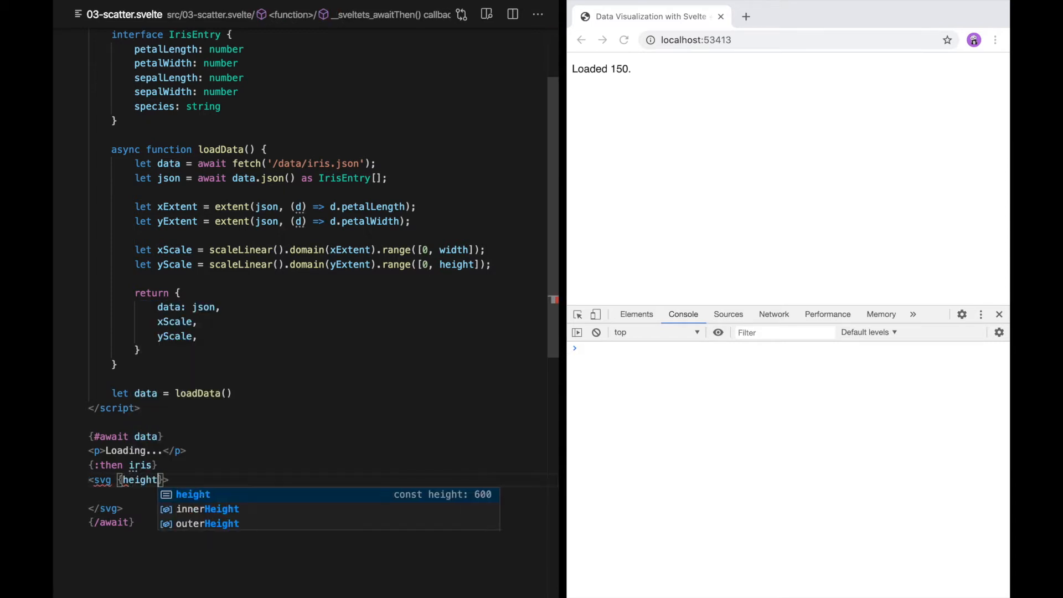
pyautogui.write('{width}')
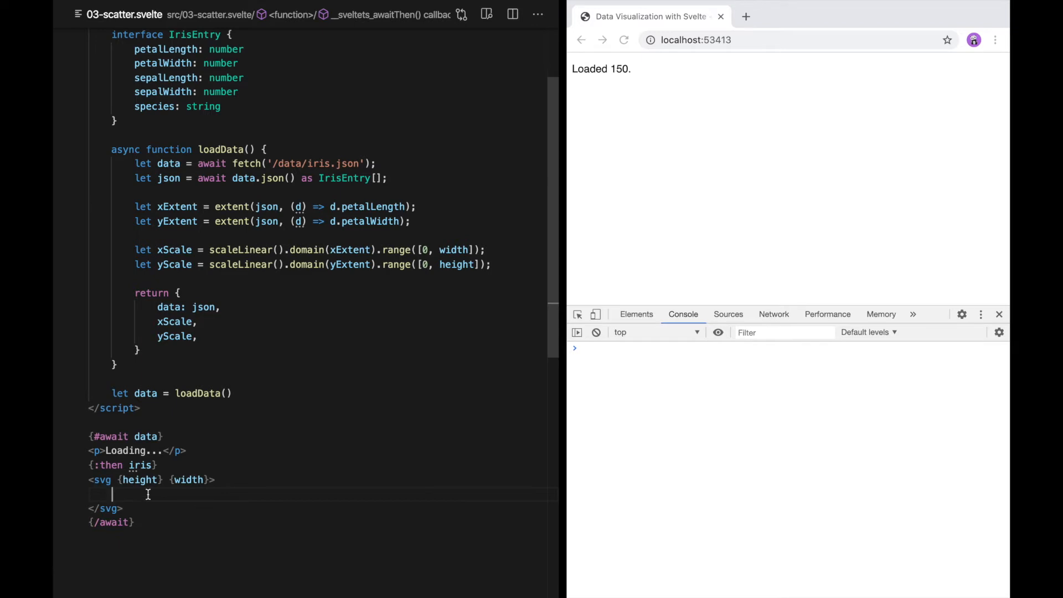
pyautogui.moveTo(136, 489)
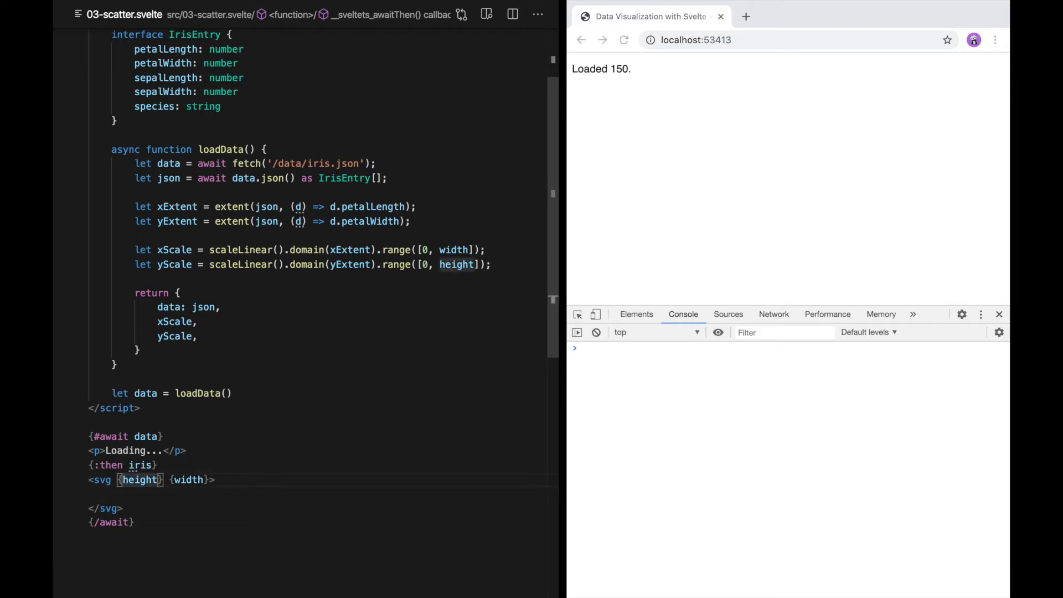
pyautogui.write('height')
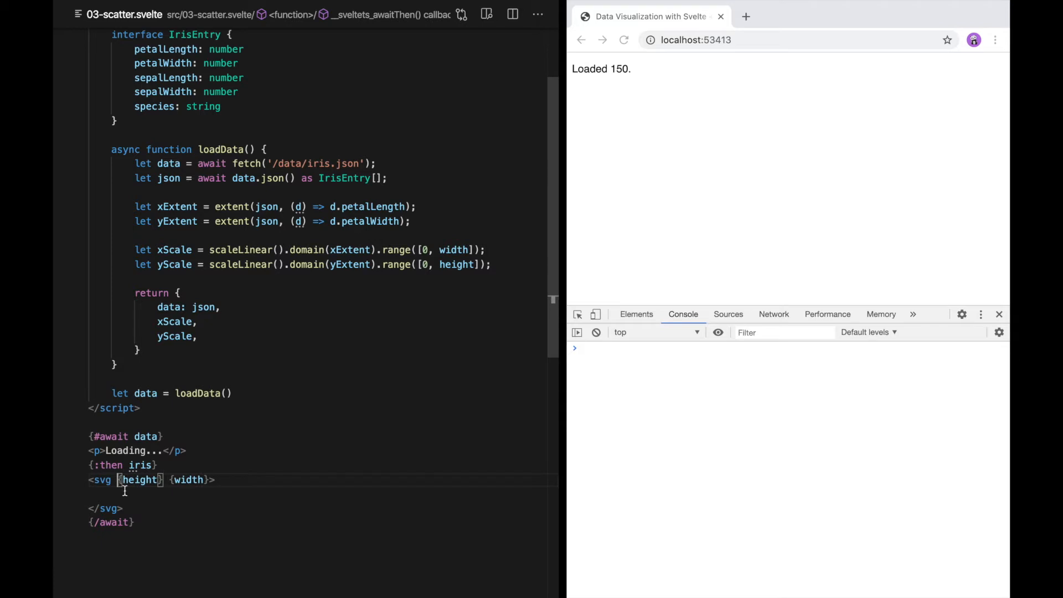
# Loop over iris.data drawing red r=3 circles at xScale(petalLength), yScale(petalWidth)
pyautogui.write('{#each iris.data }')
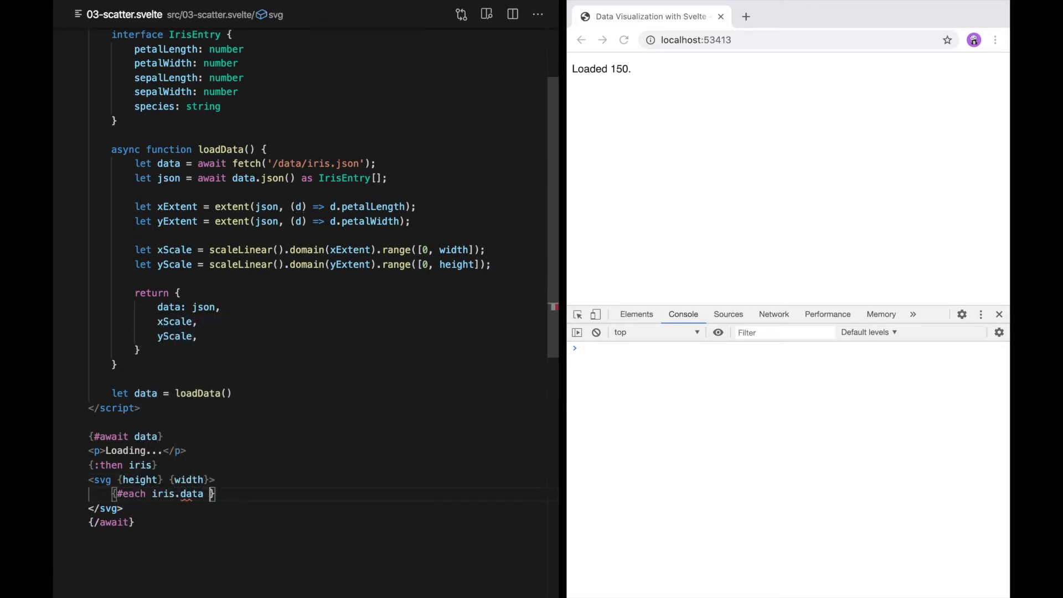
pyautogui.write('as item')
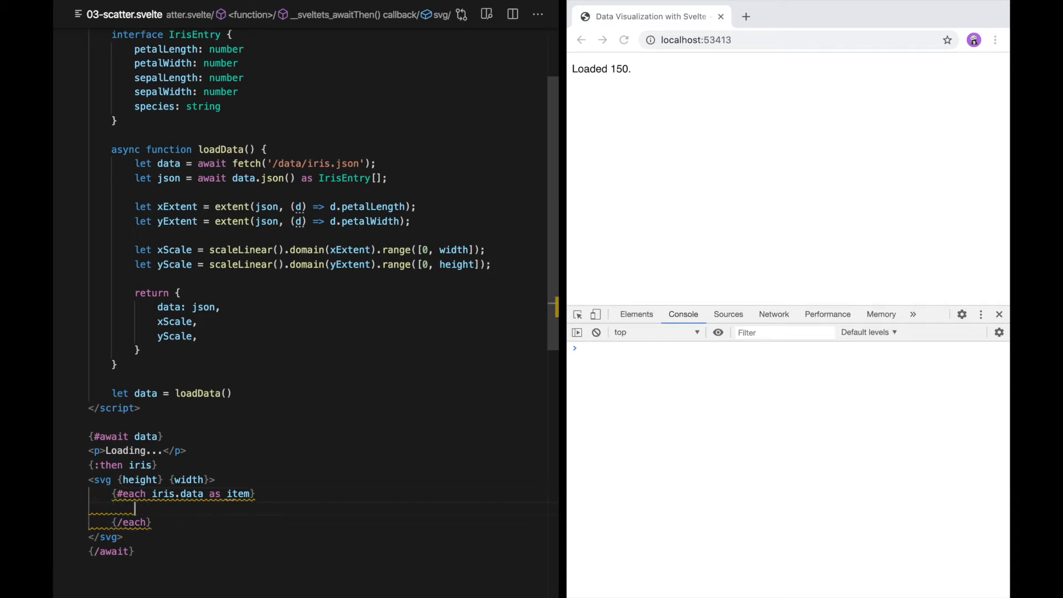
pyautogui.write('<circle r="3" cx=')
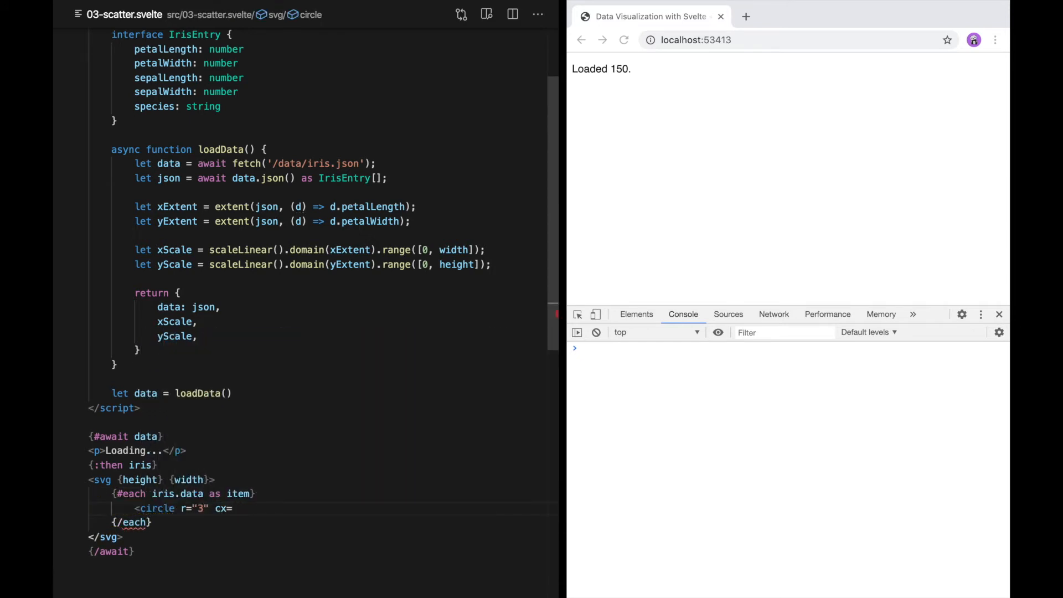
pyautogui.write('{}')
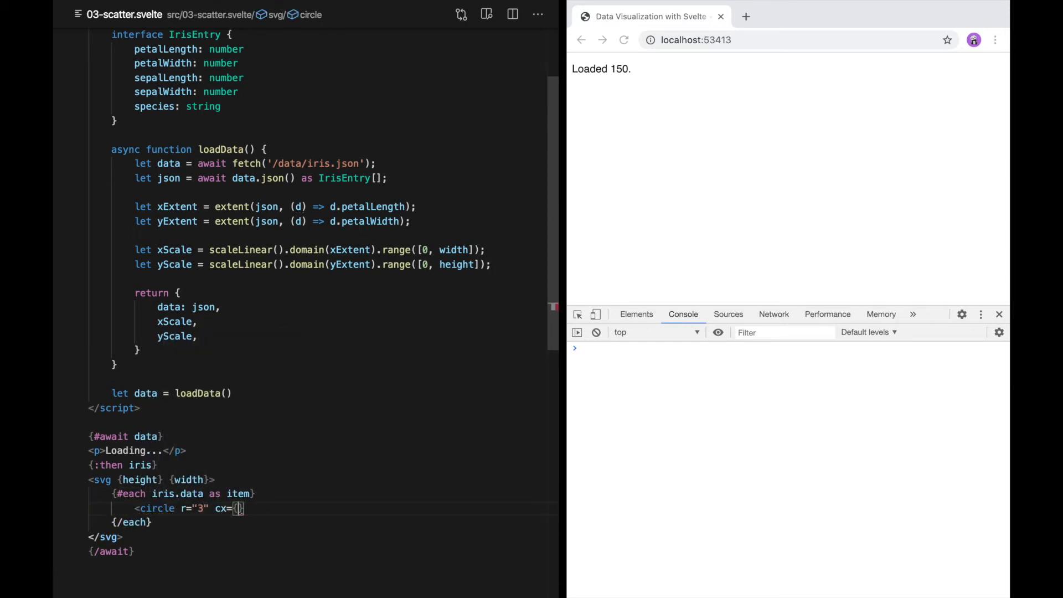
pyautogui.write('iris.s')
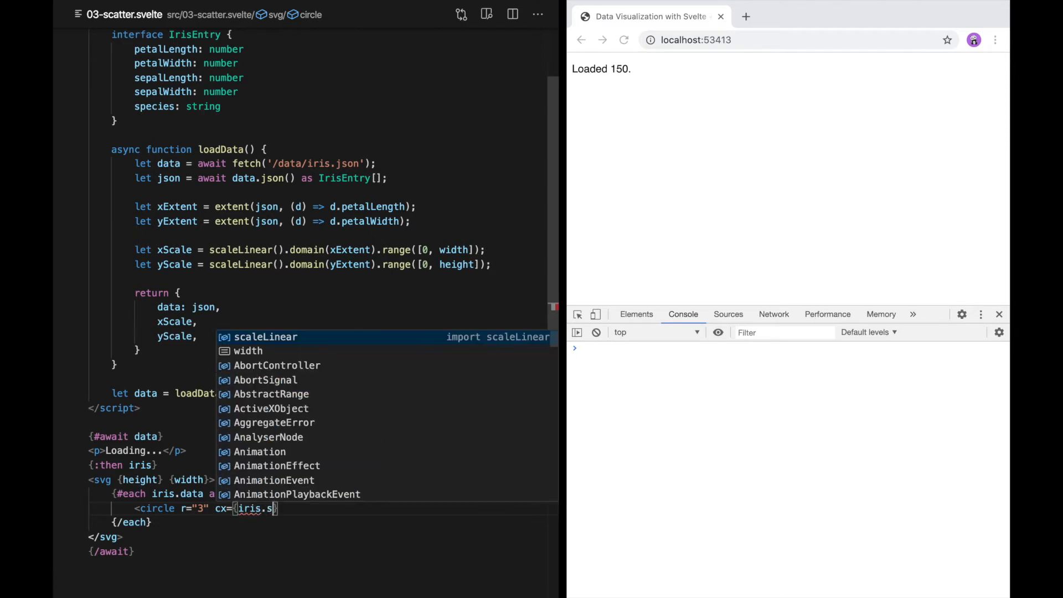
pyautogui.write('xScale(')
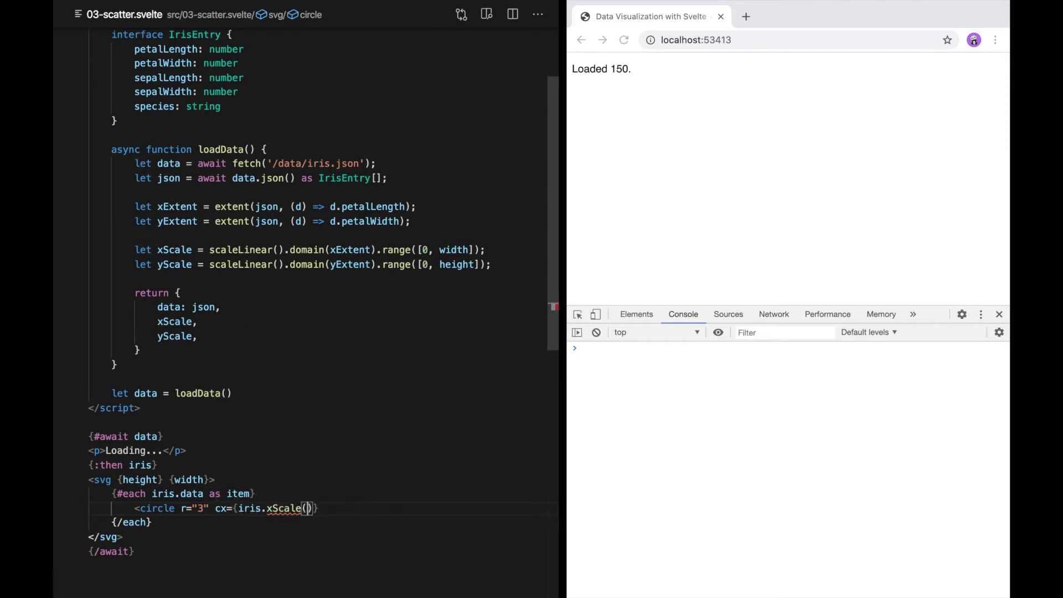
pyautogui.write('item.petalLength')
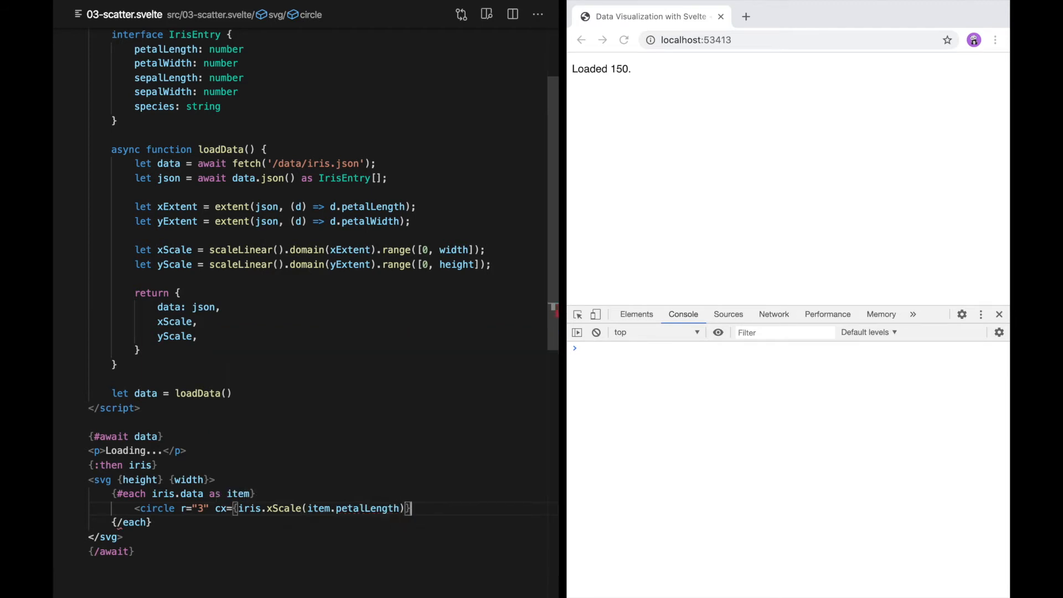
pyautogui.write('cy={iris.yScale(item.petalWidth)} fill="red" />')
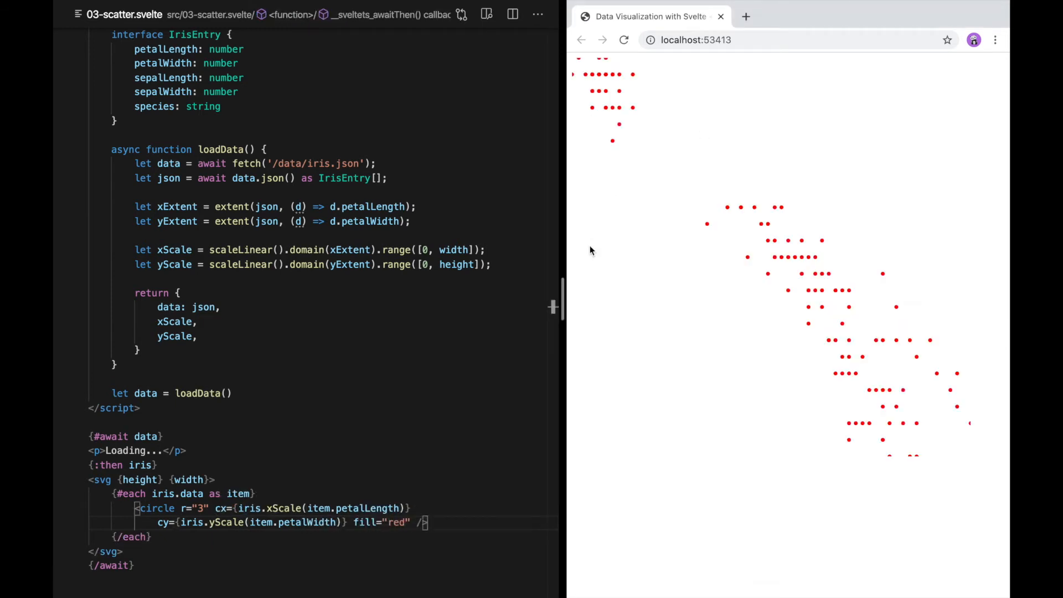
pyautogui.moveTo(365, 344)
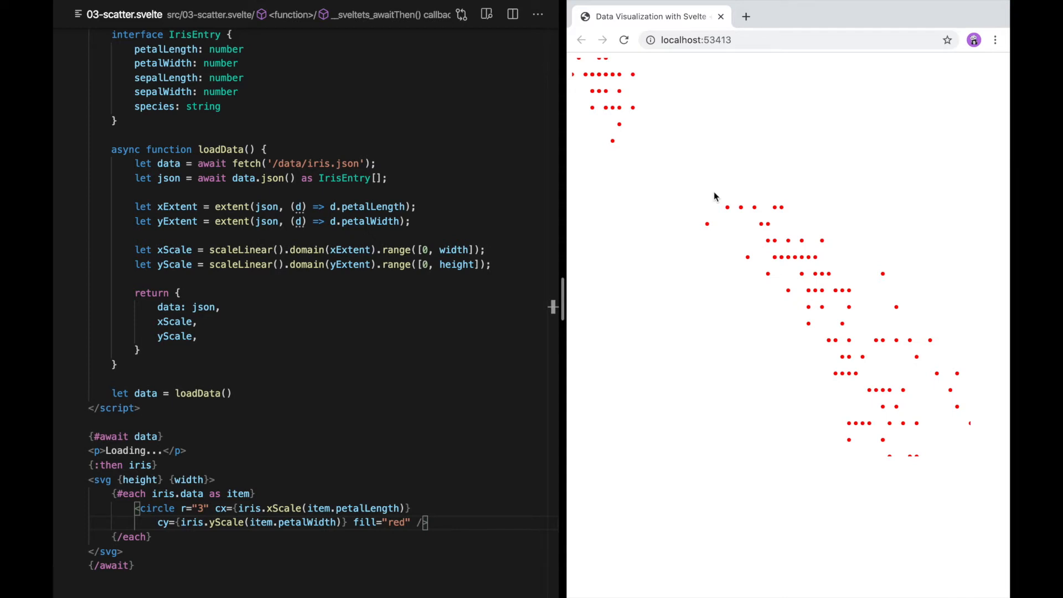
pyautogui.moveTo(610, 75)
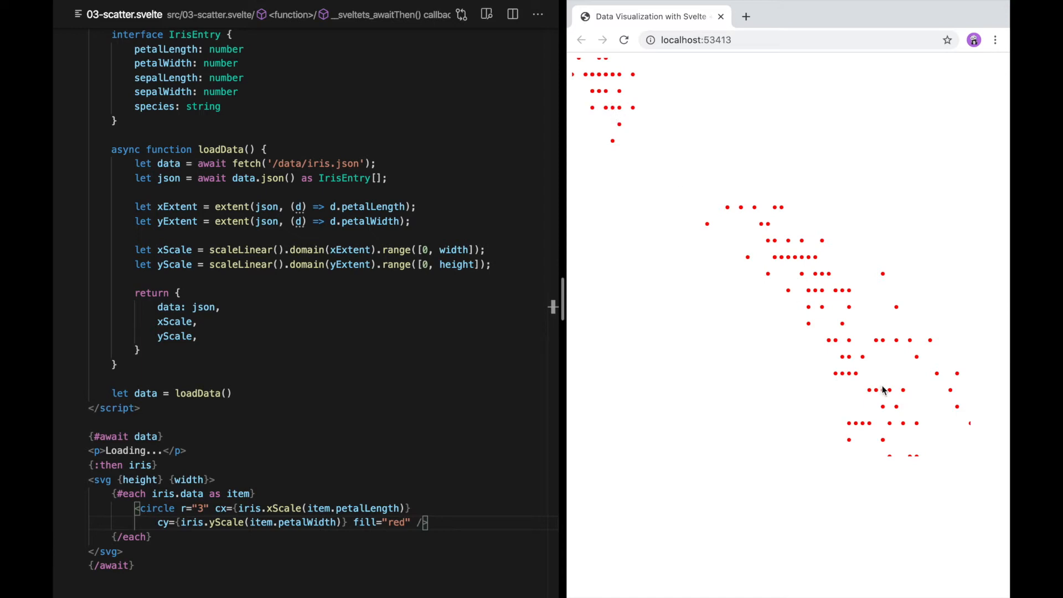
# Reverse the yScale range to [height, 0] so the plot flips vertically
pyautogui.doubleClick(459, 264)
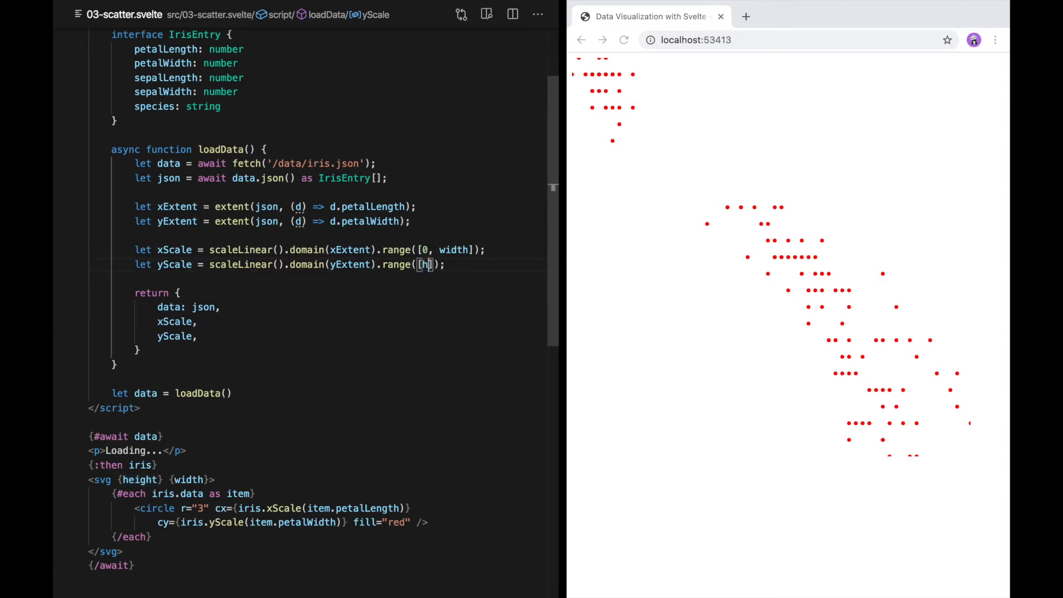
pyautogui.write('eight, 0')
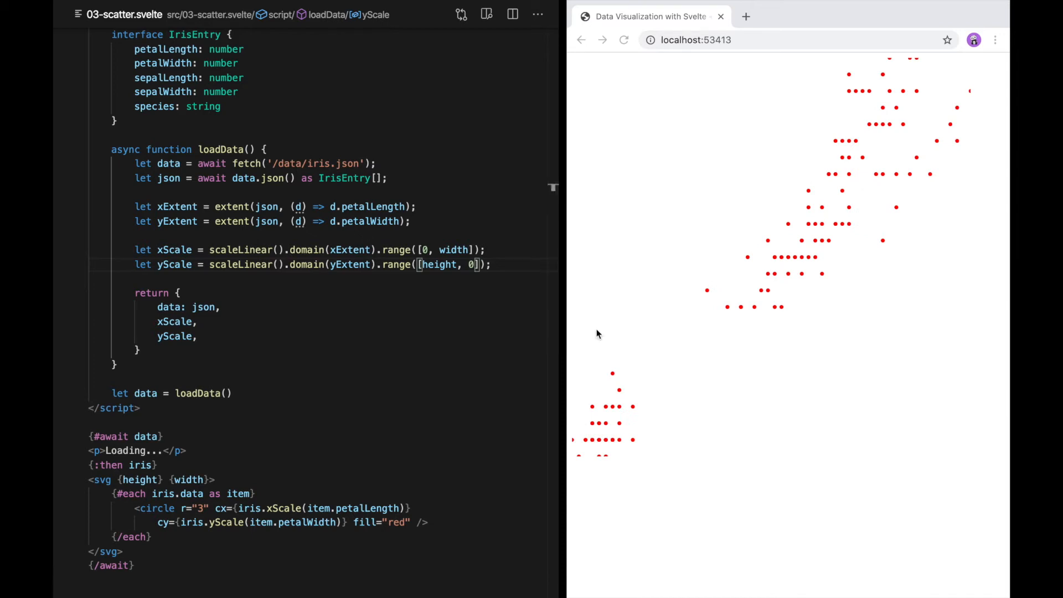
pyautogui.moveTo(580, 462)
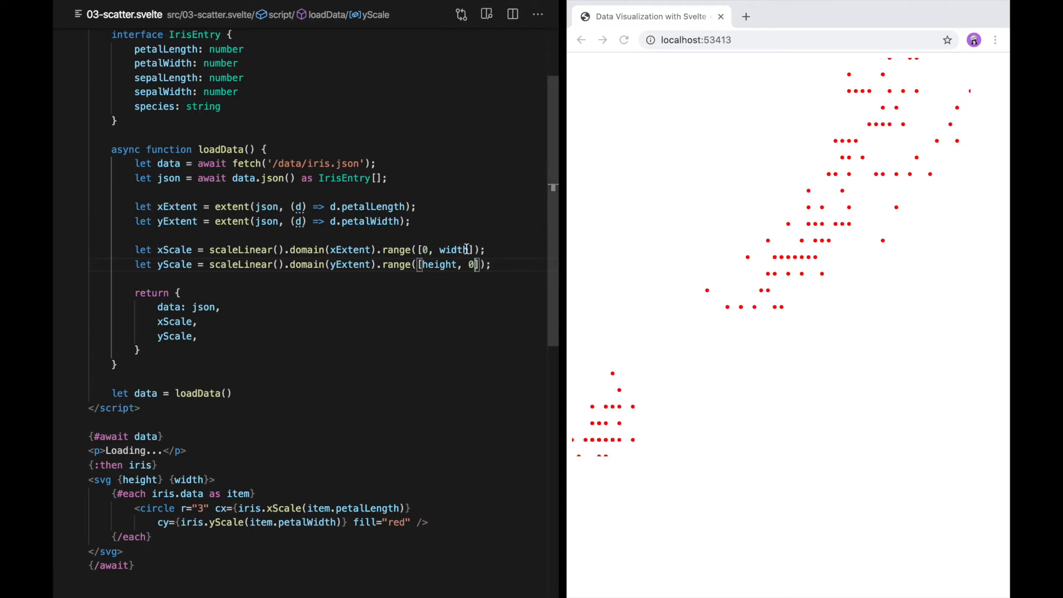
pyautogui.moveTo(453, 249)
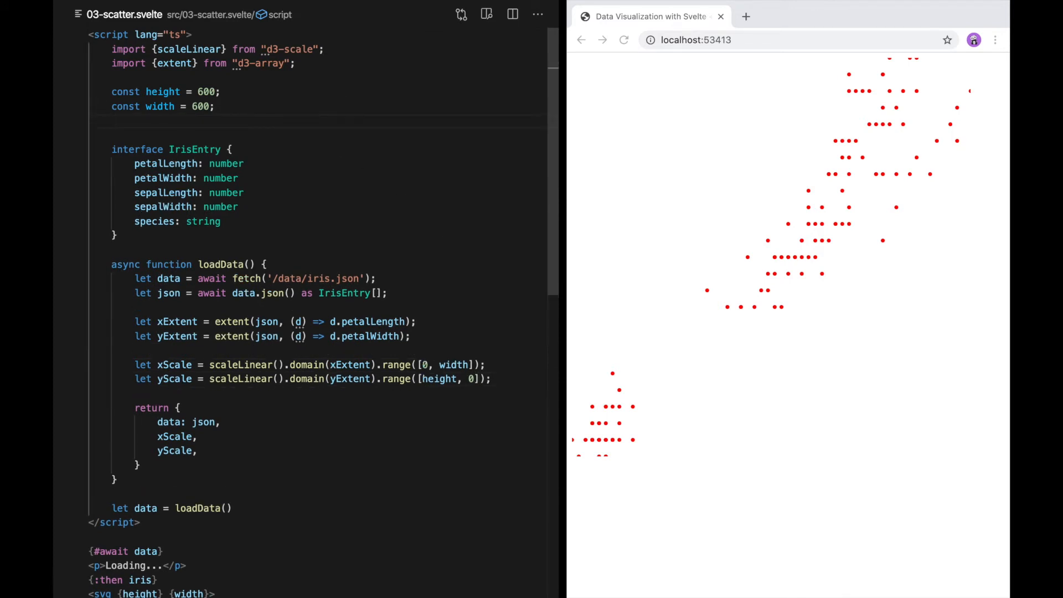
# Add const buffer = 10 and inset scale ranges to [buffer, width - buffer] and [height - buffer, buffer]
pyautogui.write('const bu')
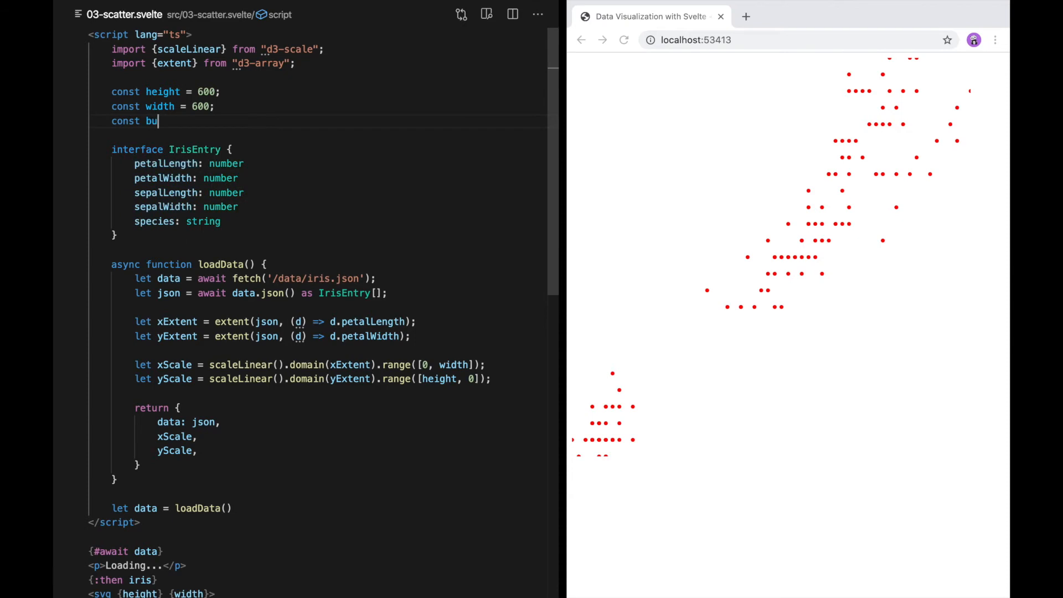
pyautogui.write('ffer = 10;')
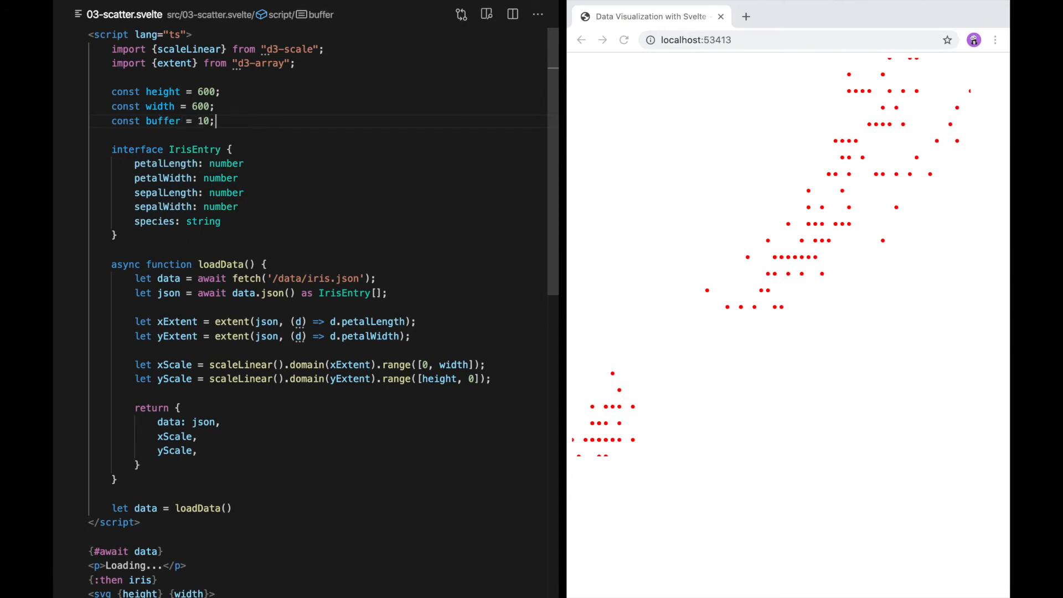
pyautogui.click(426, 365)
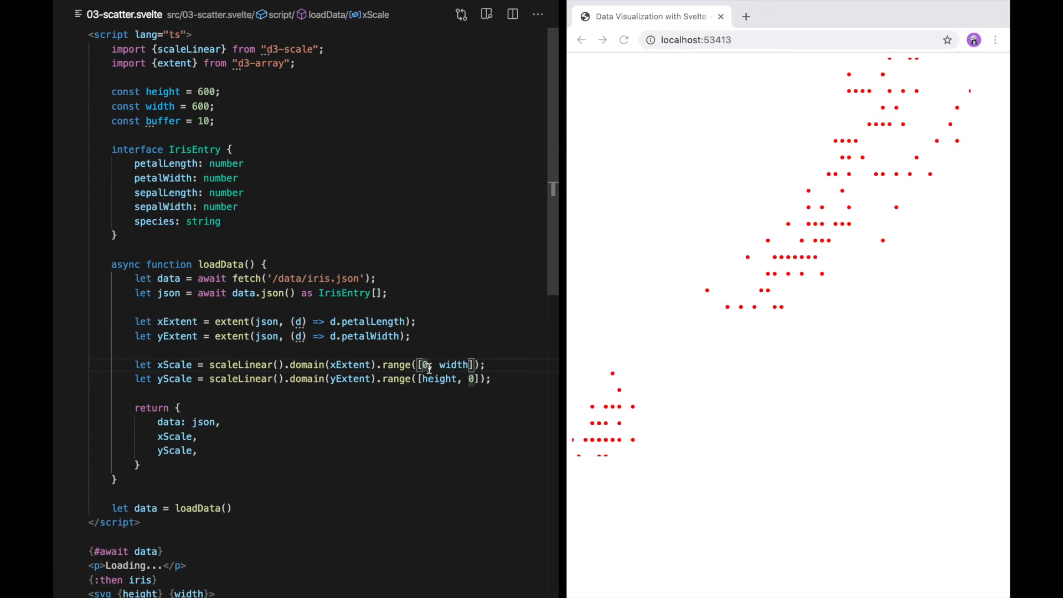
pyautogui.write('b')
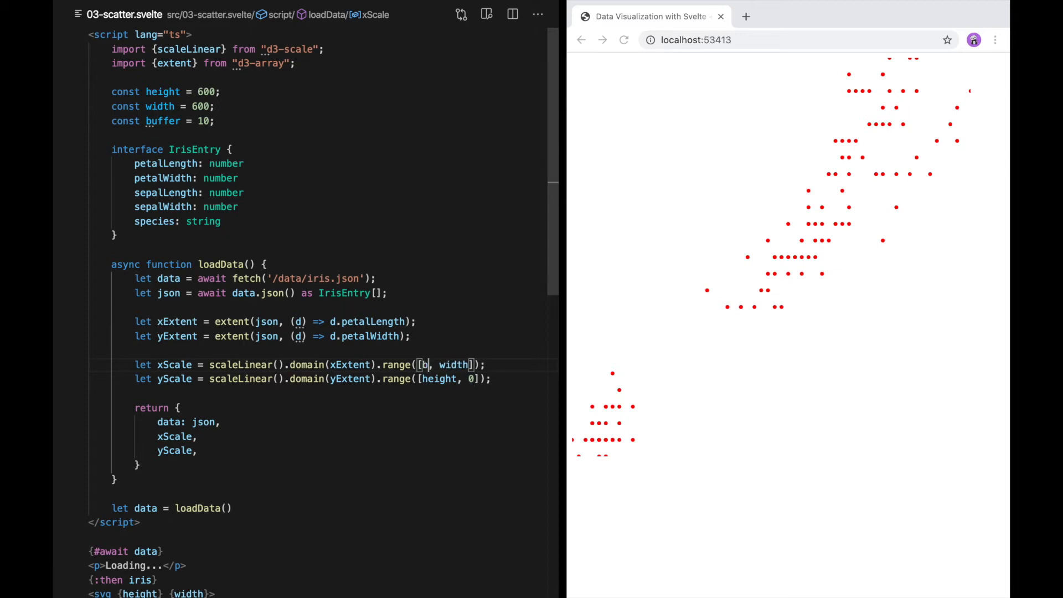
pyautogui.write('uffer')
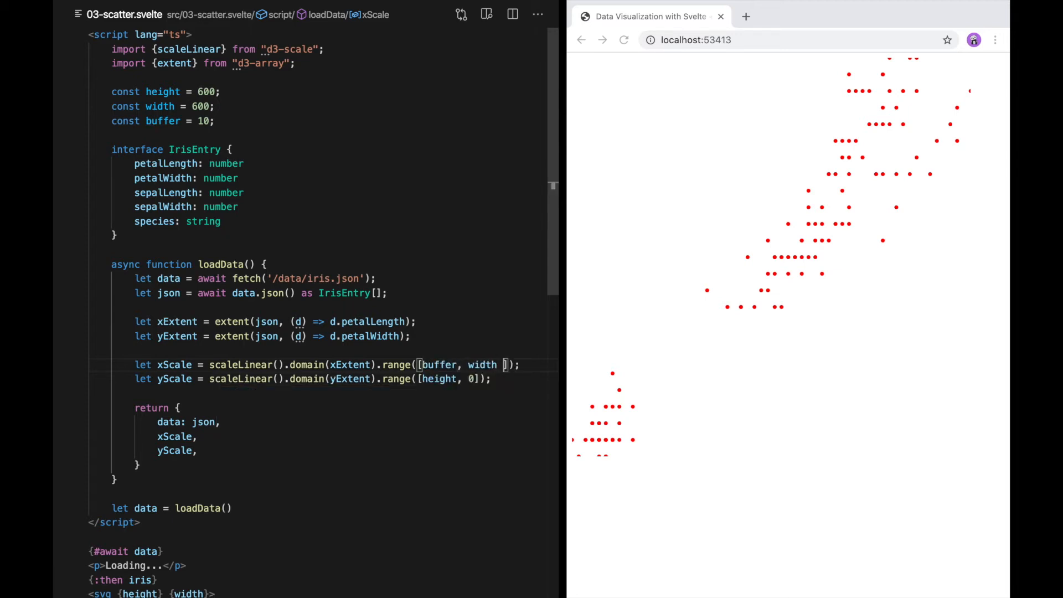
pyautogui.write('- buffer')
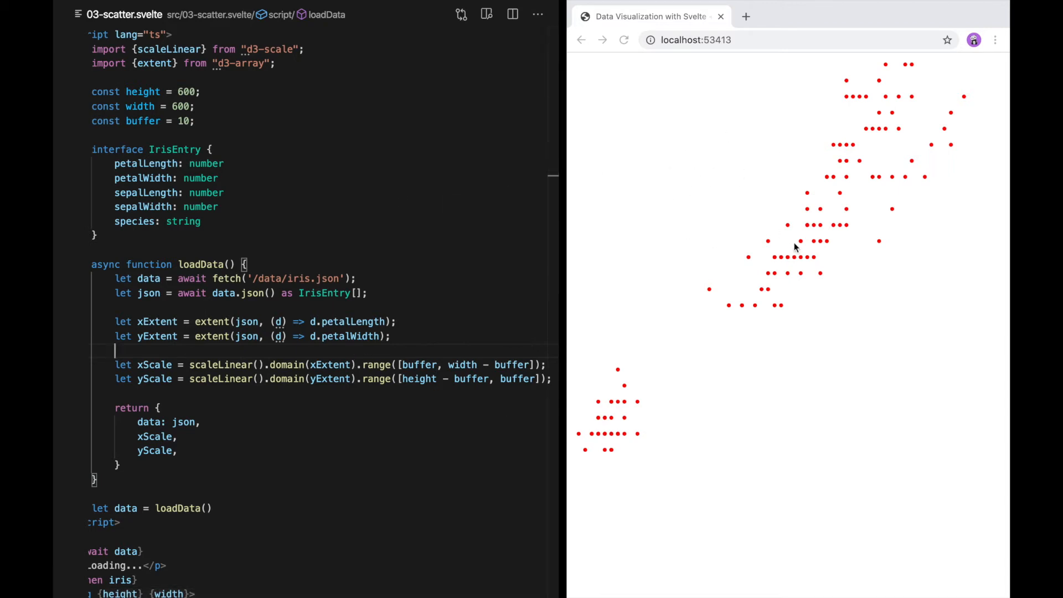
pyautogui.moveTo(444, 139)
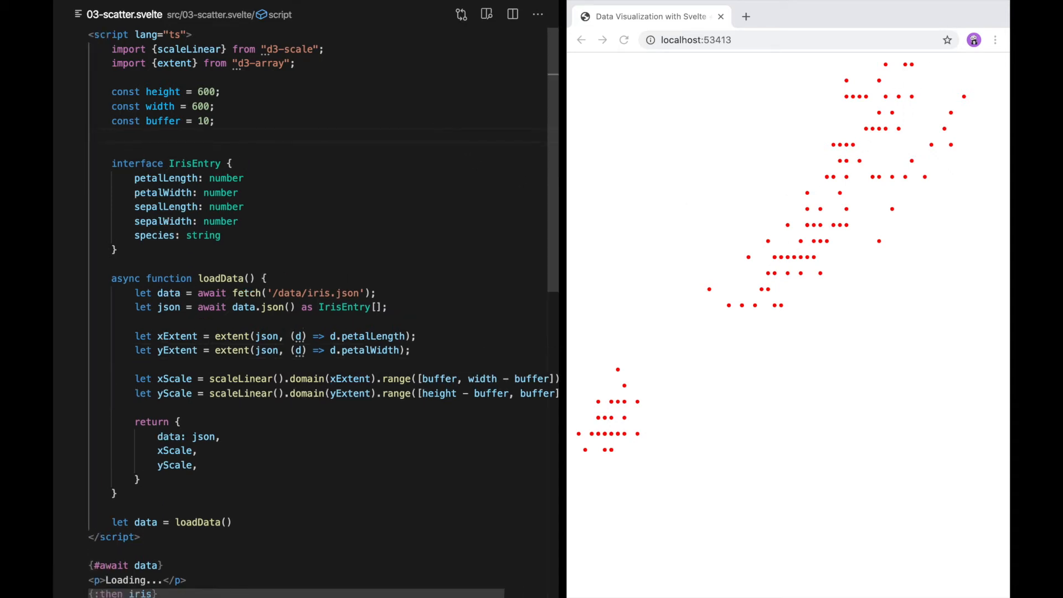
# Add const colors = ['red', 'green', 'blue'] below the buffer constant
pyautogui.write("const colors = ['red', 'gr")
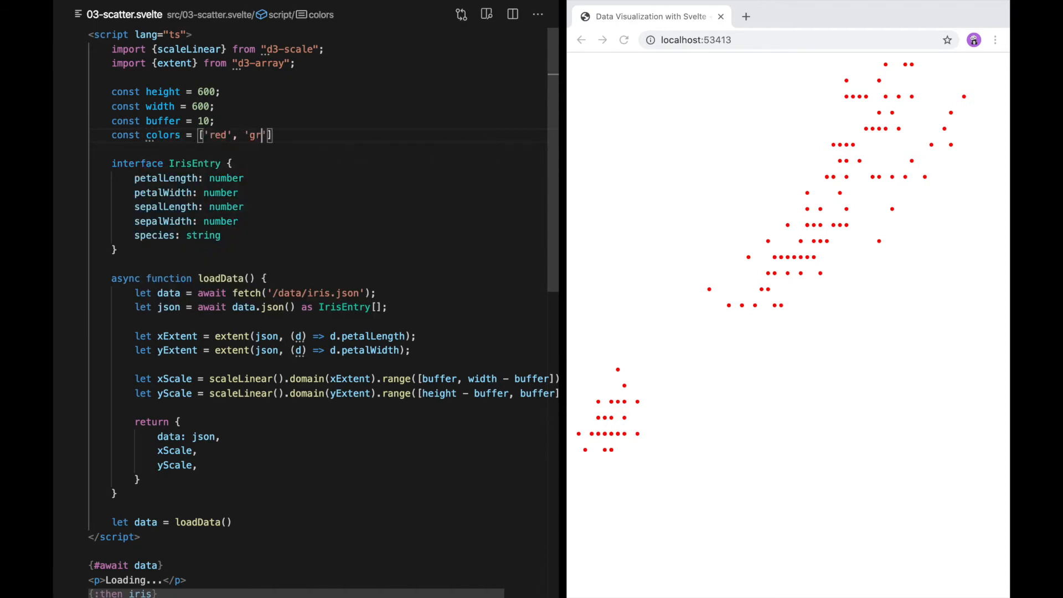
pyautogui.write("een', 'blue'")
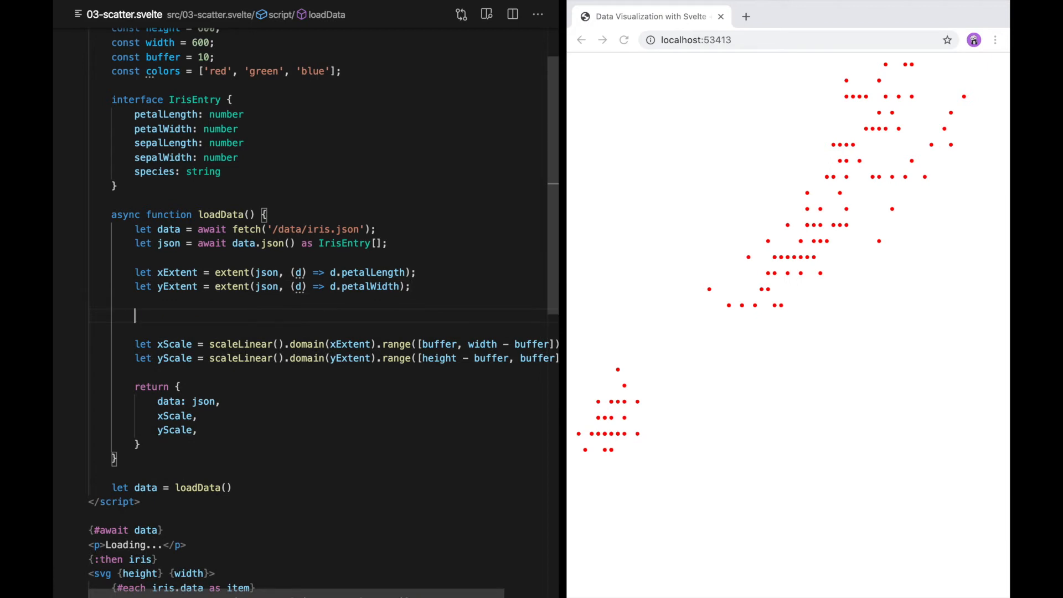
# Build species as new Set(json.map(d => d.species)) in loadData and log it
pyautogui.write('let species')
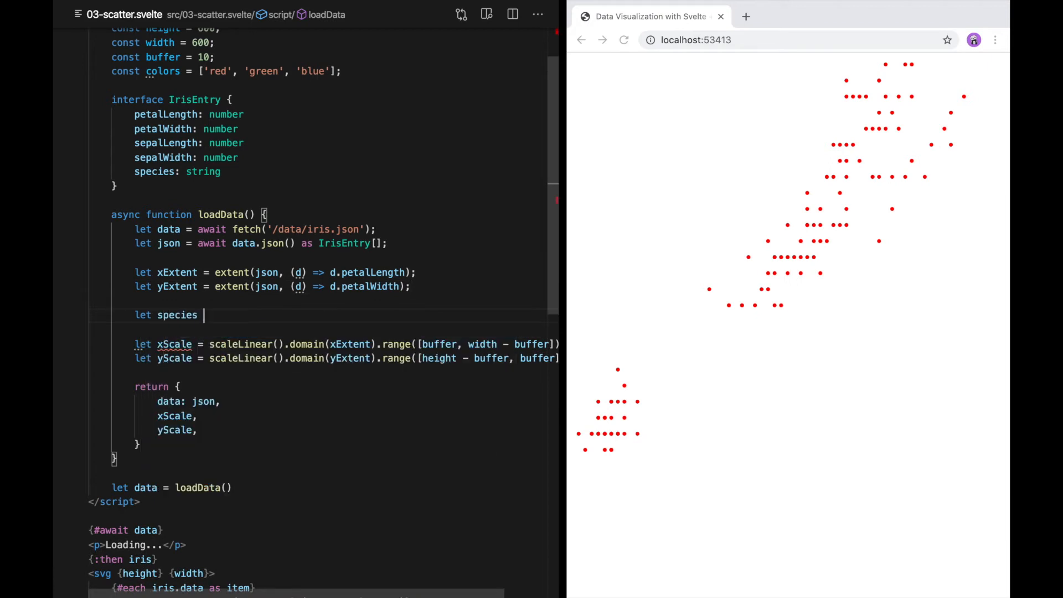
pyautogui.write('= new Set()')
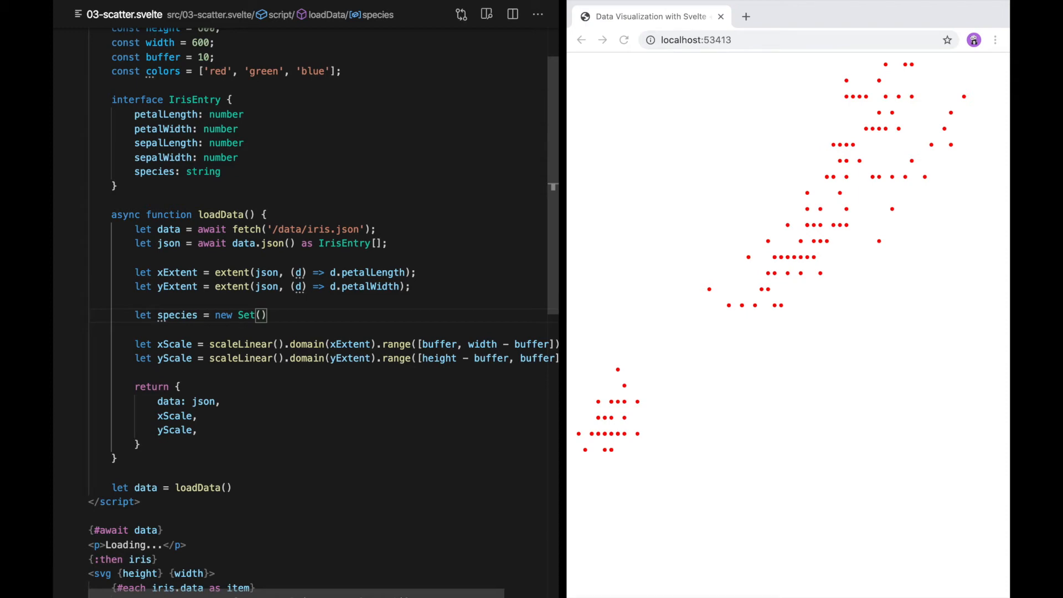
pyautogui.write('json.map(')
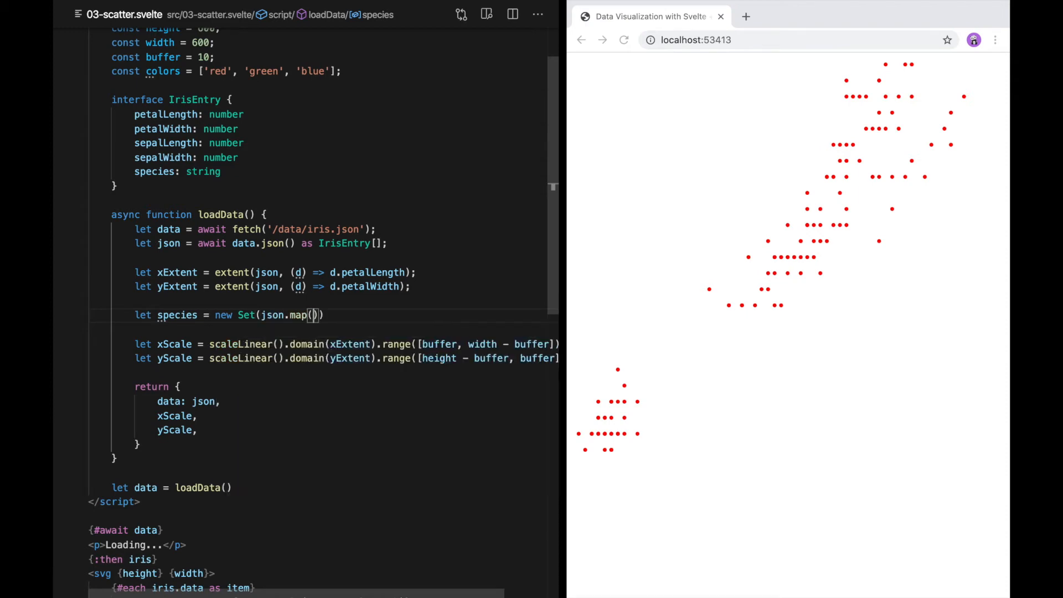
pyautogui.write('(d) => d.species')
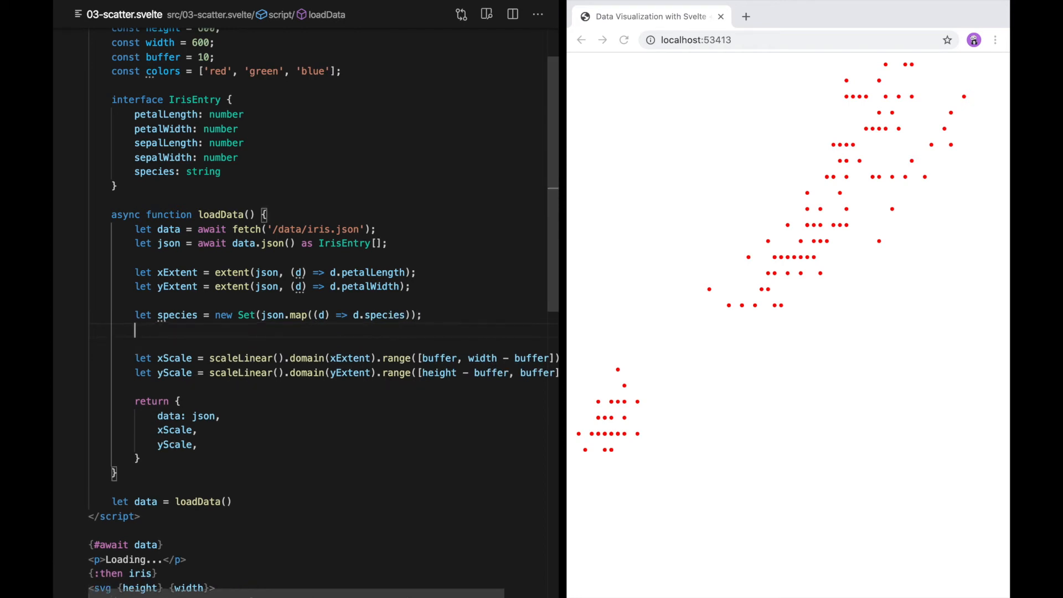
pyautogui.write('console.lo')
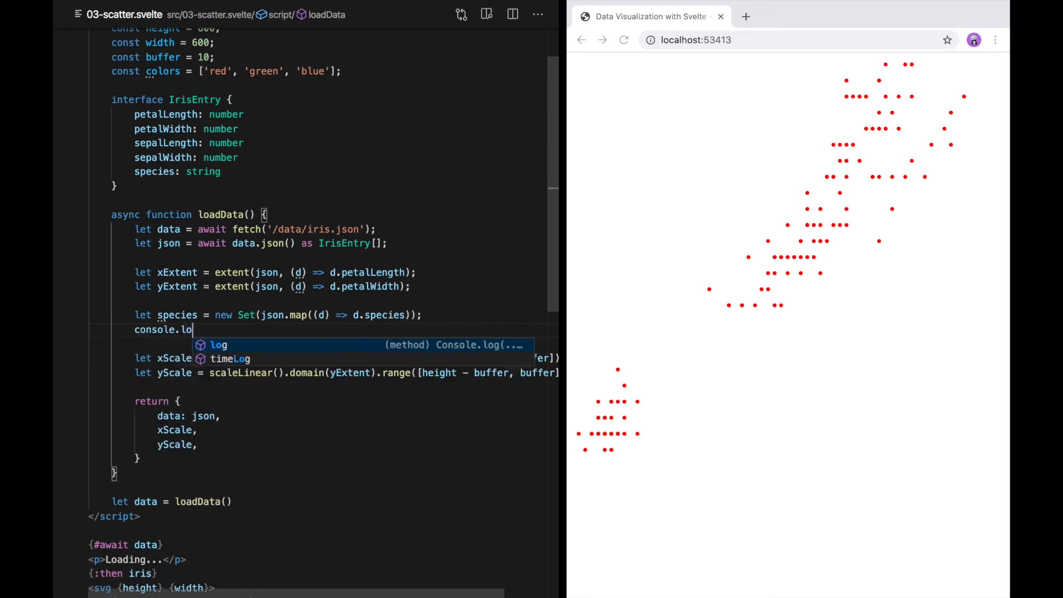
pyautogui.write('(species);')
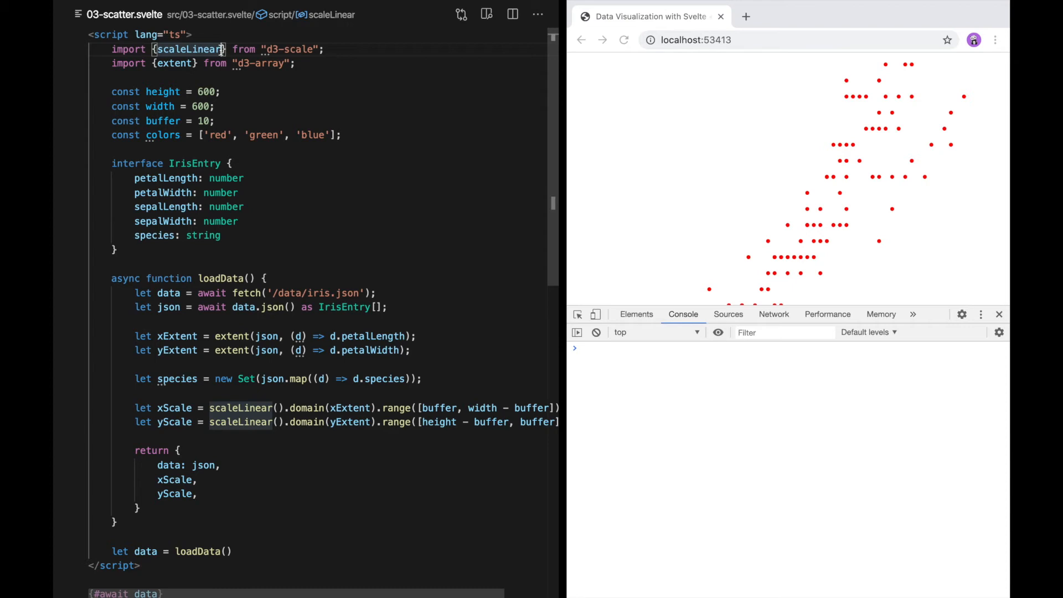
# Import scaleOrdinal and define colorScale mapping Array.from(species) to colors, returning it from loadData
pyautogui.write(',')
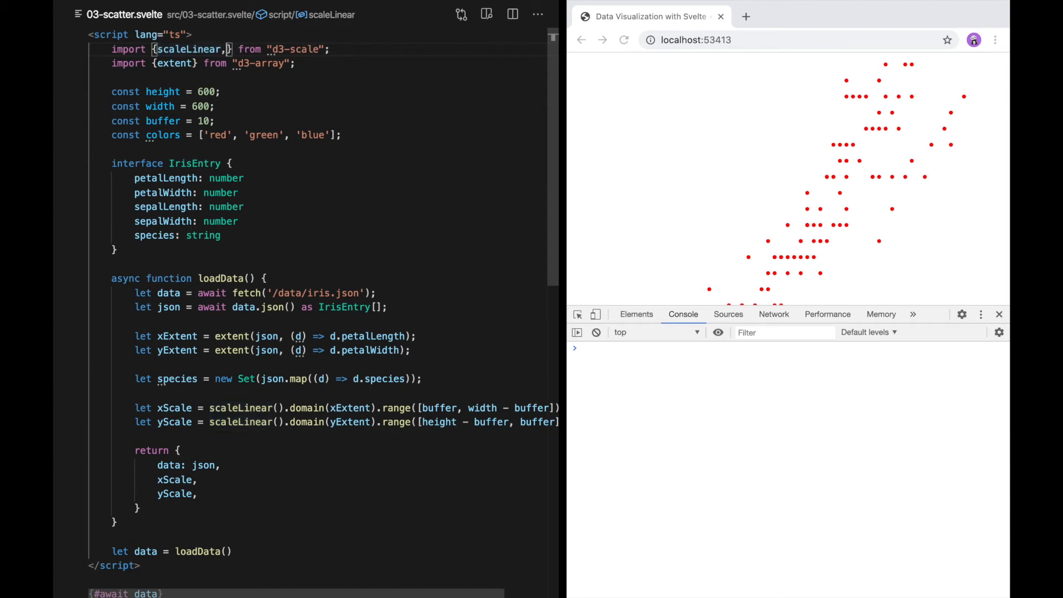
pyautogui.write('scaleOrdinal')
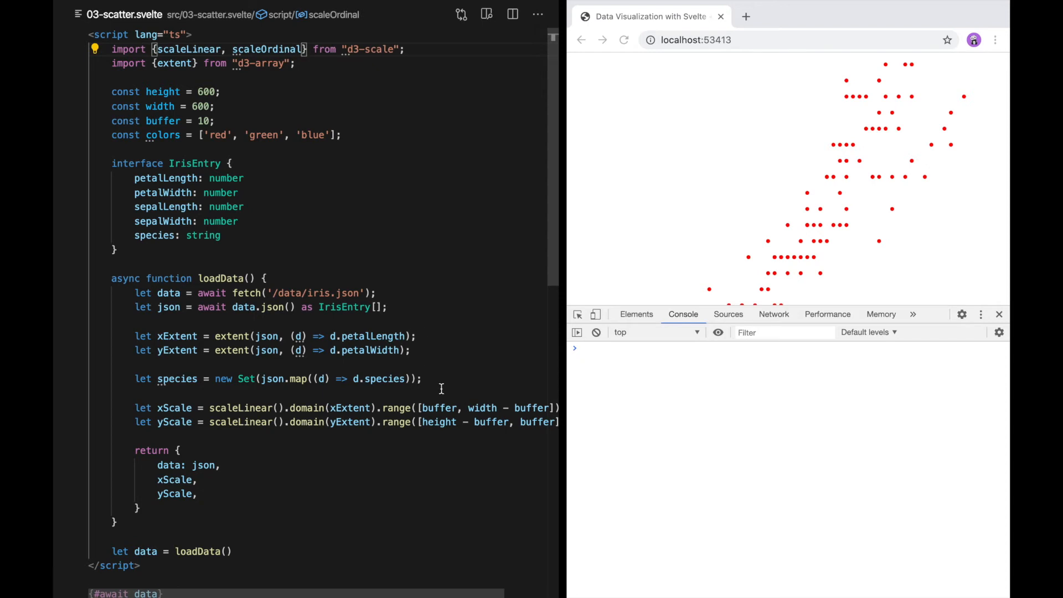
pyautogui.write('let colorScale = scaleOrdin')
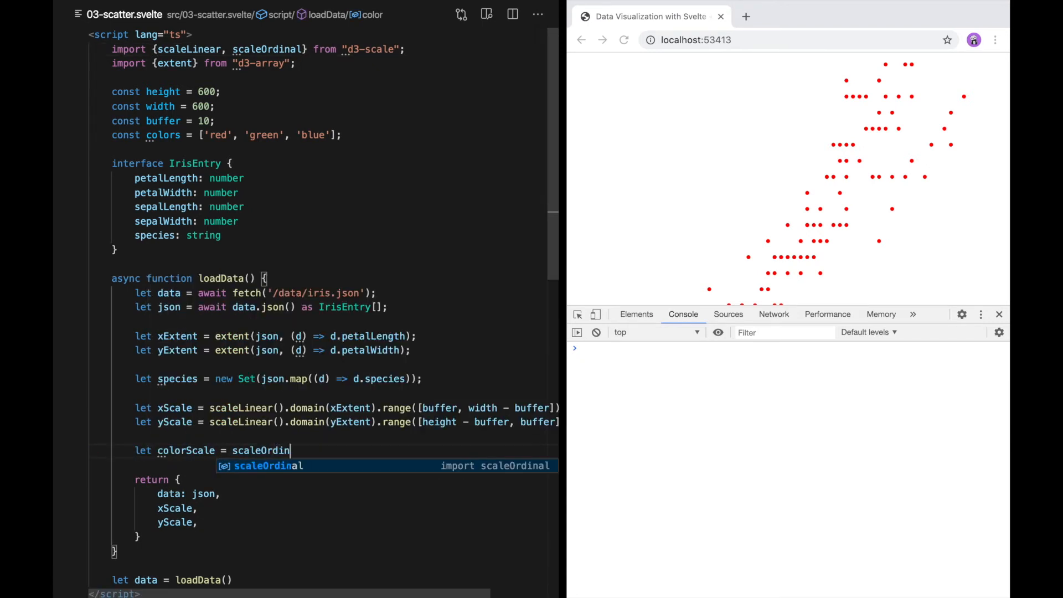
pyautogui.write('al().domain(')
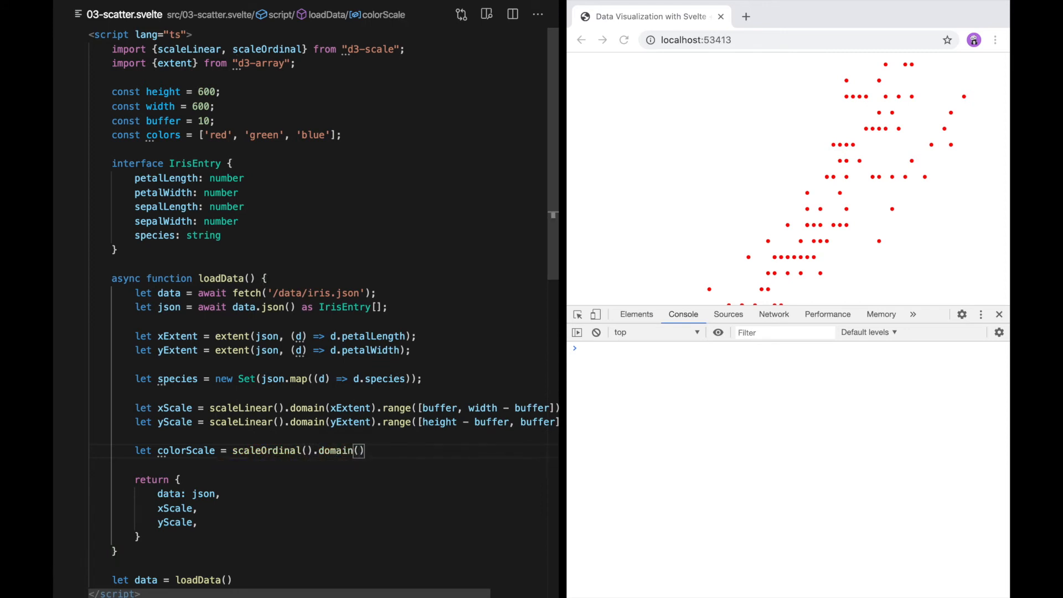
pyautogui.write('Array.')
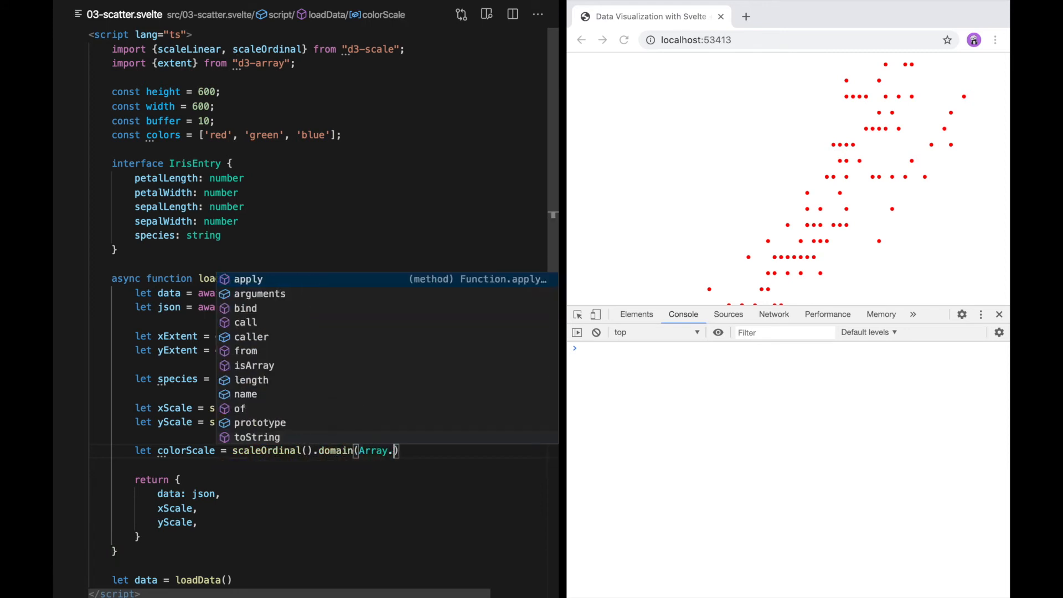
pyautogui.write('from(specie')
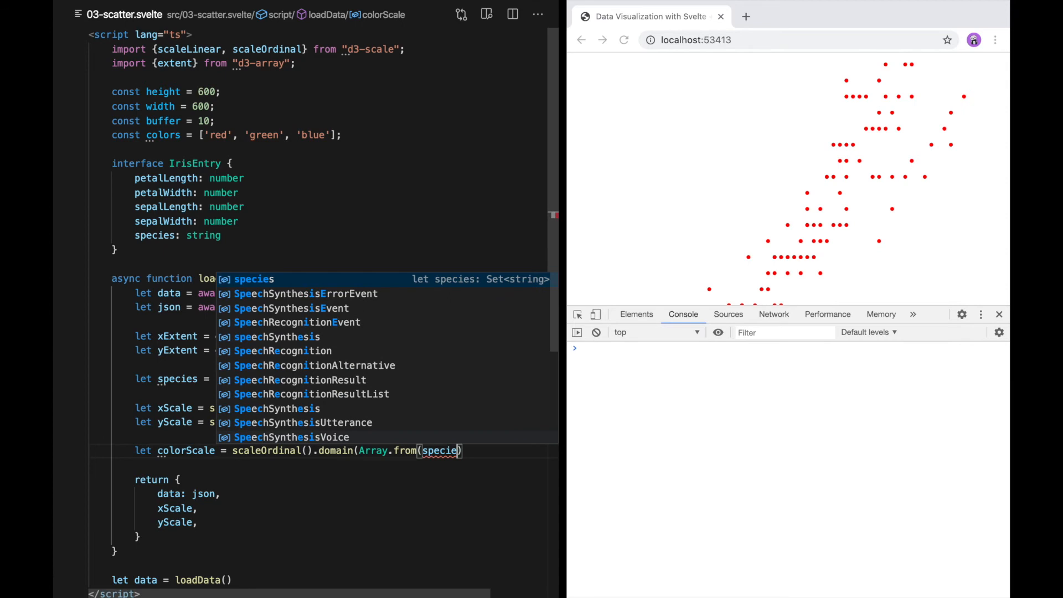
pyautogui.write('.')
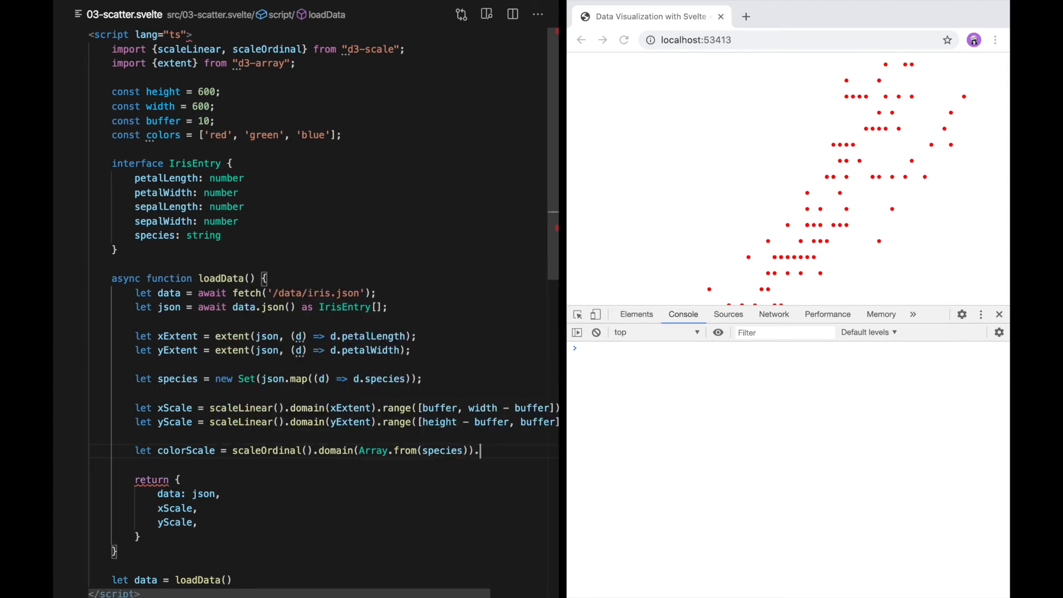
pyautogui.write('.range(colors);')
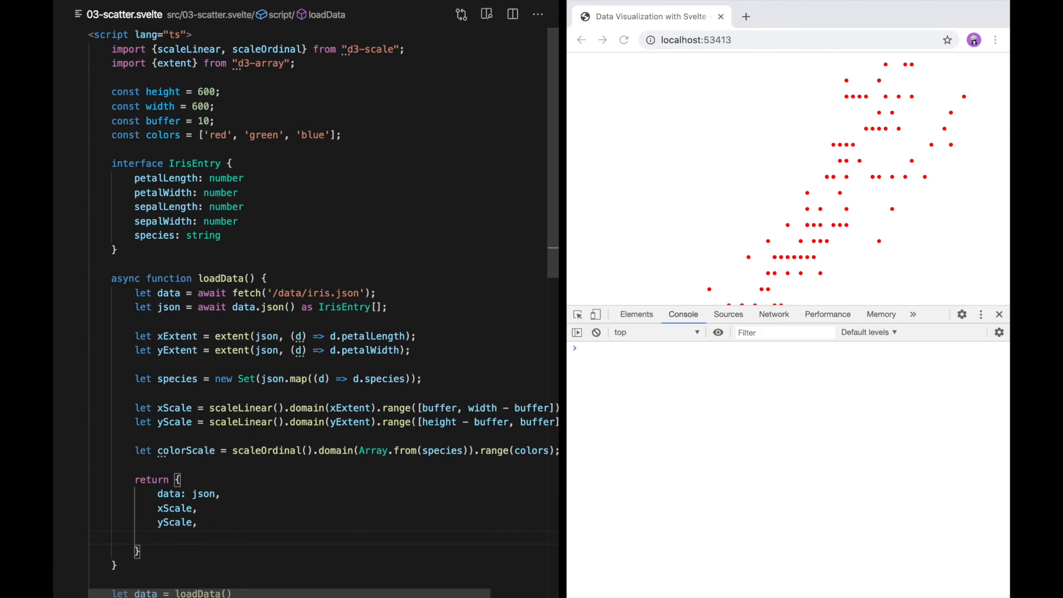
pyautogui.write('colorScale,')
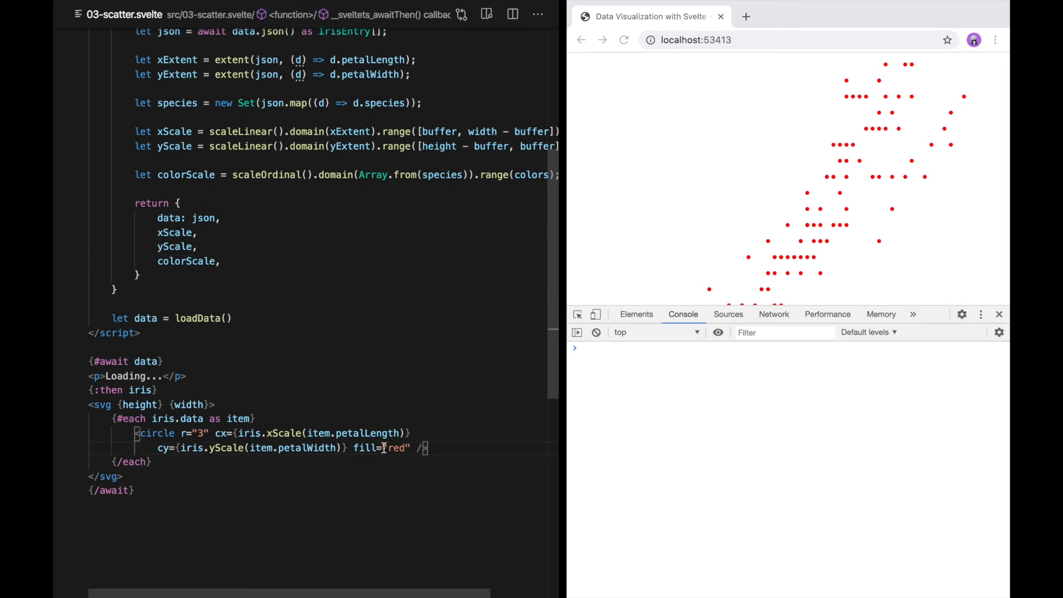
# Replace the hard-coded red fill with {iris.colorScale(item.species)} on each circle
pyautogui.doubleClick(396, 447)
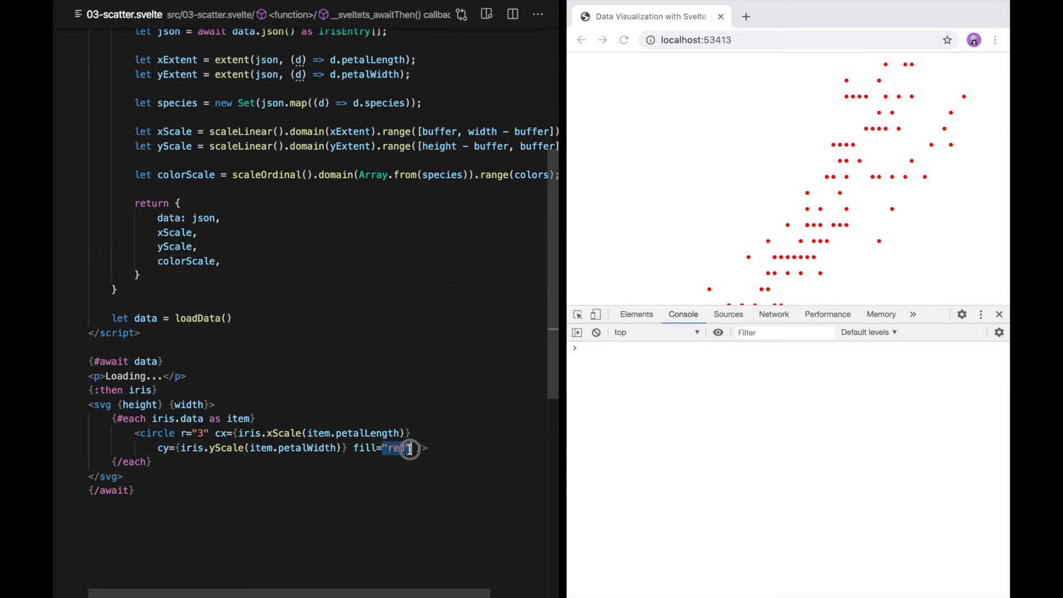
pyautogui.write('{}')
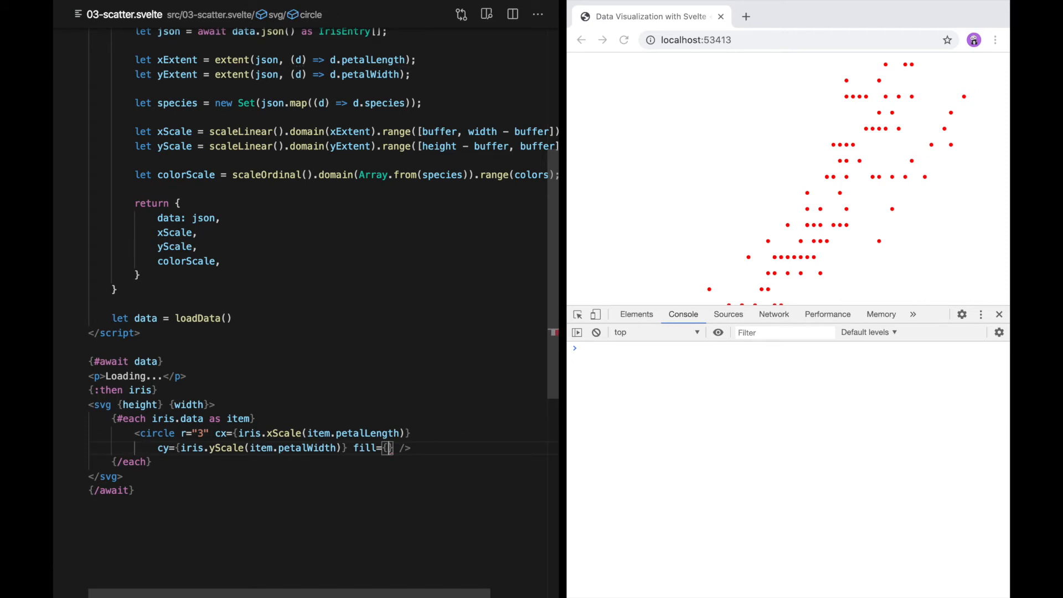
pyautogui.write('iris.colorScale(')
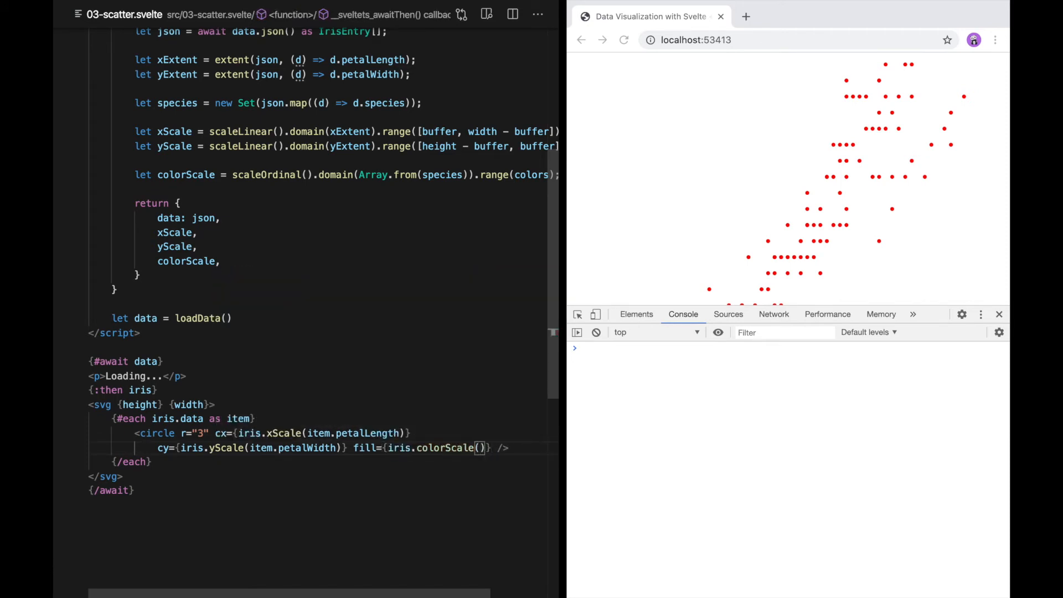
pyautogui.write('item.species')
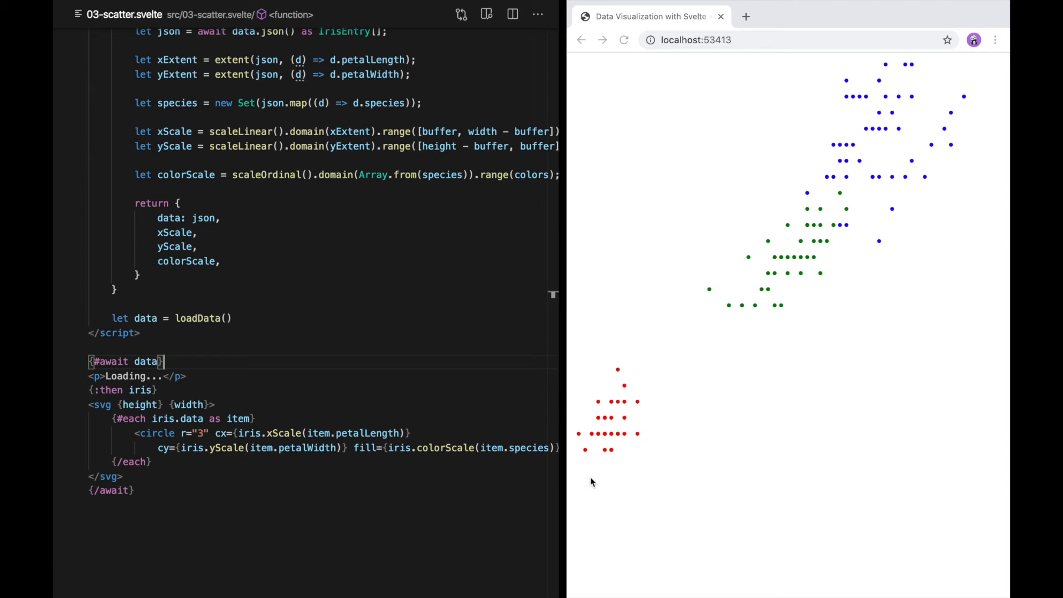
pyautogui.moveTo(646, 505)
pyautogui.write('{')
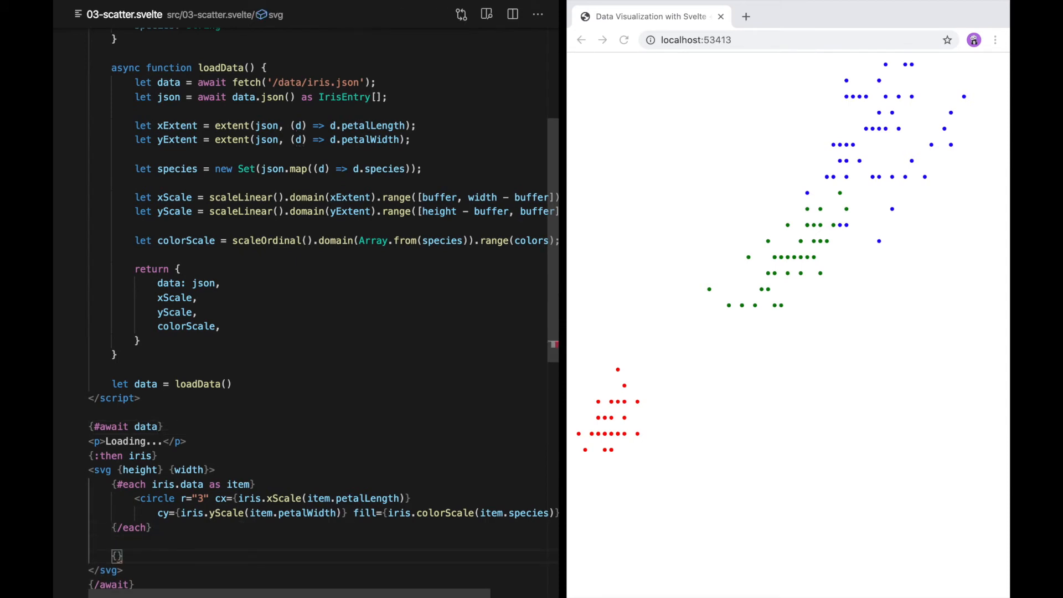
# Loop over the x-scale ticks, drawing a black tick line (y1 10, y2 5) in a g
pyautogui.write('#each iris.xScale.ticks() as')
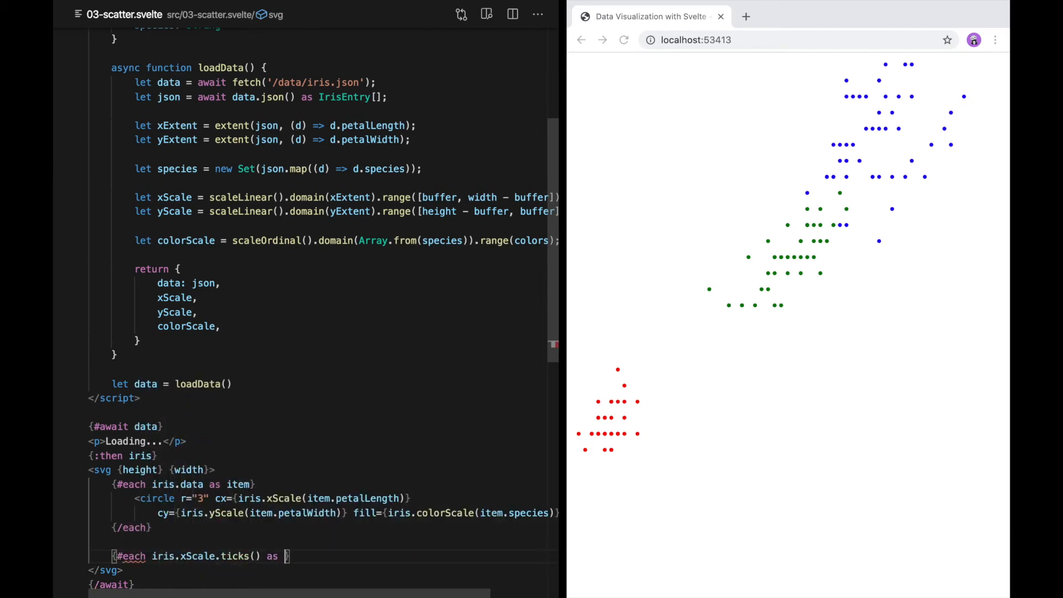
pyautogui.write('tick}')
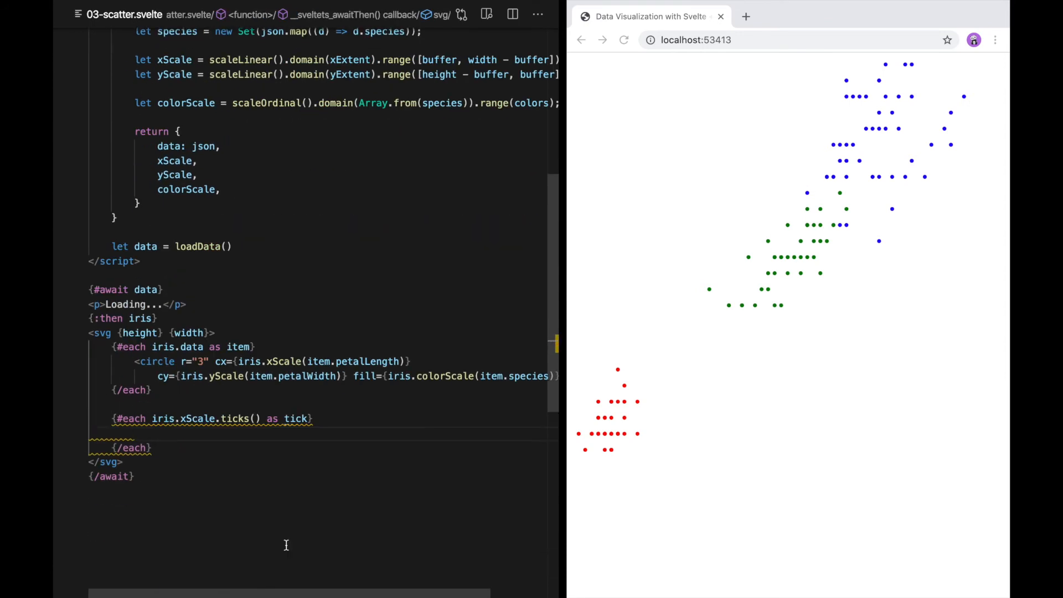
pyautogui.write('<g>')
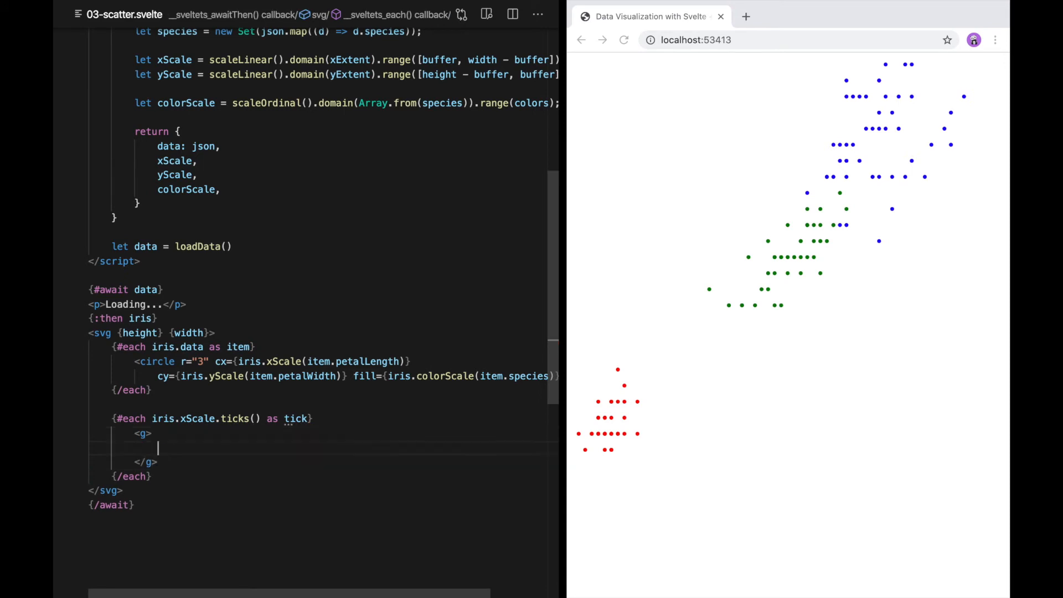
pyautogui.write('<line y1')
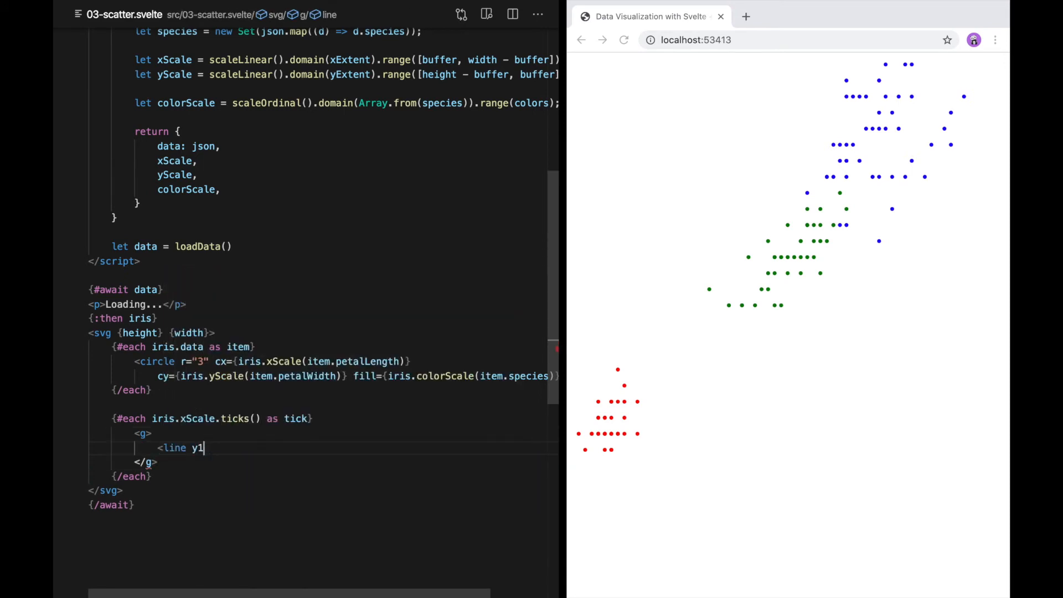
pyautogui.write('="10" y2="5" />')
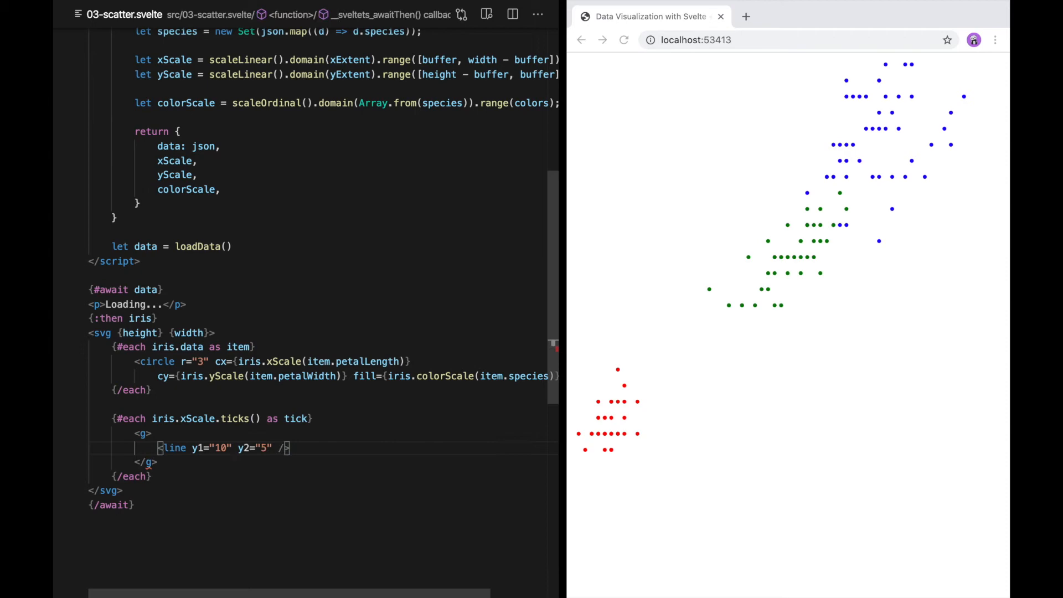
pyautogui.write('stroke="black"')
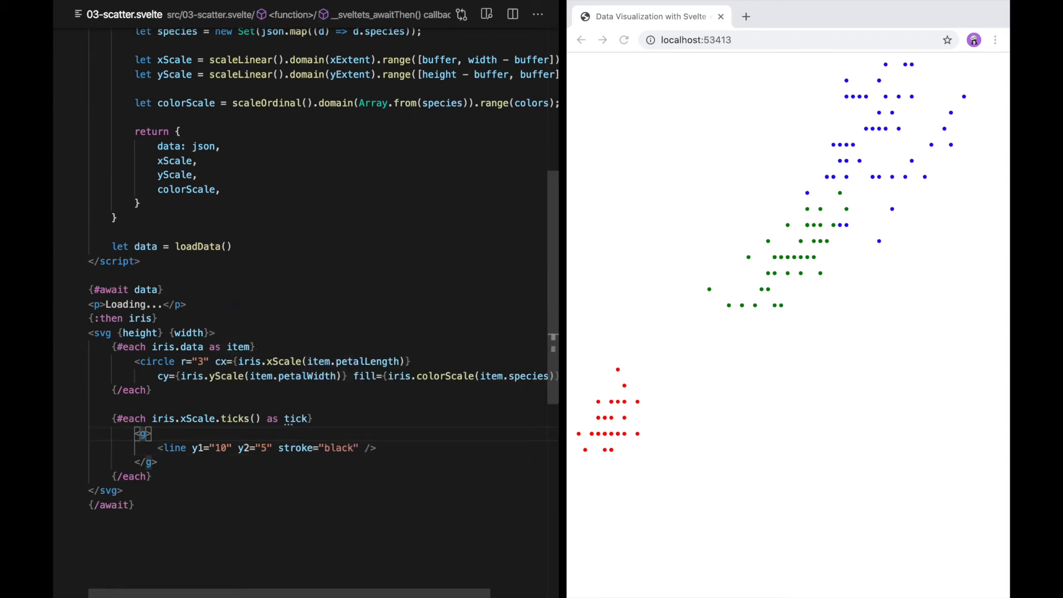
# Translate each tick group to iris.xScale(tick) horizontally and height − 20 vertically
pyautogui.write('transform={`translate(${})`}')
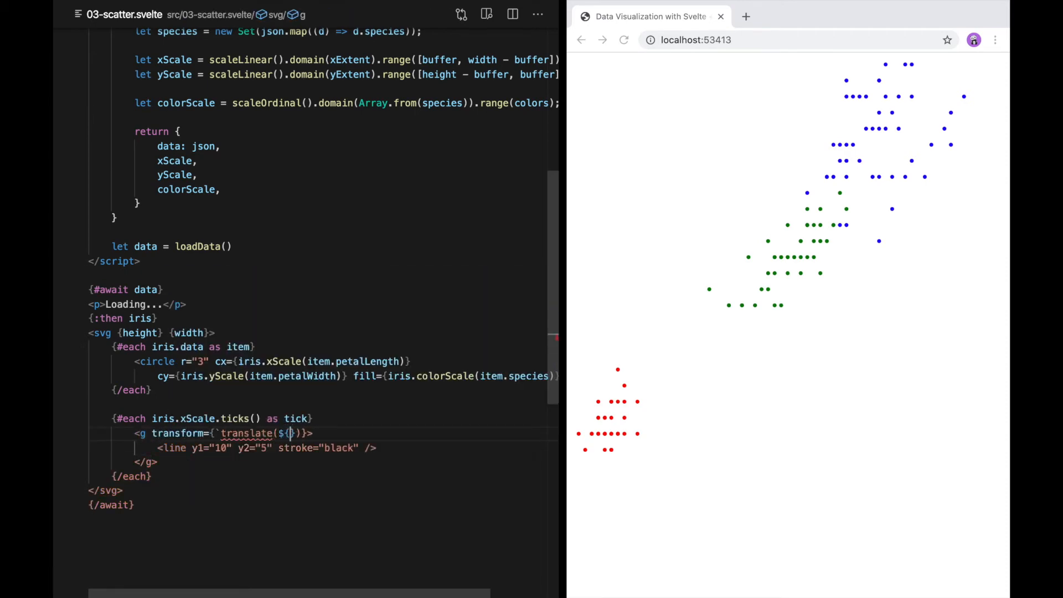
pyautogui.write('iris.xScale(tick)} 0')
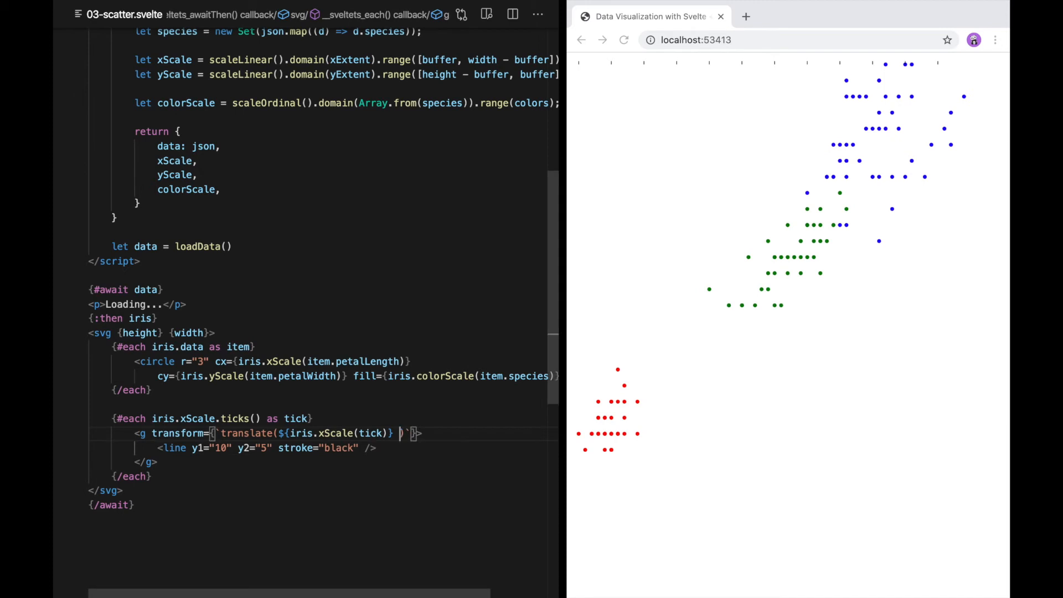
pyautogui.write('${}')
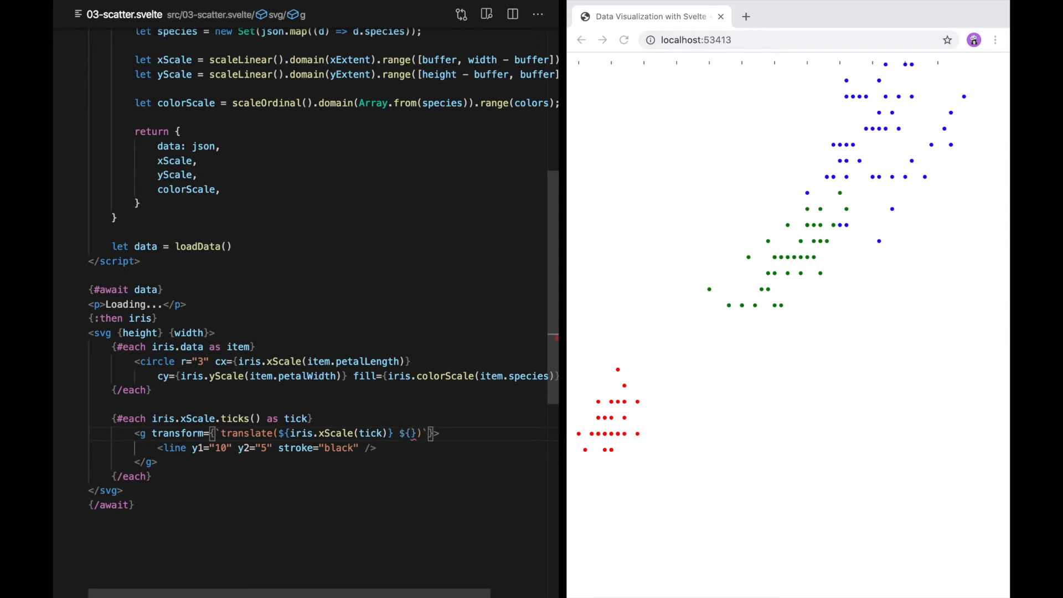
pyautogui.write('height - 20')
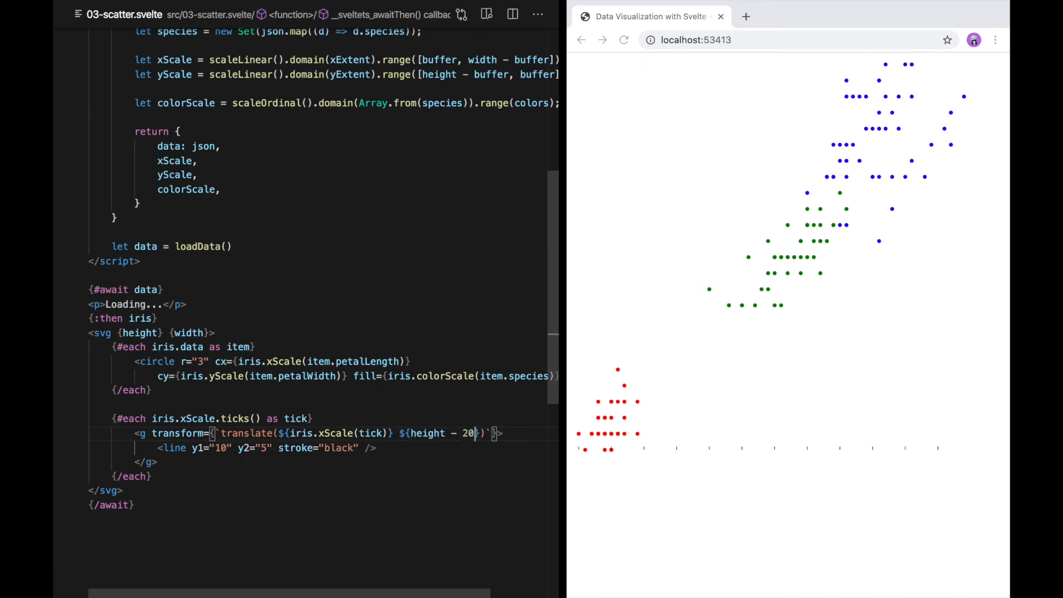
pyautogui.moveTo(757, 452)
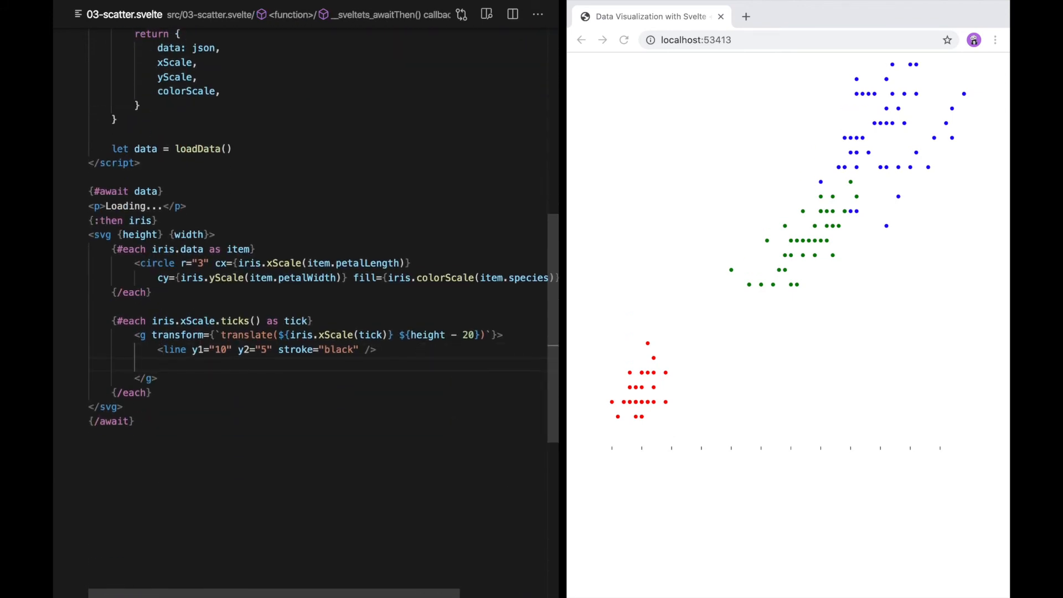
# Add a centred {tick} text label at y 20 under each x tick
pyautogui.write('<text>{</text>')
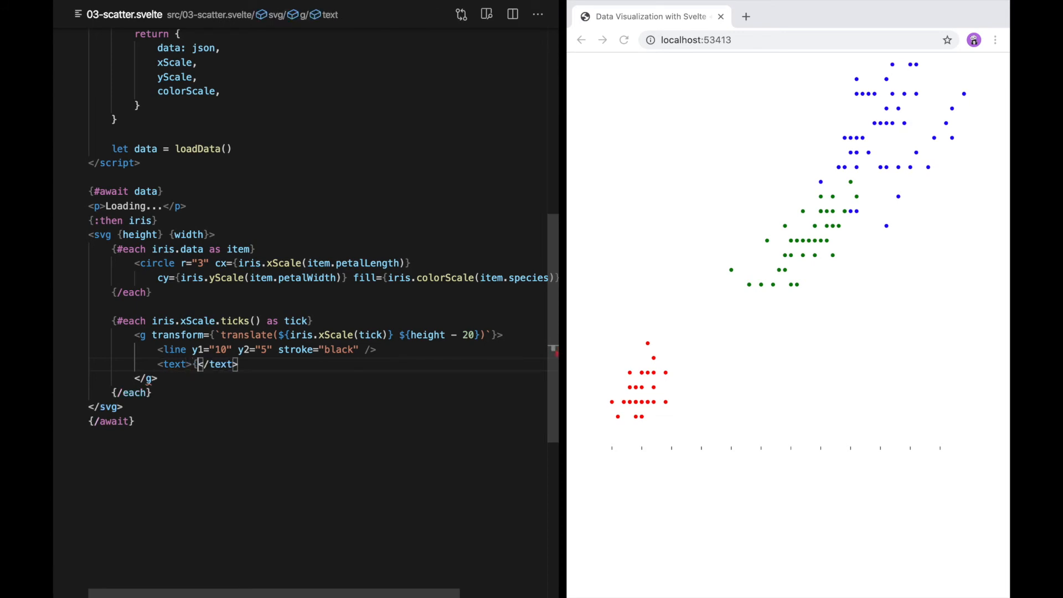
pyautogui.write('tick')
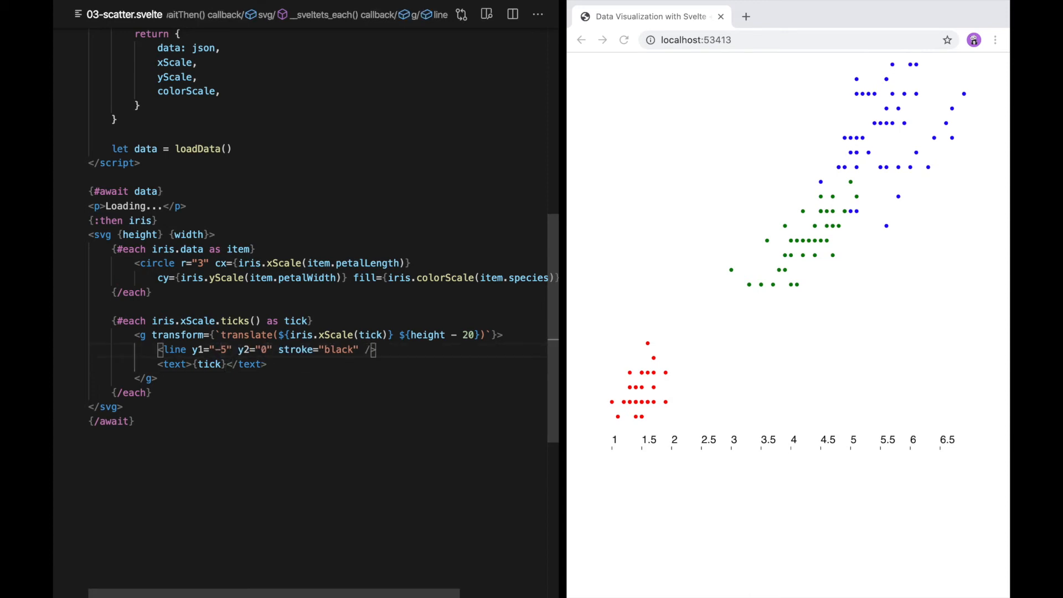
pyautogui.write('y="5"')
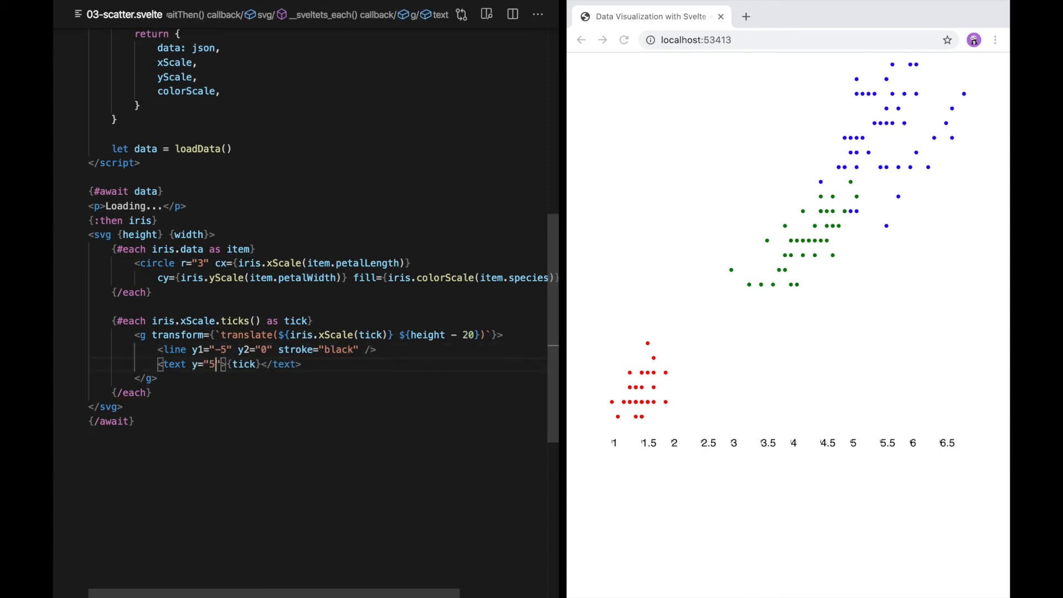
pyautogui.write('20" text')
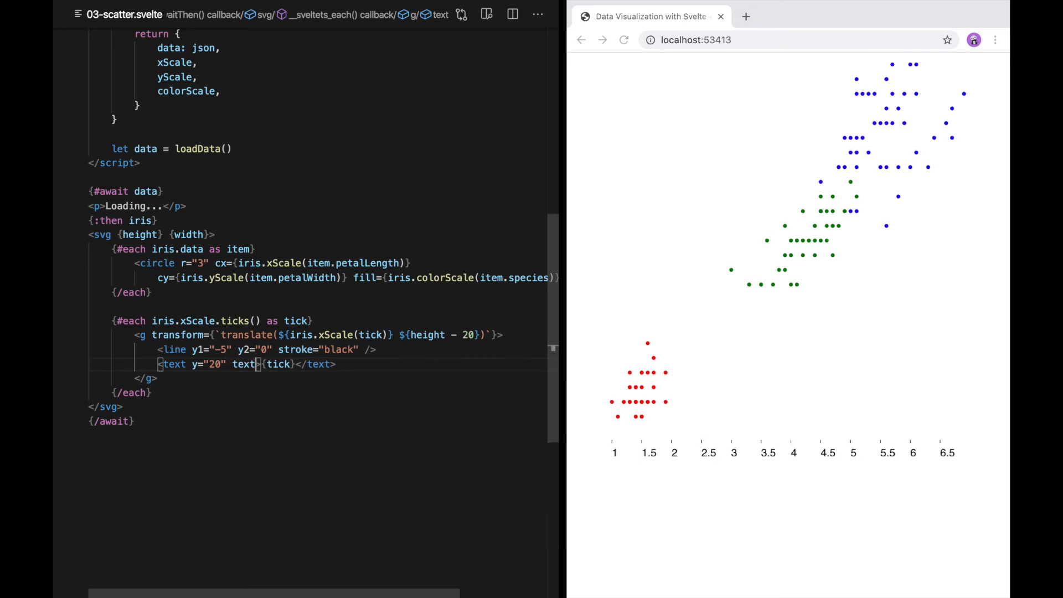
pyautogui.write('text-anchor="middle"')
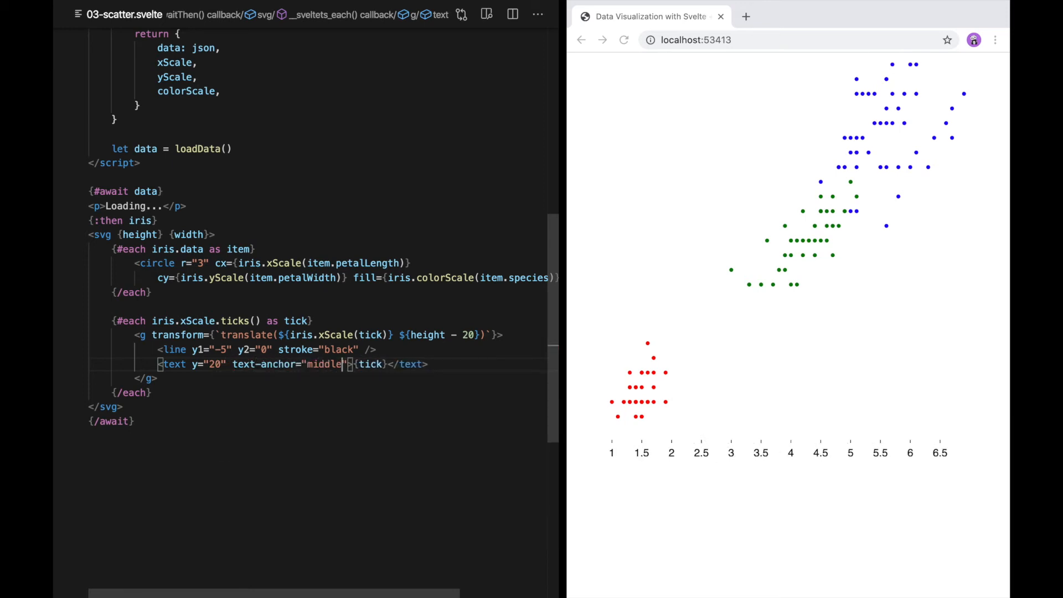
pyautogui.moveTo(589, 453)
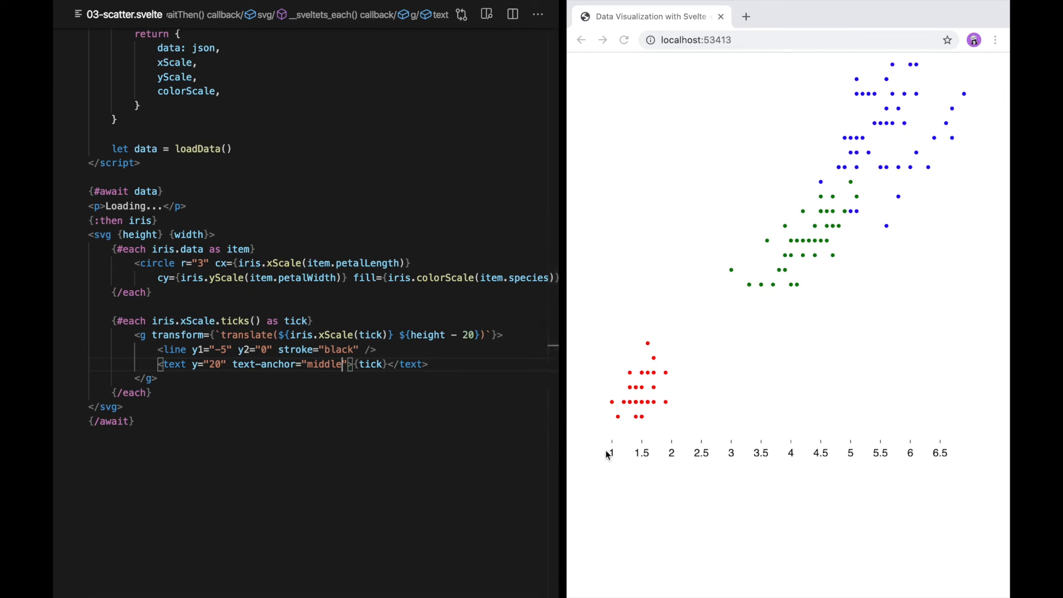
pyautogui.moveTo(709, 463)
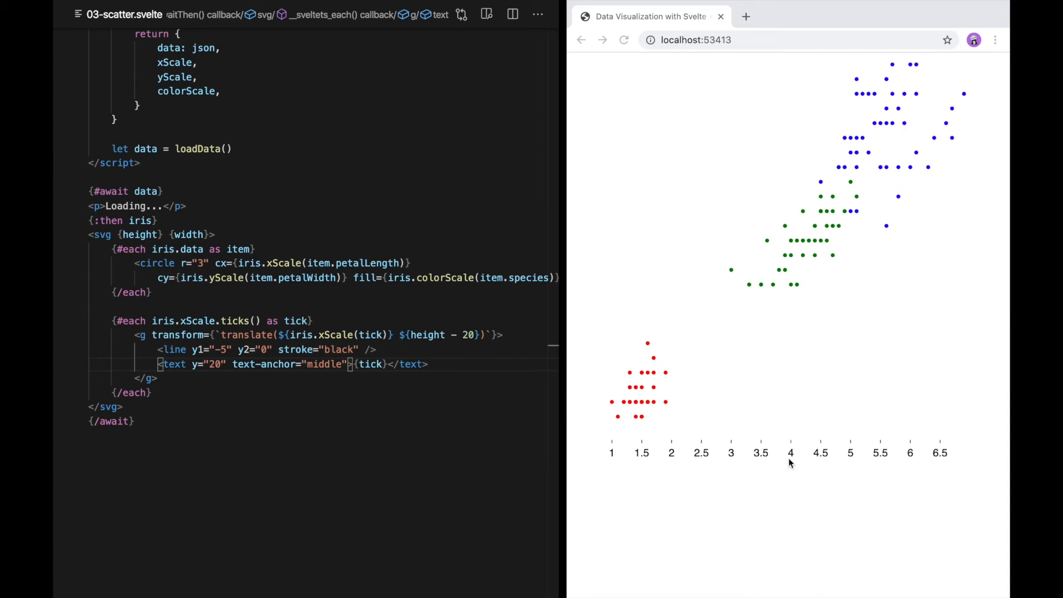
pyautogui.moveTo(793, 464)
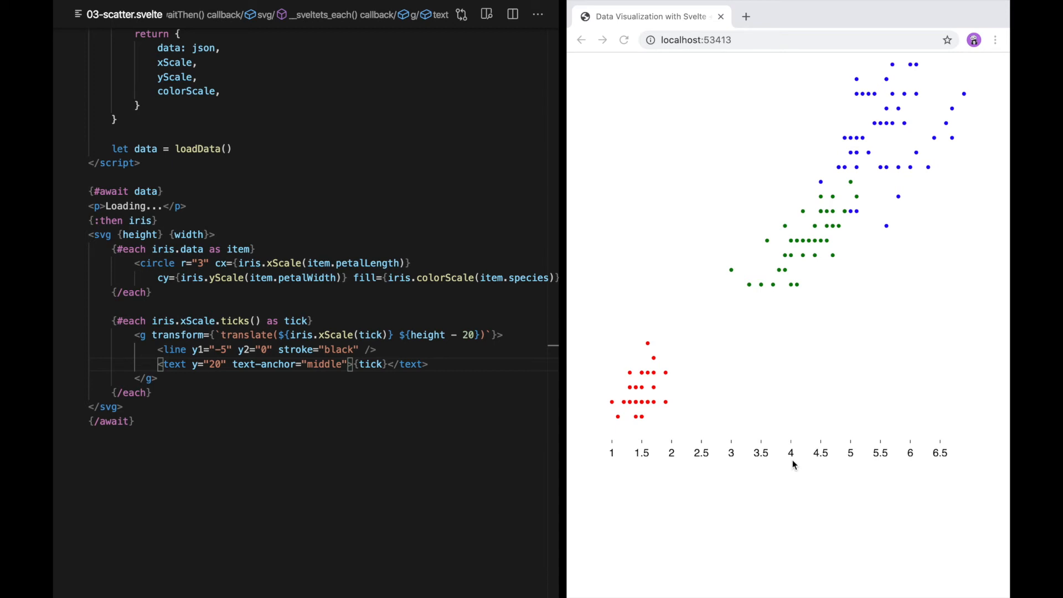
# Request five x ticks and remove the height offset from the y tick translate
pyautogui.click(341, 364)
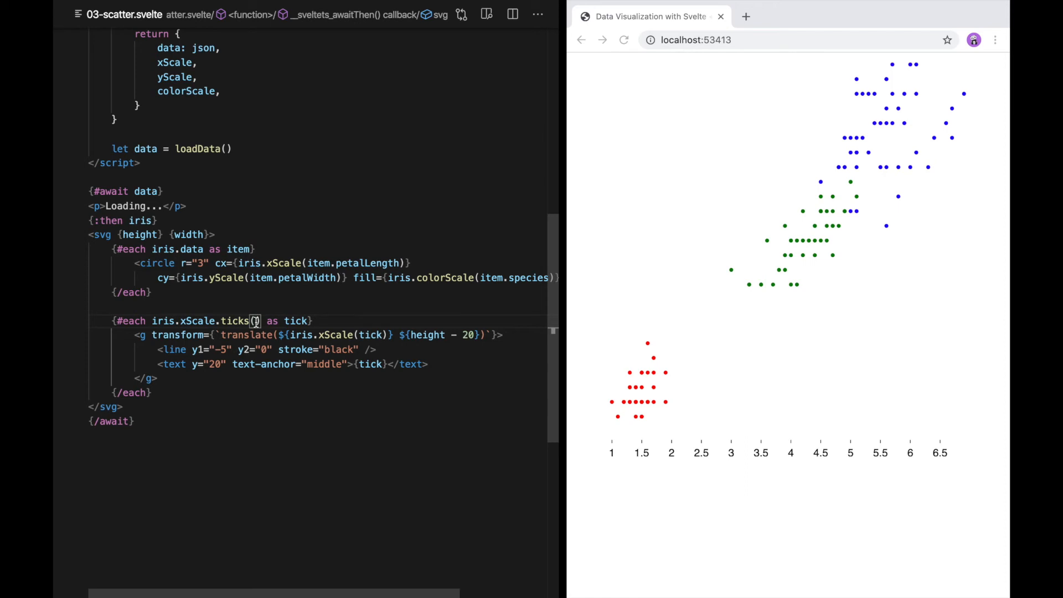
pyautogui.write('5')
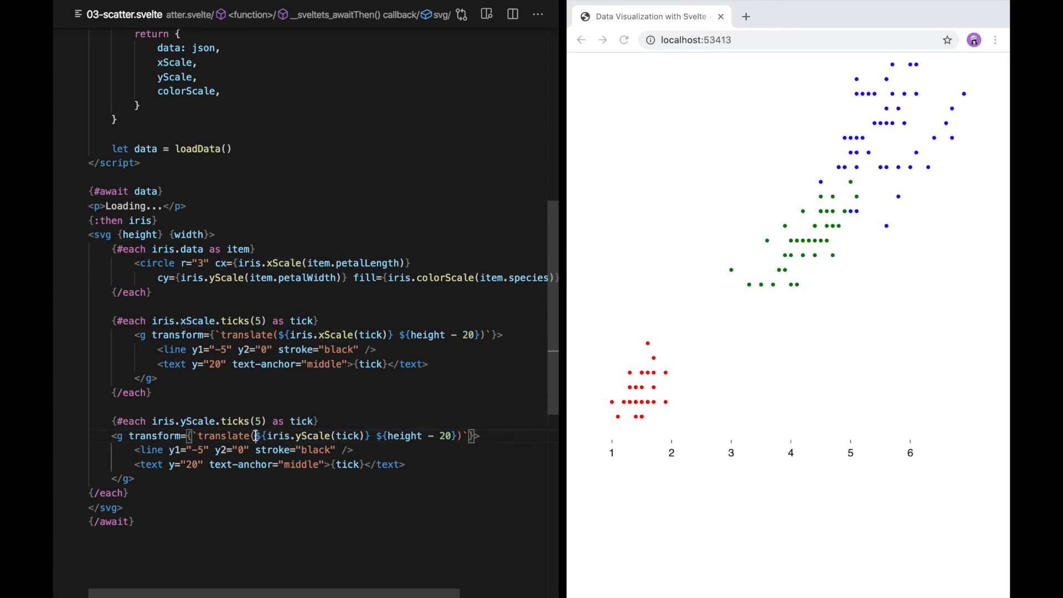
pyautogui.write('0')
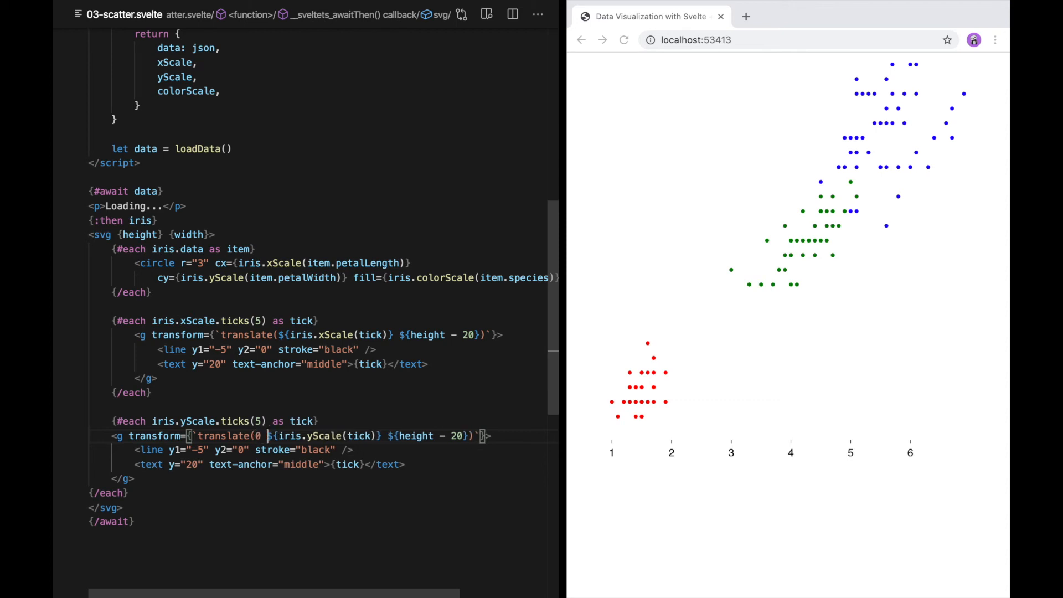
pyautogui.doubleClick(425, 436)
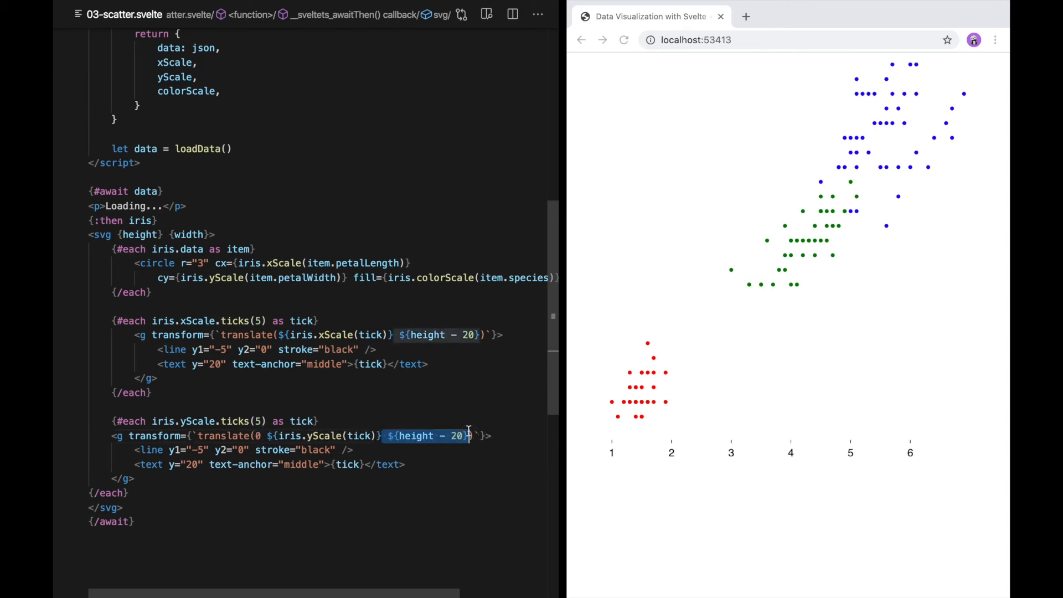
pyautogui.press('Backspace')
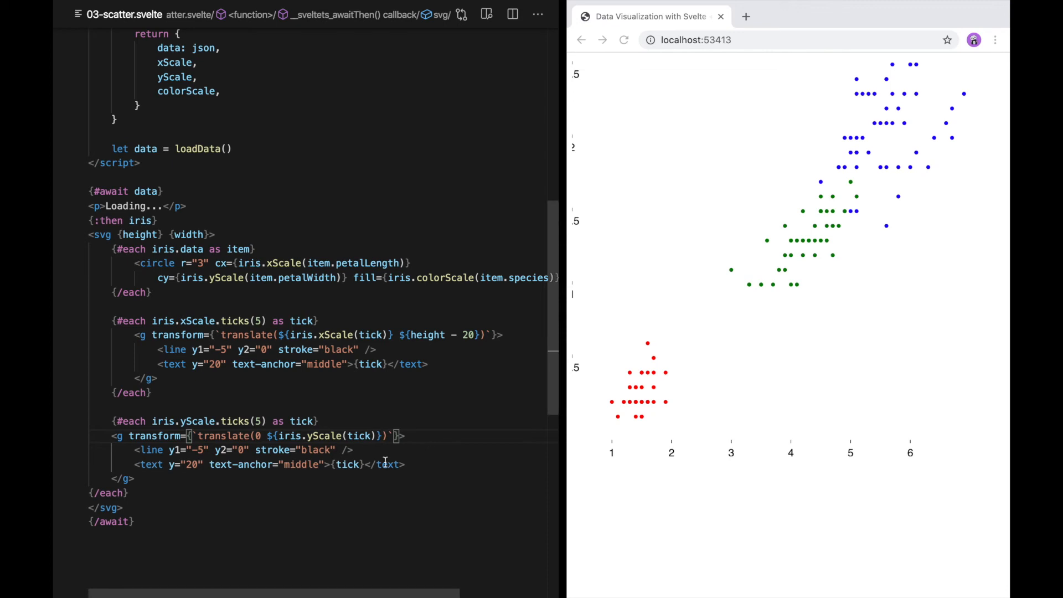
# Make y ticks horizontal, with labels at x 30, end-anchored and middle baseline
pyautogui.doubleClick(187, 450)
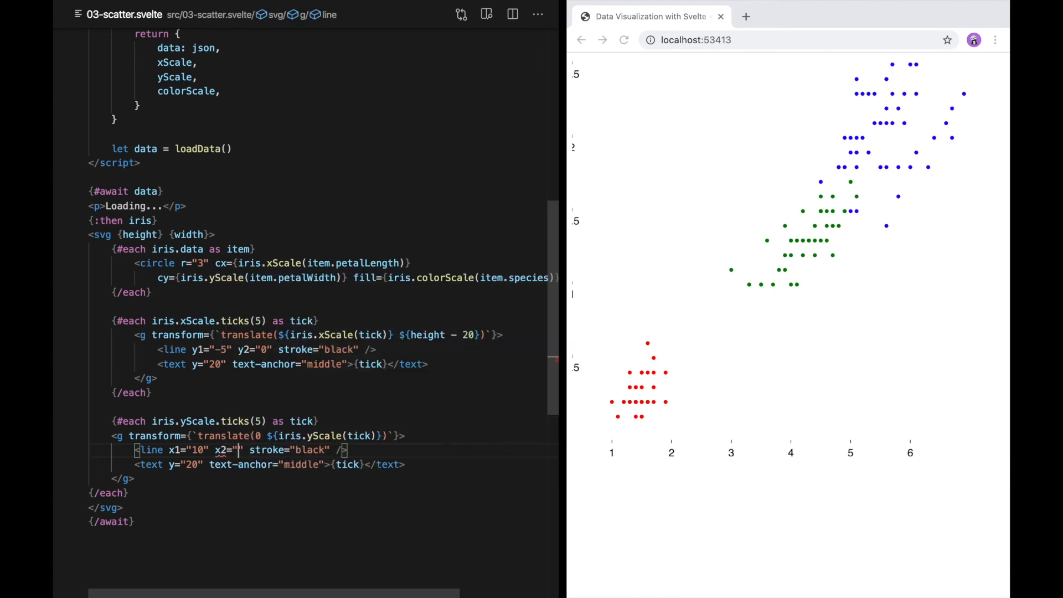
pyautogui.write('15')
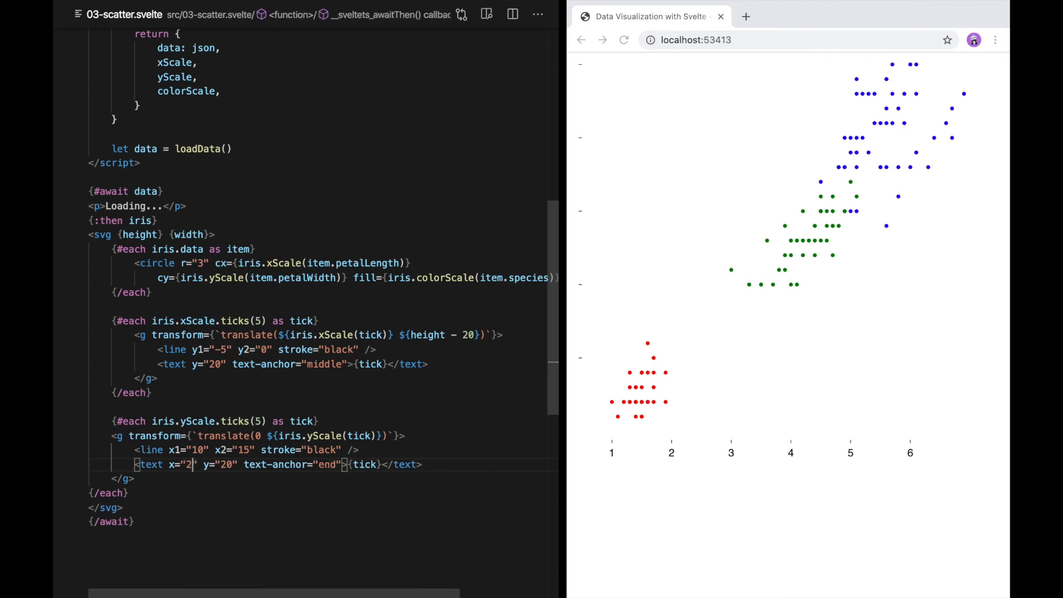
pyautogui.write('0')
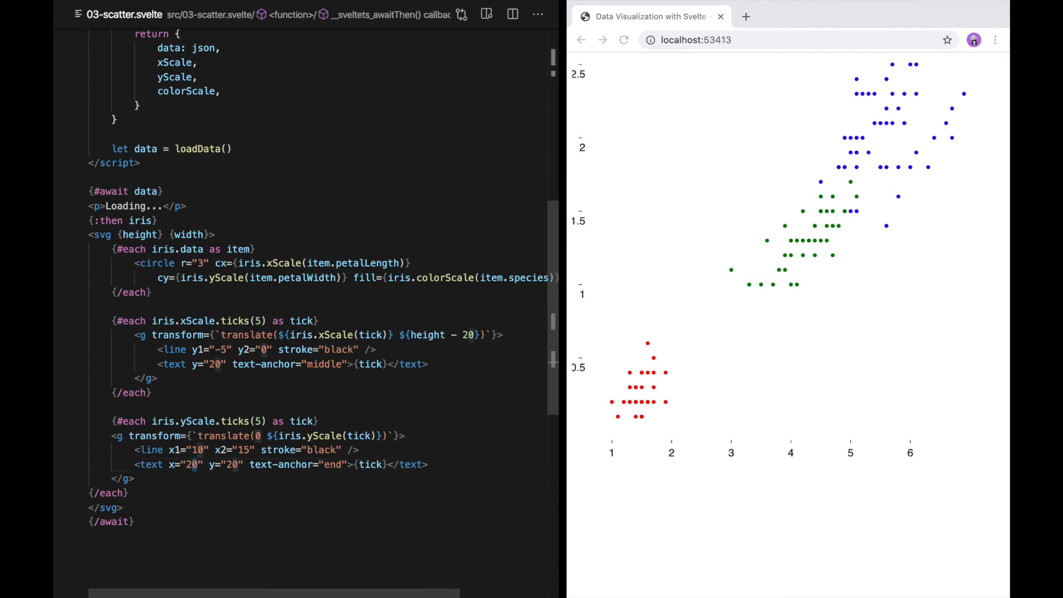
pyautogui.write('30')
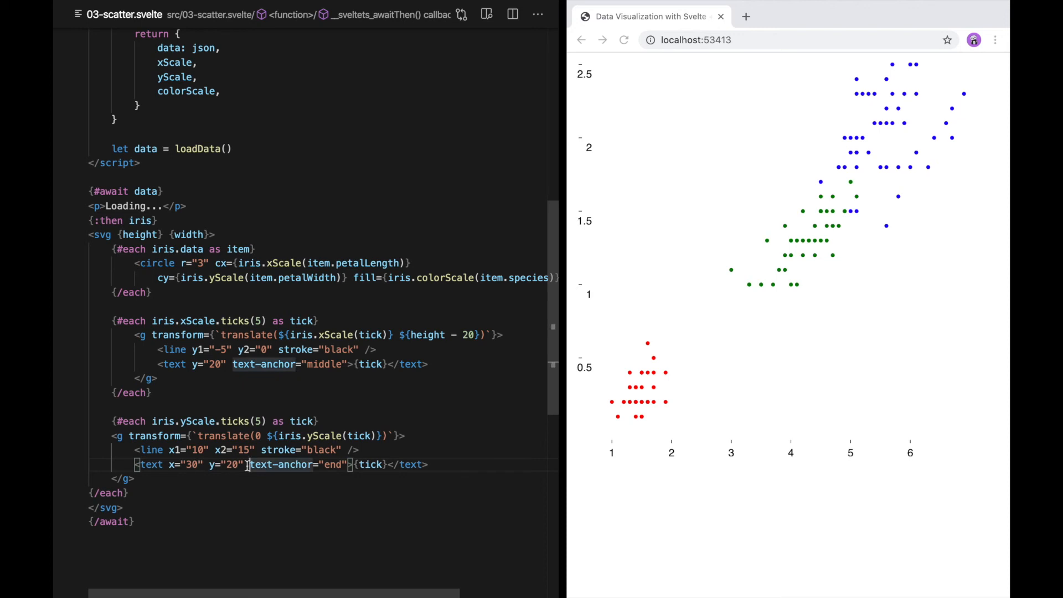
pyautogui.write('dominant-baseline="middle')
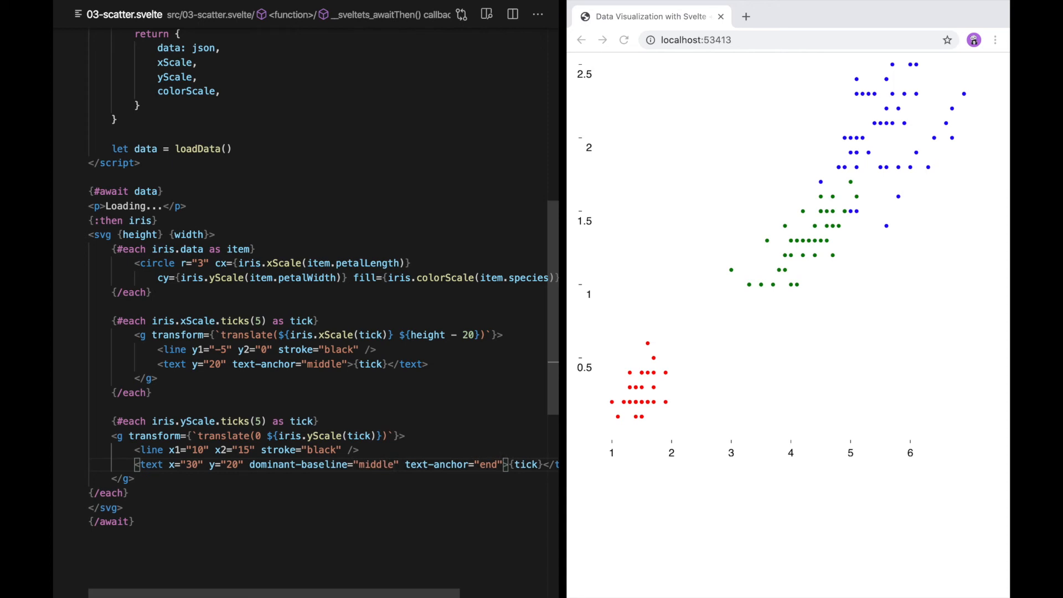
pyautogui.doubleClick(227, 464)
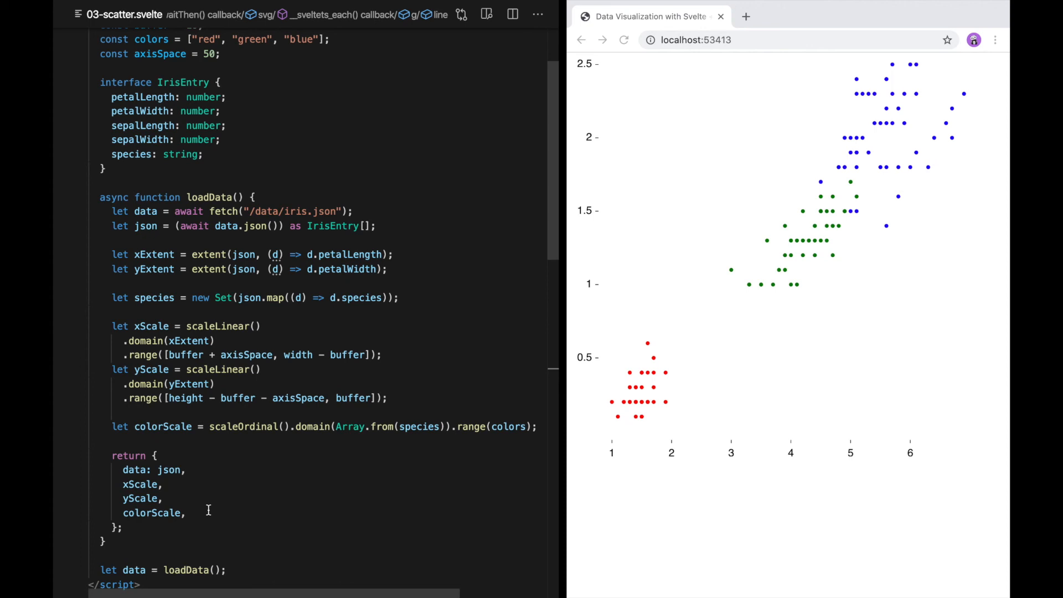
# Add species: Array.from(species) to the object loadData returns
pyautogui.scroll(-3)
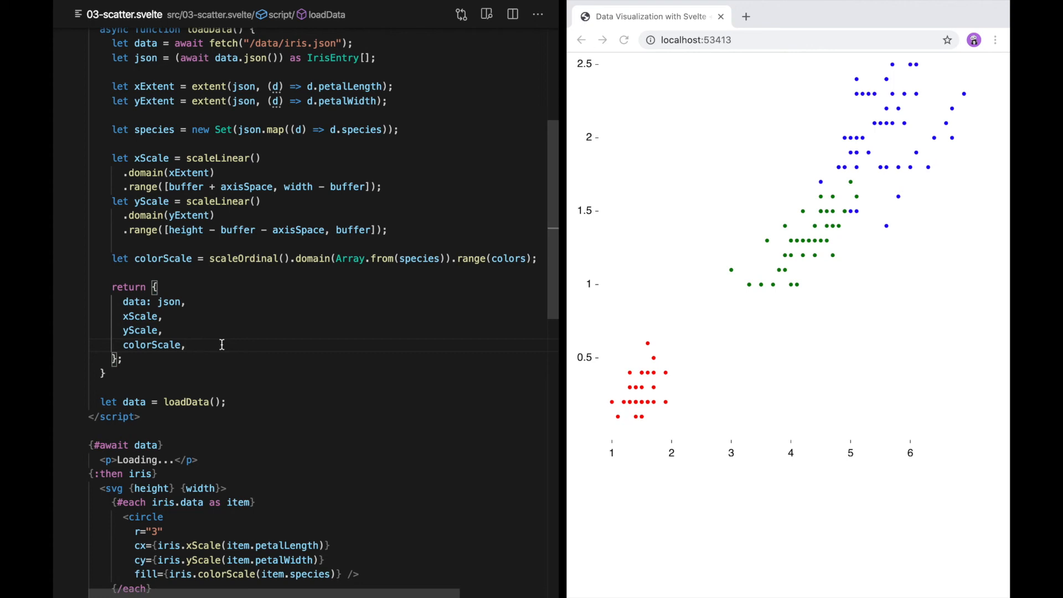
pyautogui.write('species')
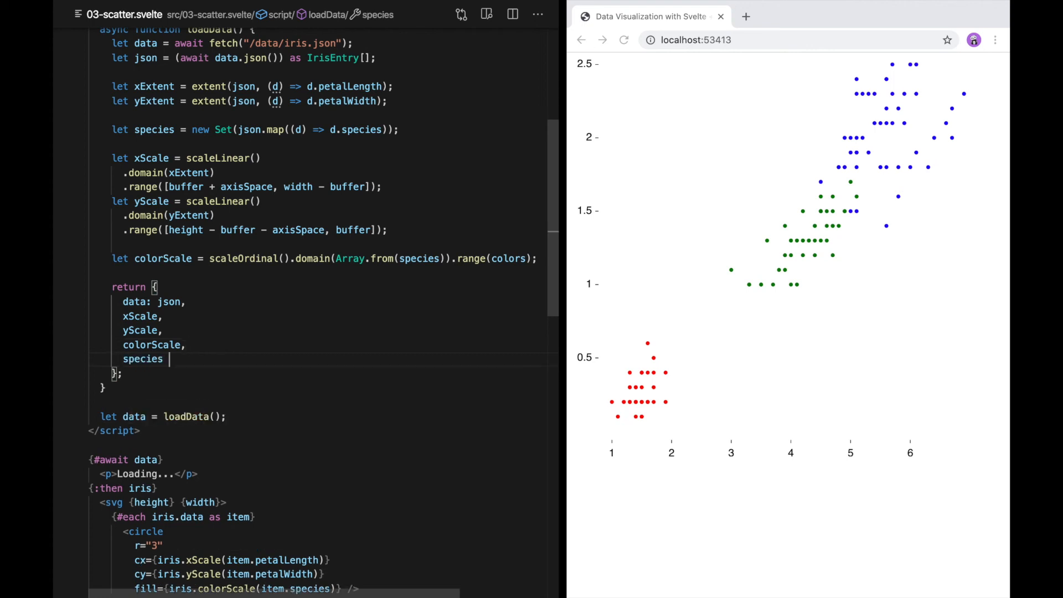
pyautogui.write(': Array.fr')
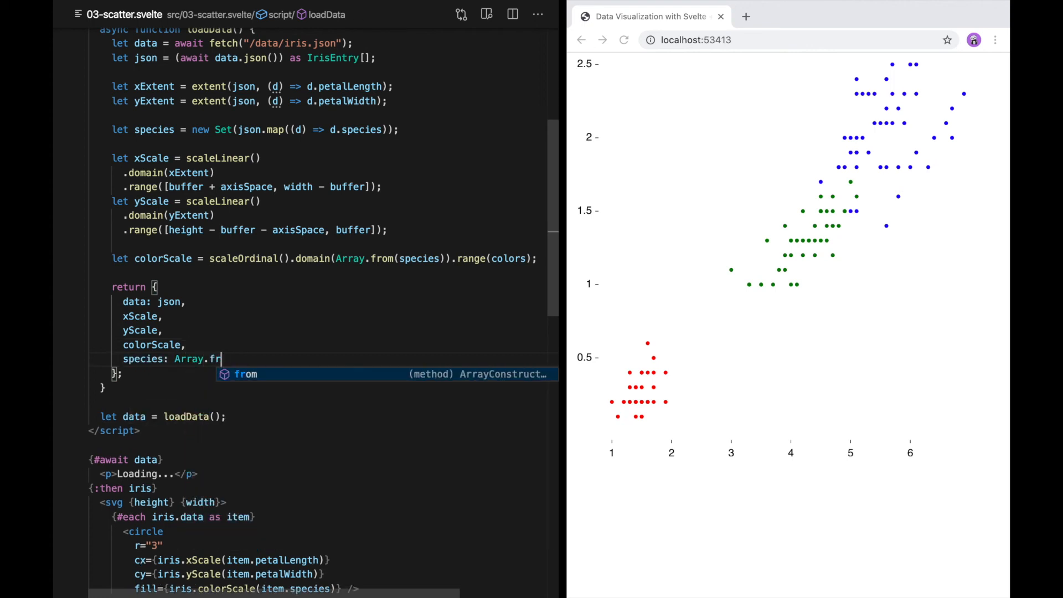
pyautogui.write('om(species),')
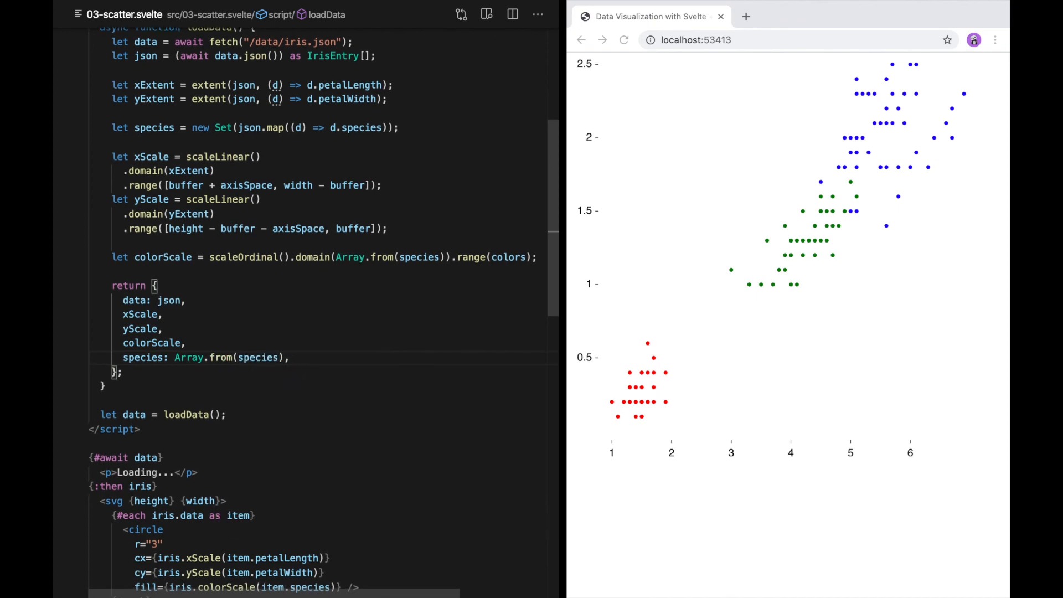
pyautogui.scroll(-3)
pyautogui.write('{#each ')
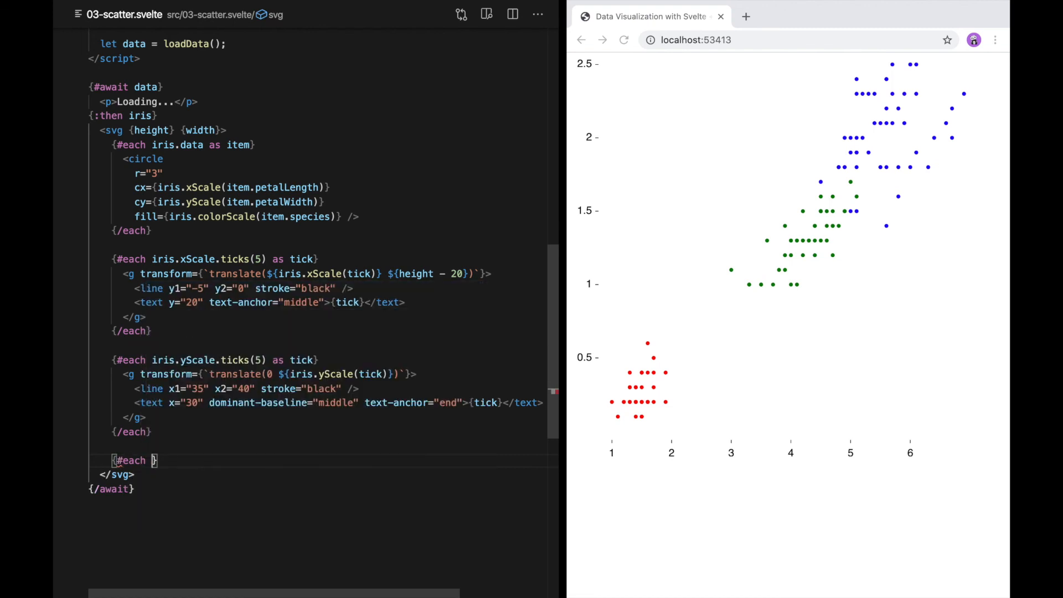
# Loop over iris.species with index i, drawing a 10×10 rect filled by colorScale
pyautogui.write('iris.species as species')
pyautogui.write('{/e')
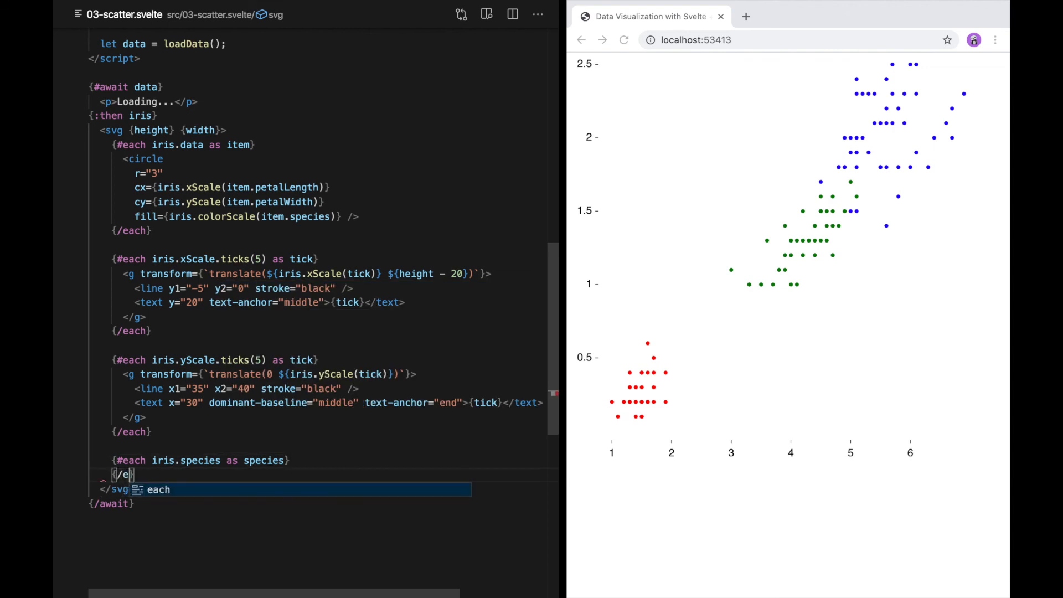
pyautogui.press('Enter')
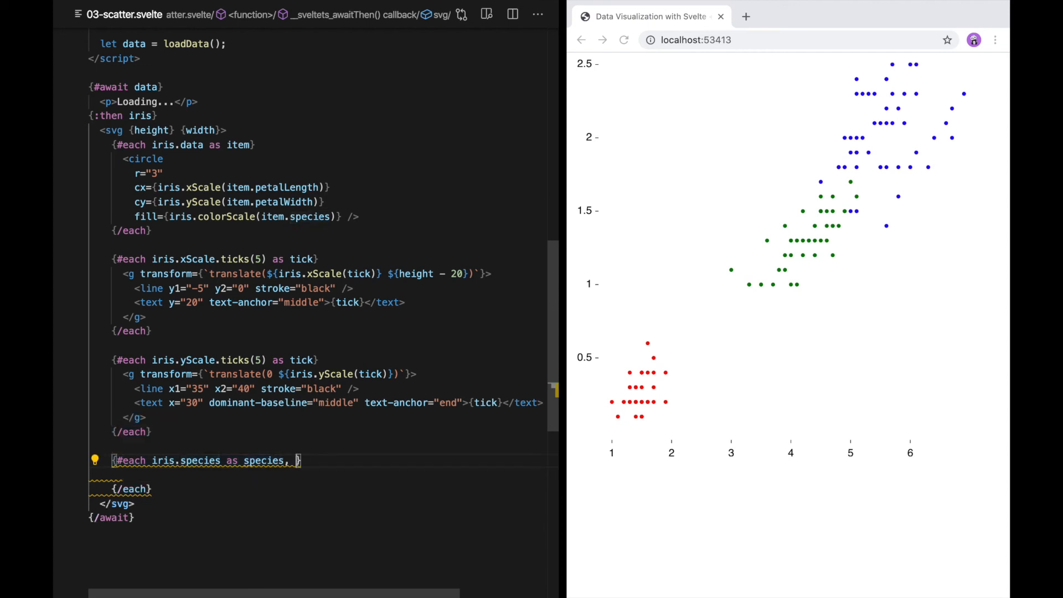
pyautogui.write('i')
pyautogui.write('<g>')
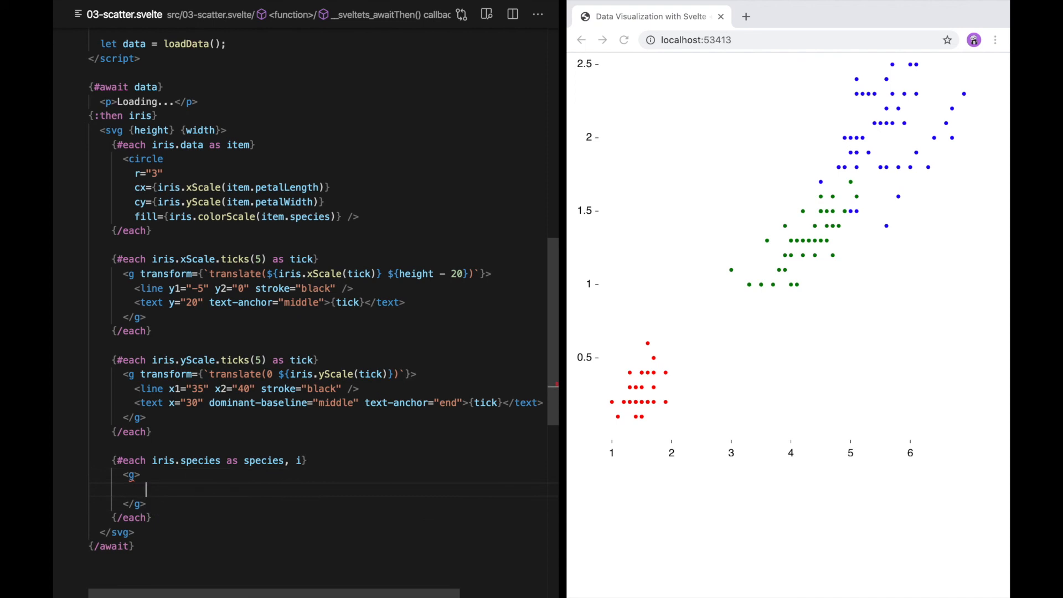
pyautogui.write('<')
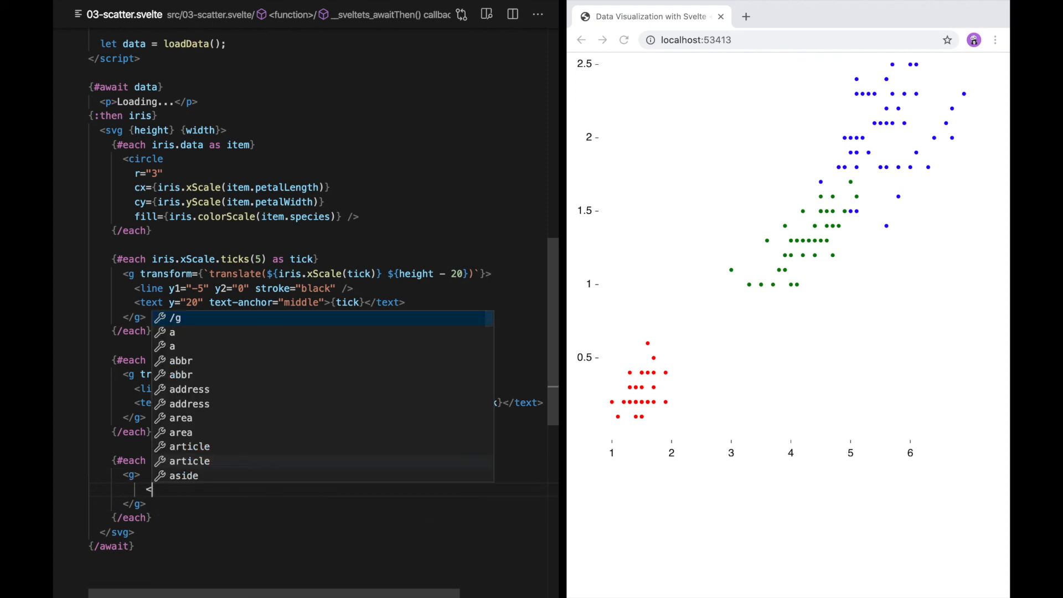
pyautogui.write('rect')
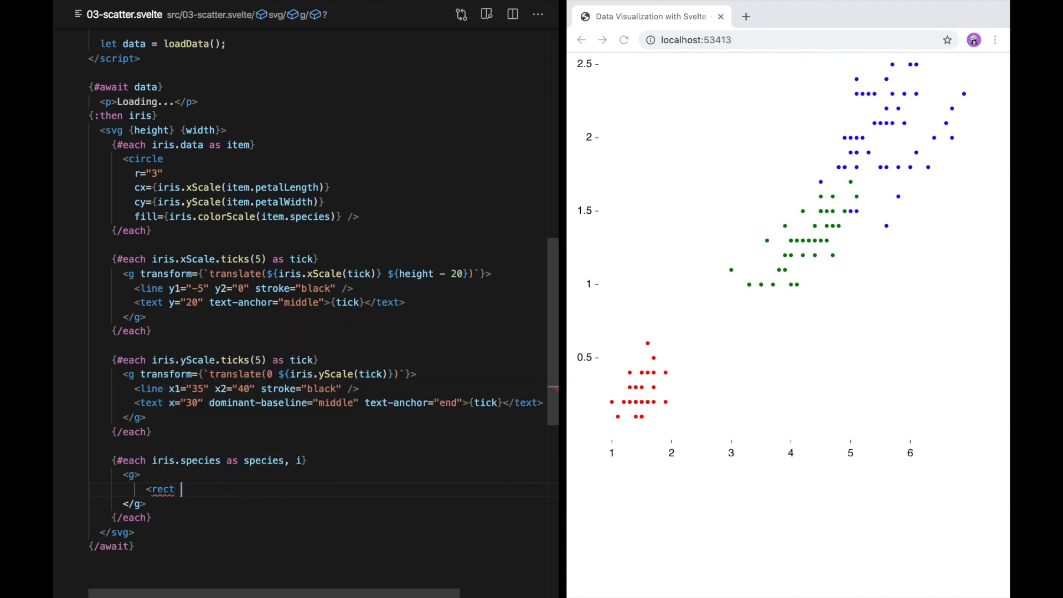
pyautogui.write('height="10"')
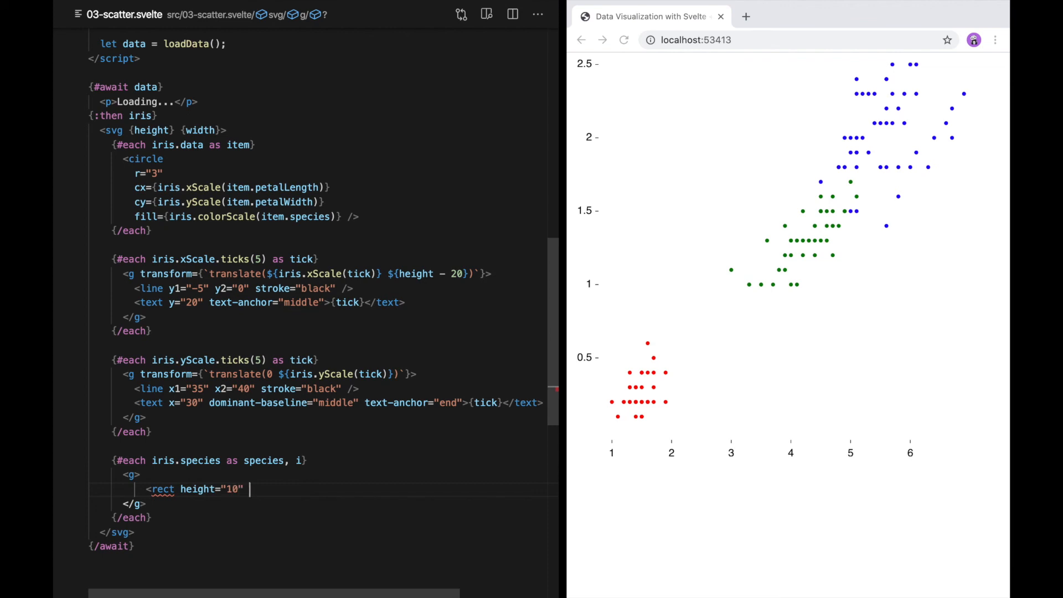
pyautogui.write('width="1"')
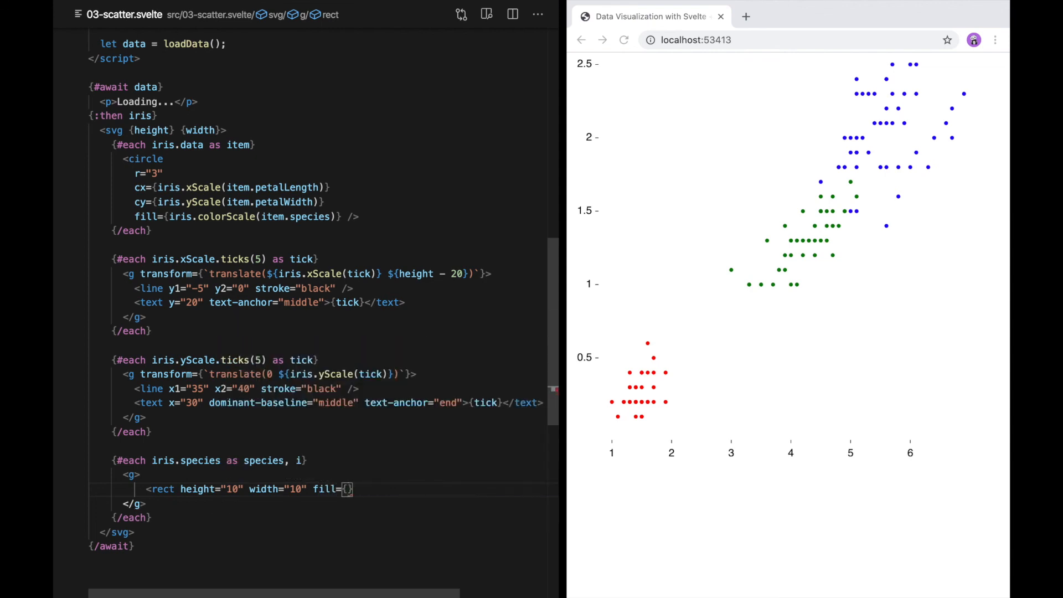
pyautogui.write('iris.colorScale(species')
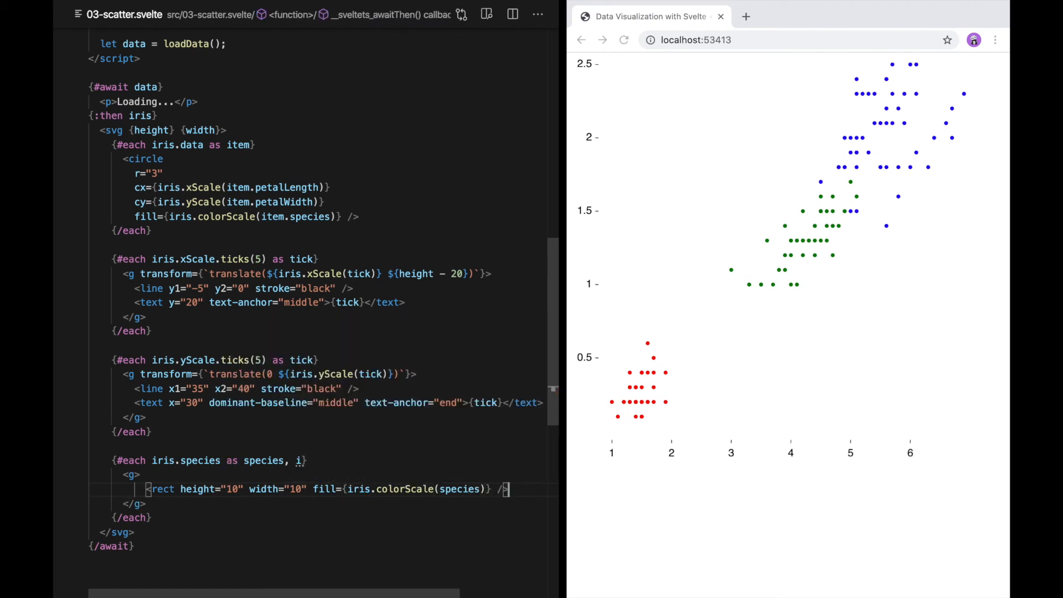
pyautogui.moveTo(461, 489)
pyautogui.write('<text>{species}</text>')
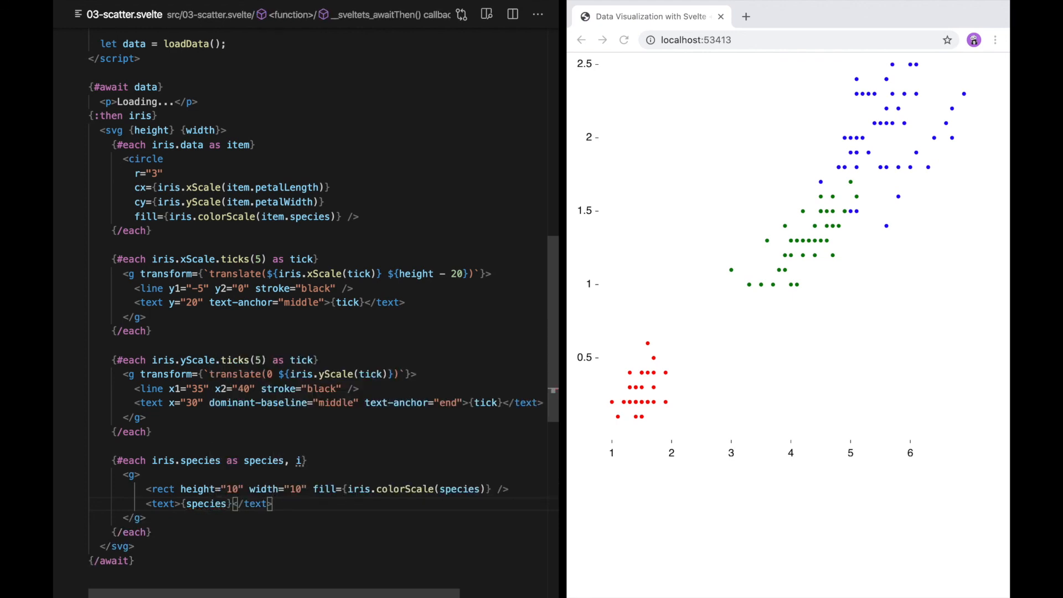
pyautogui.moveTo(467, 488)
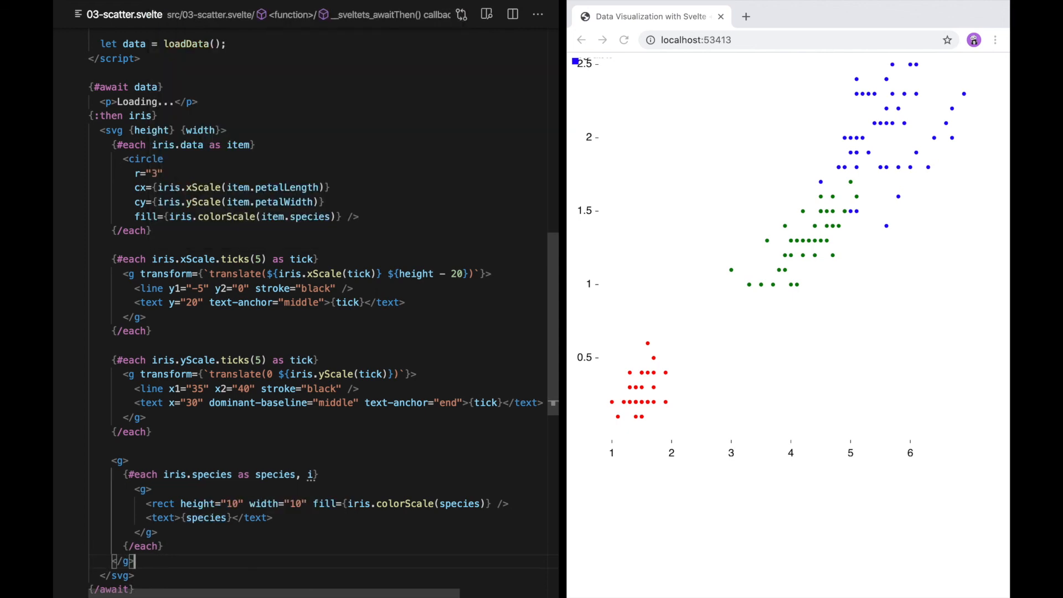
# Translate the legend group by (50, 50)
pyautogui.write('transform="')
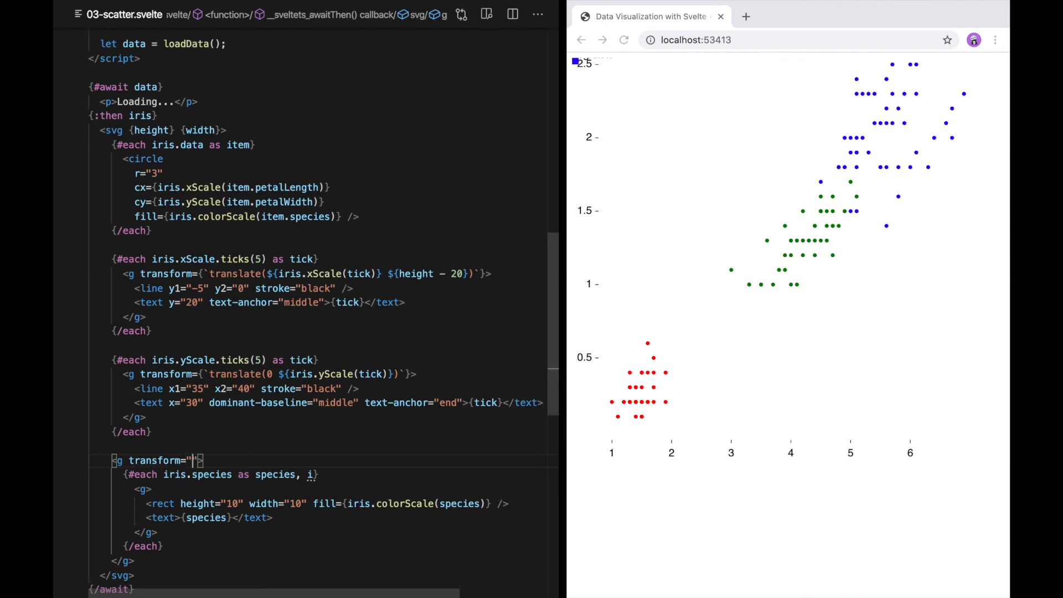
pyautogui.write('translate(')
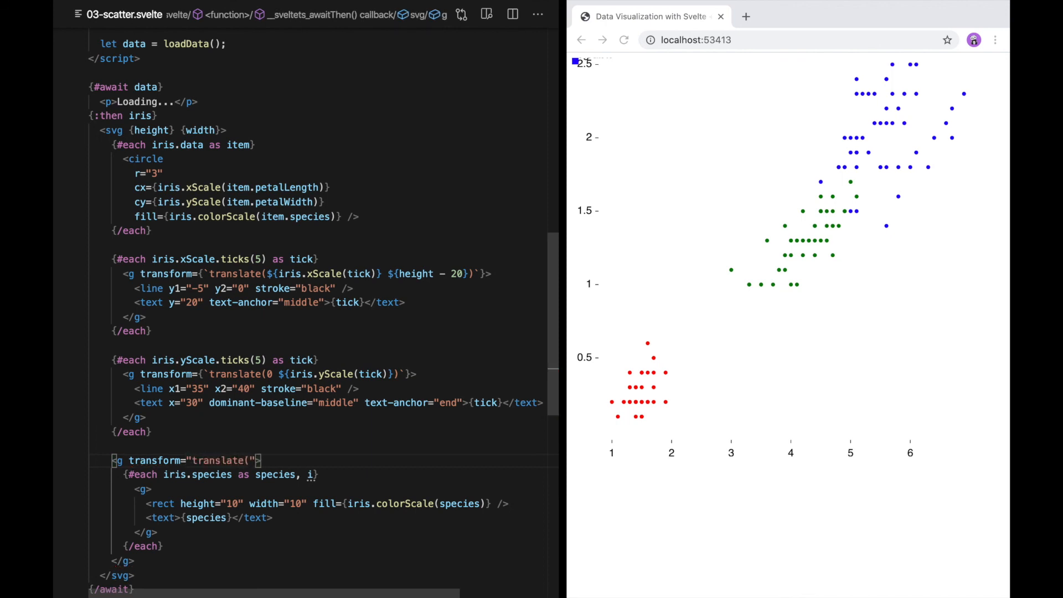
pyautogui.write('50, 50)')
pyautogui.click(150, 489)
pyautogui.write(' transform={')
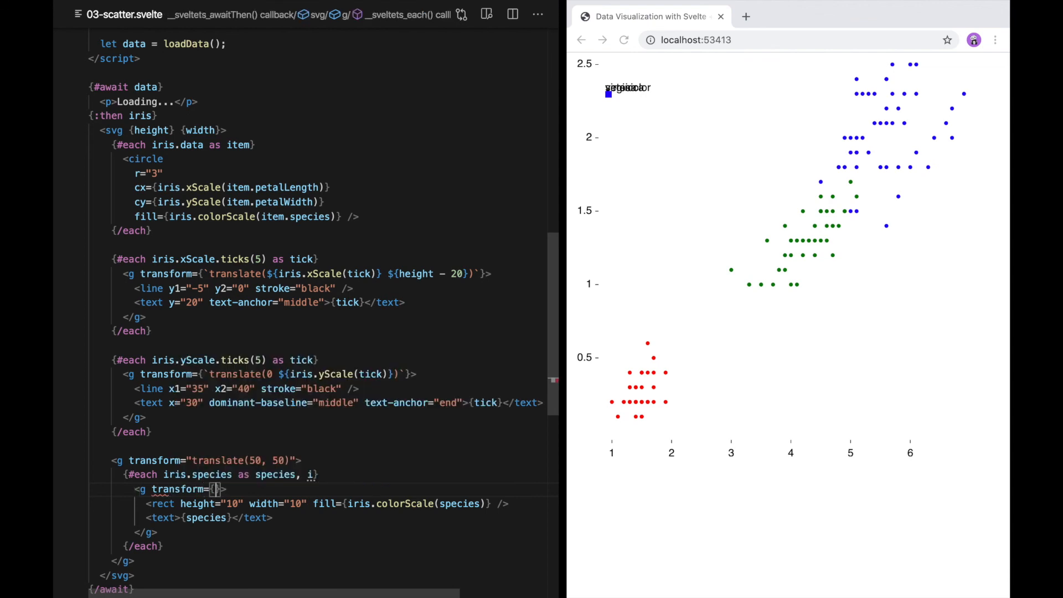
# Offset each legend row by i × 20 and give labels a middle dominant-baseline
pyautogui.write('translate(0 $`')
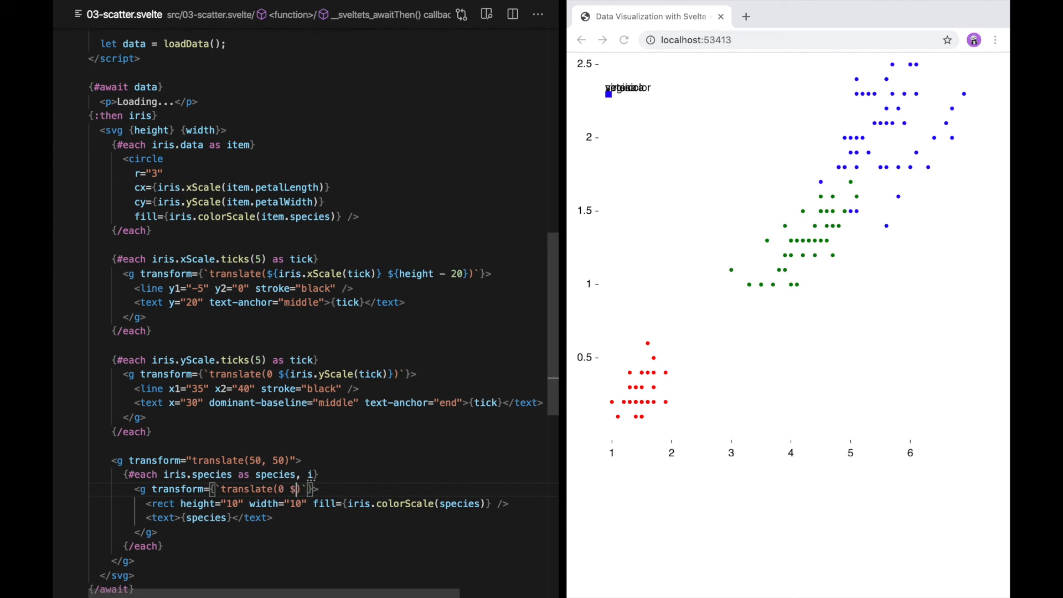
pyautogui.write('{i })')
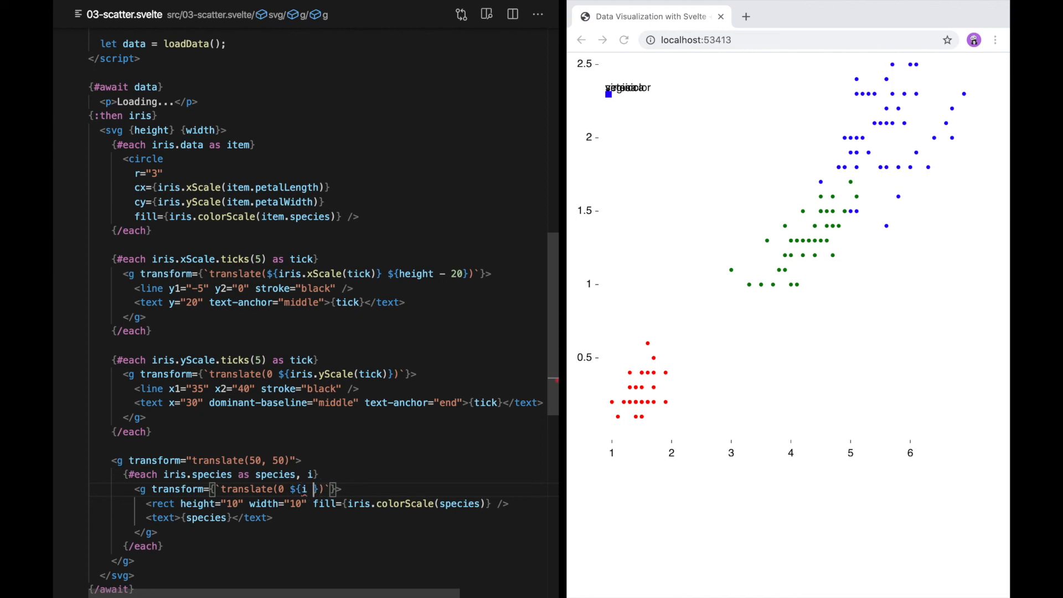
pyautogui.write('* 2')
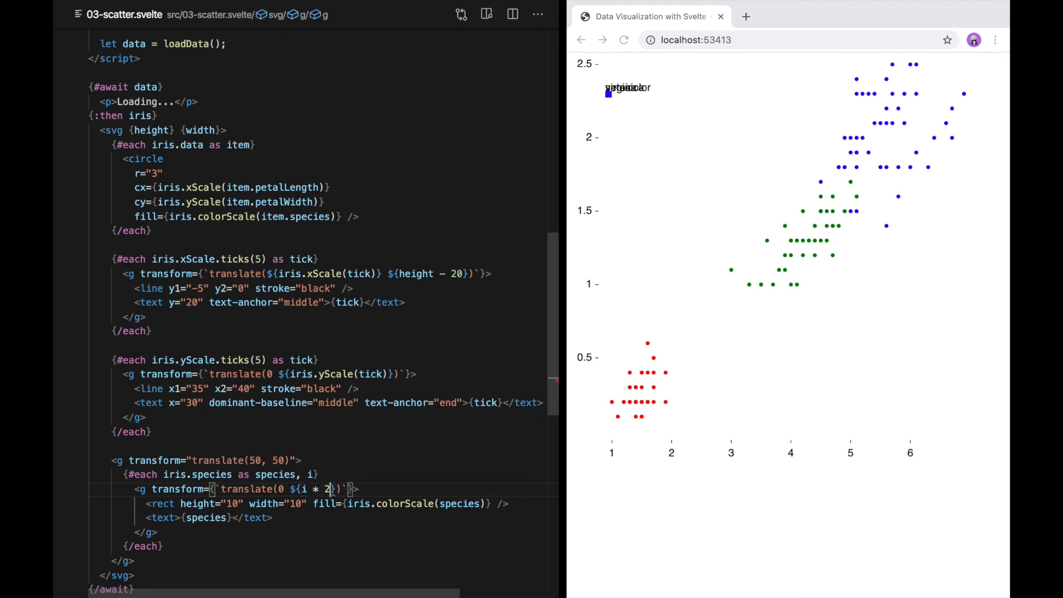
pyautogui.write('0')
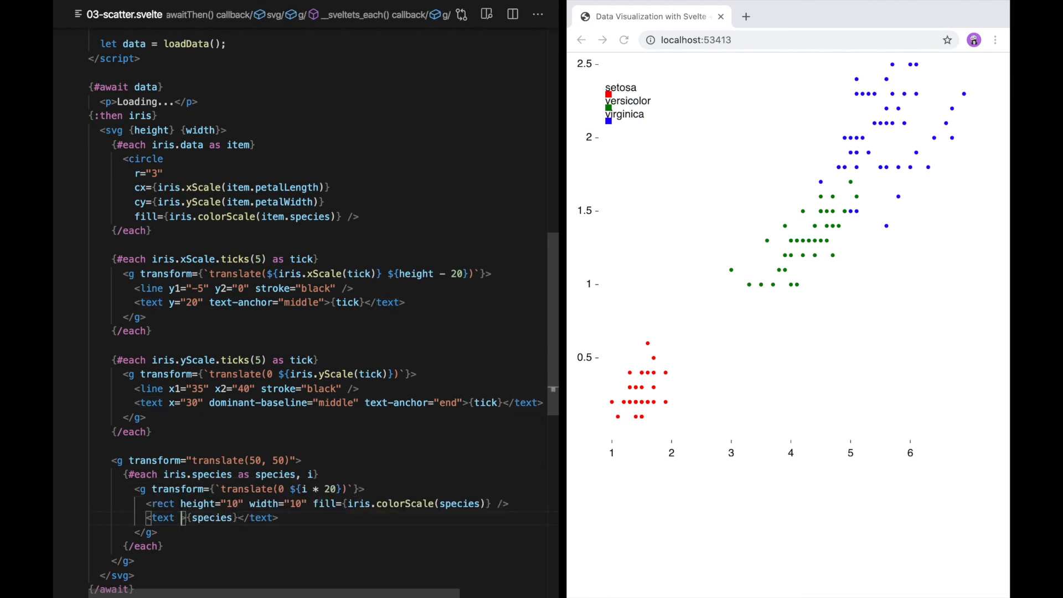
pyautogui.write('dominant-baseline="middle" y="5" x="20')
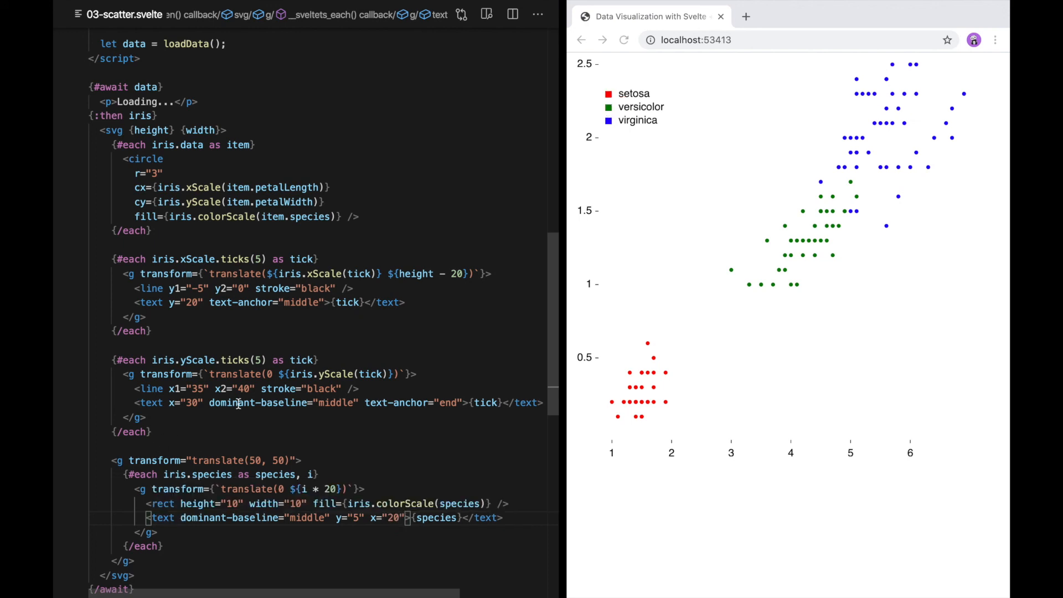
# Change the legend transform to translate(${width - 100}, ${height - 100})
pyautogui.scroll(-3)
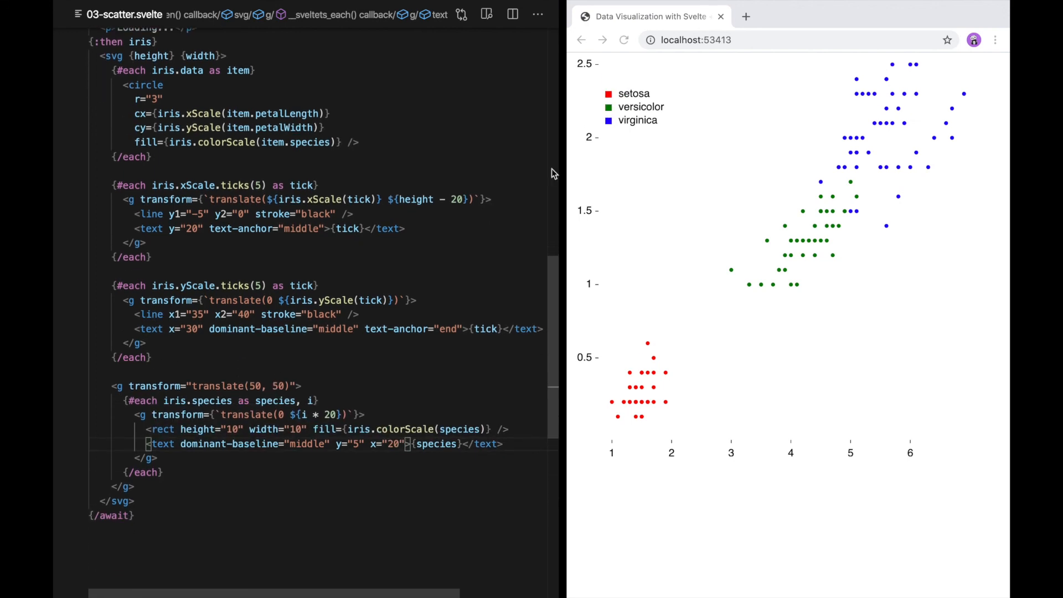
pyautogui.moveTo(900, 386)
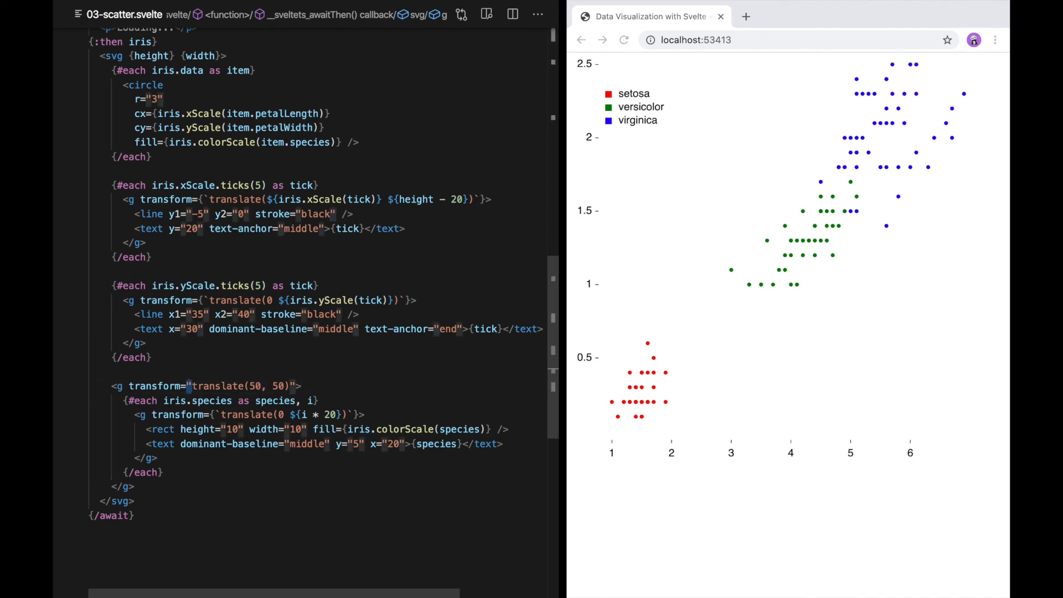
pyautogui.click(199, 386)
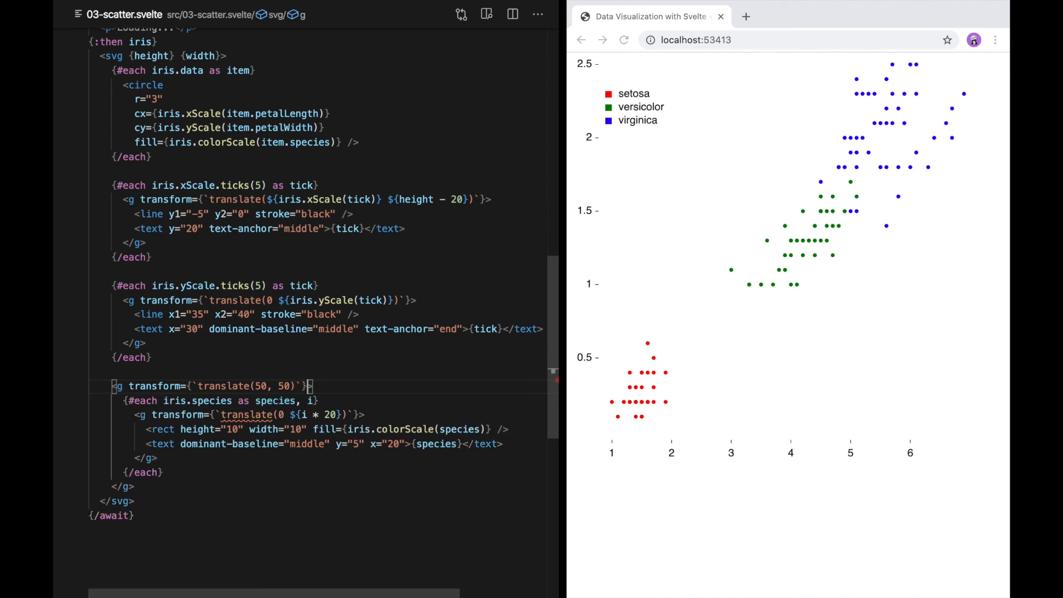
pyautogui.doubleClick(284, 386)
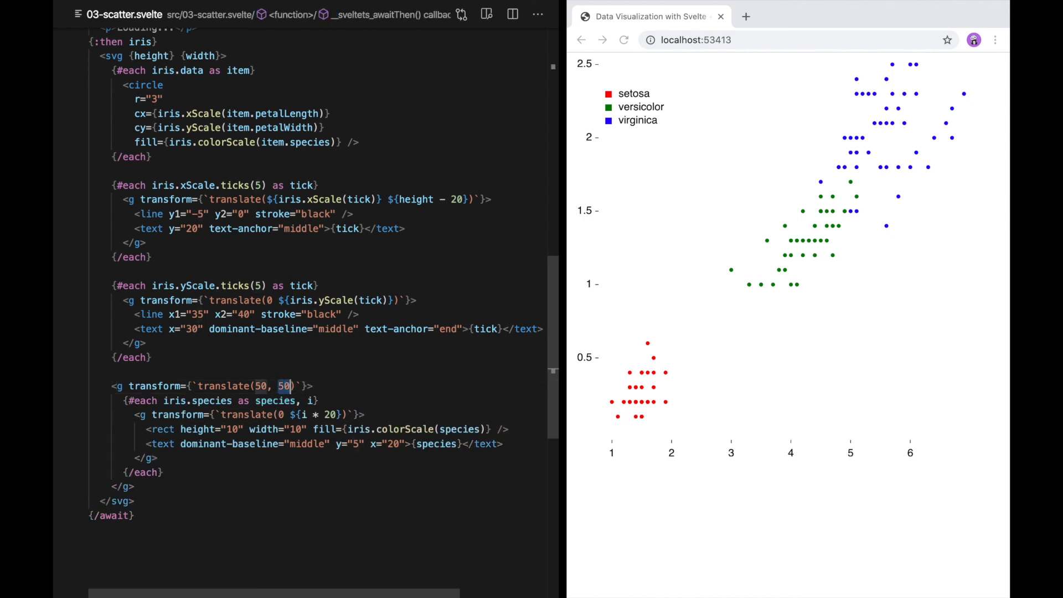
pyautogui.write('${height - 300')
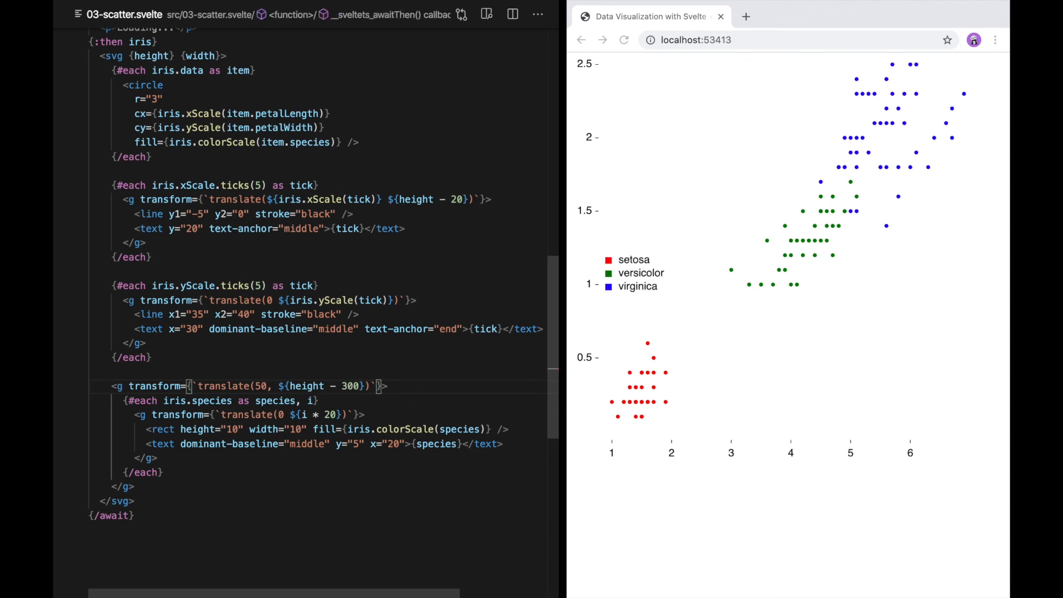
pyautogui.write('100')
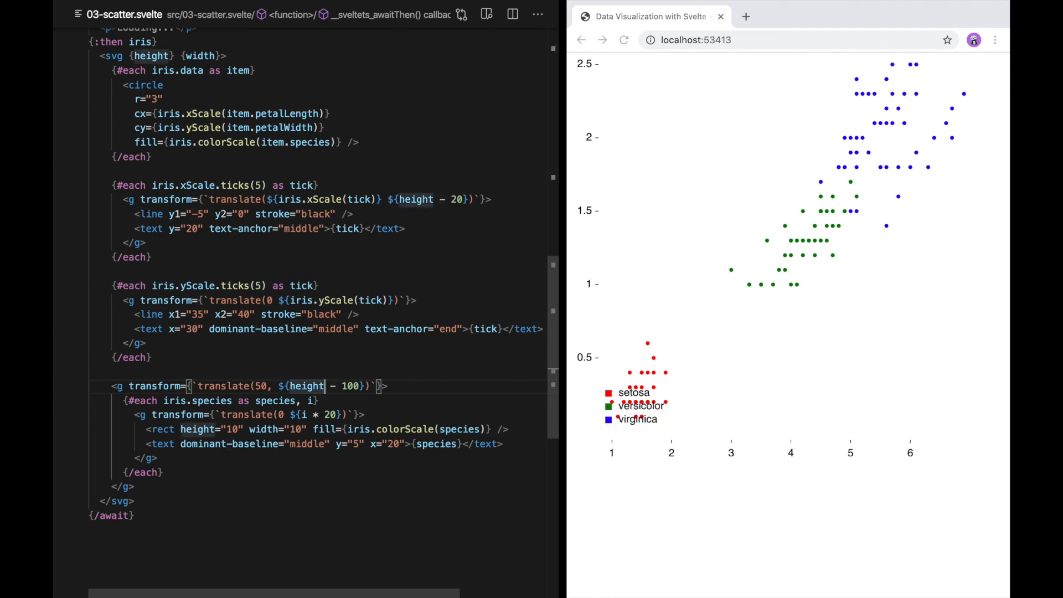
pyautogui.press('Backspace')
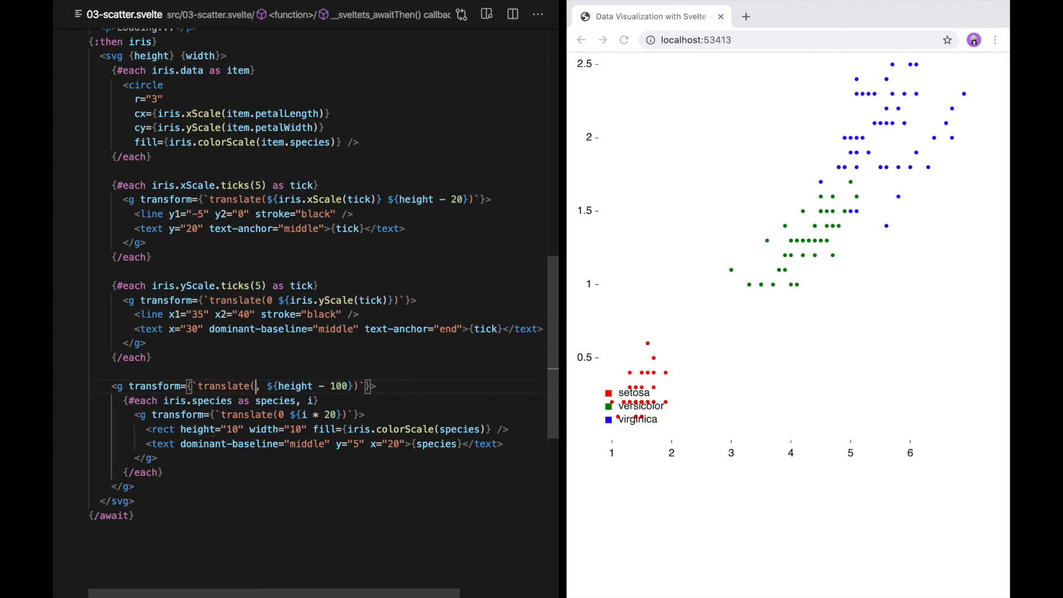
pyautogui.write('${width - 10}')
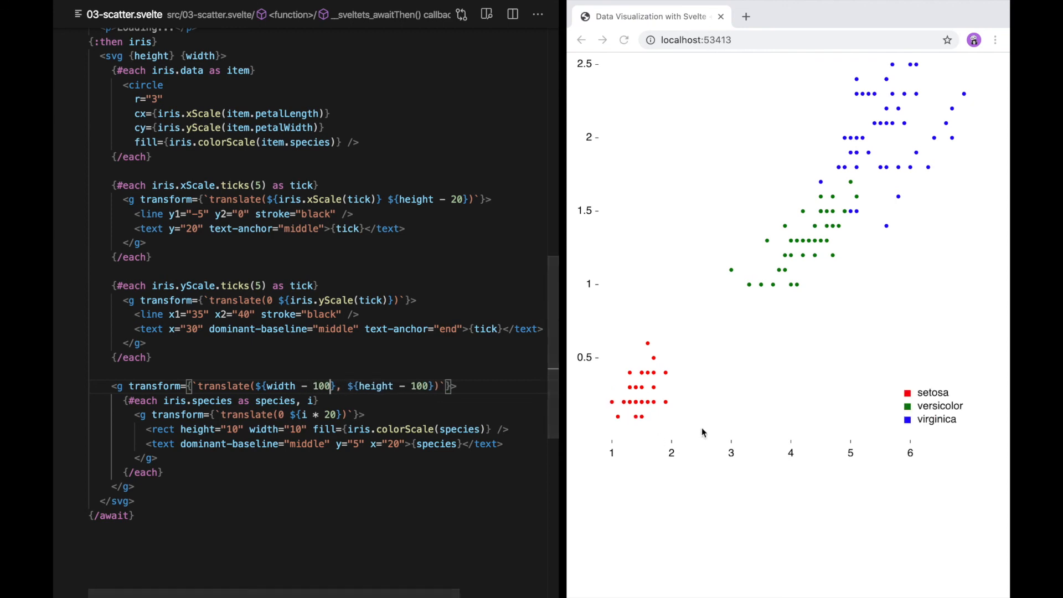
pyautogui.moveTo(893, 414)
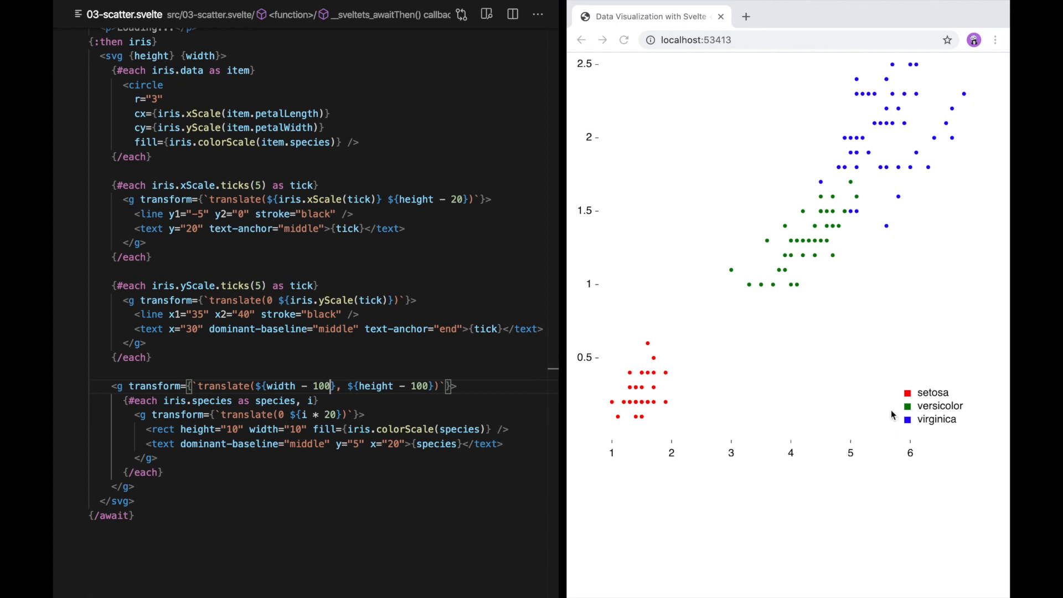
pyautogui.moveTo(845, 363)
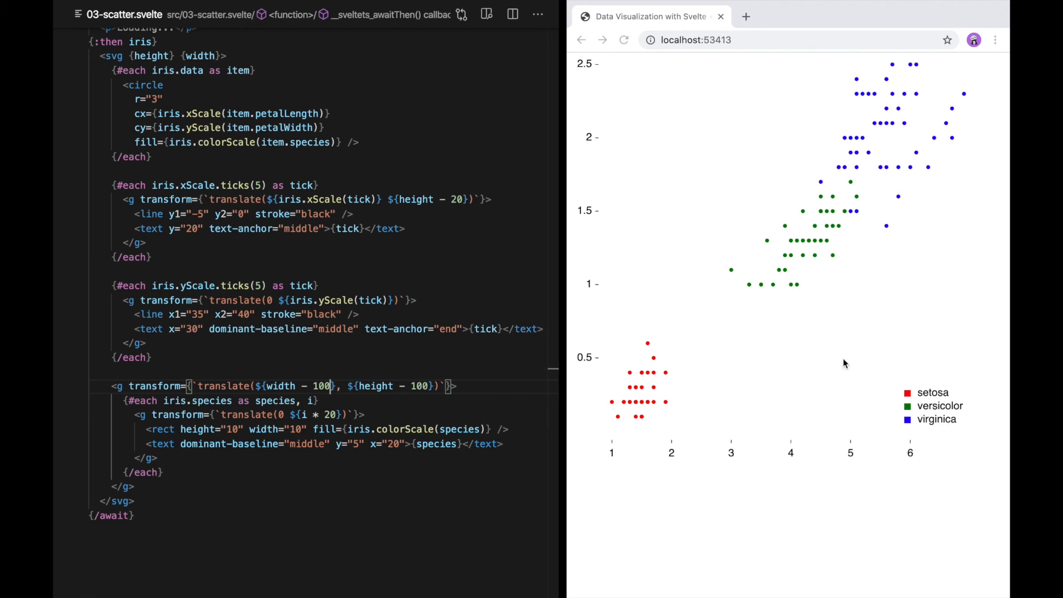